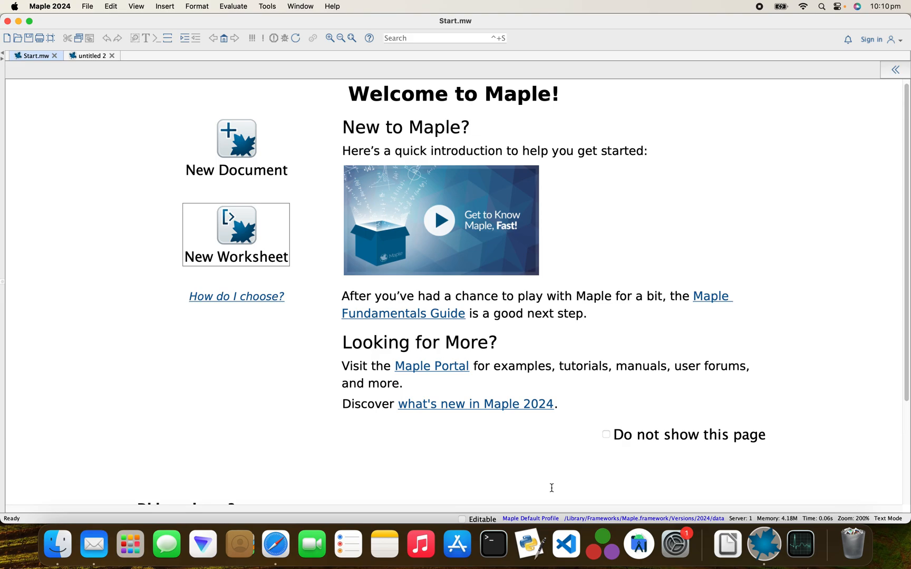
{"action": "mouse_move", "coordinate": [492, 428]}
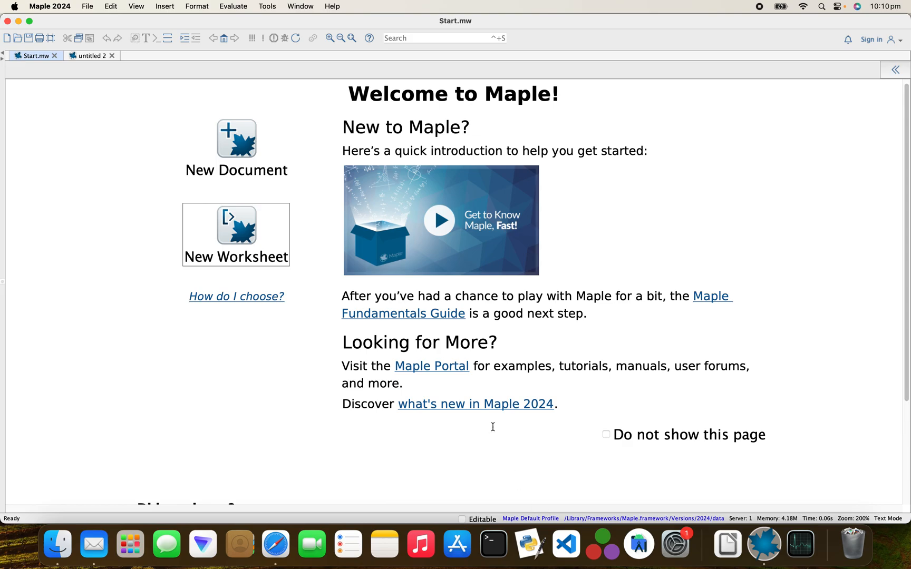
- Show the What's New in Maple 2024 overview from the Welcome page link
{"action": "left_click", "coordinate": [475, 404]}
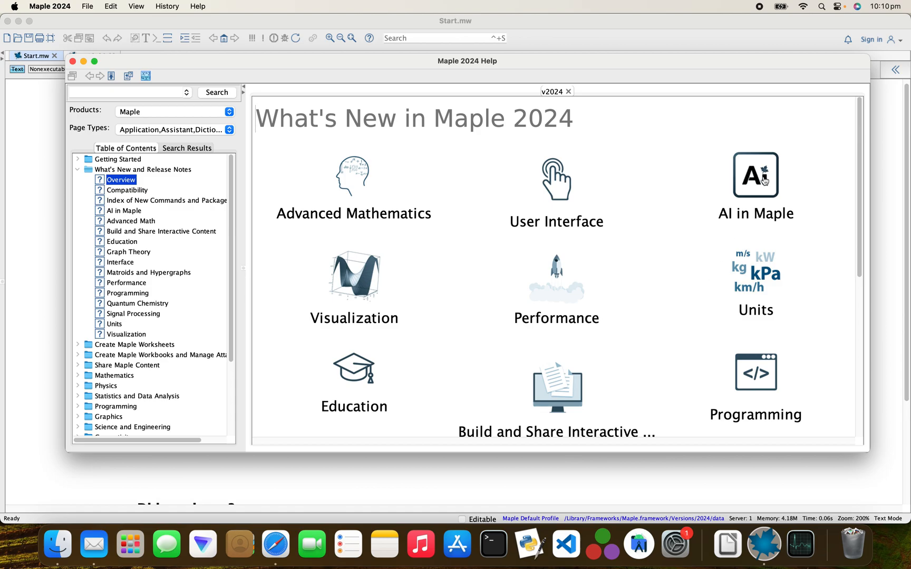
{"action": "mouse_move", "coordinate": [728, 187]}
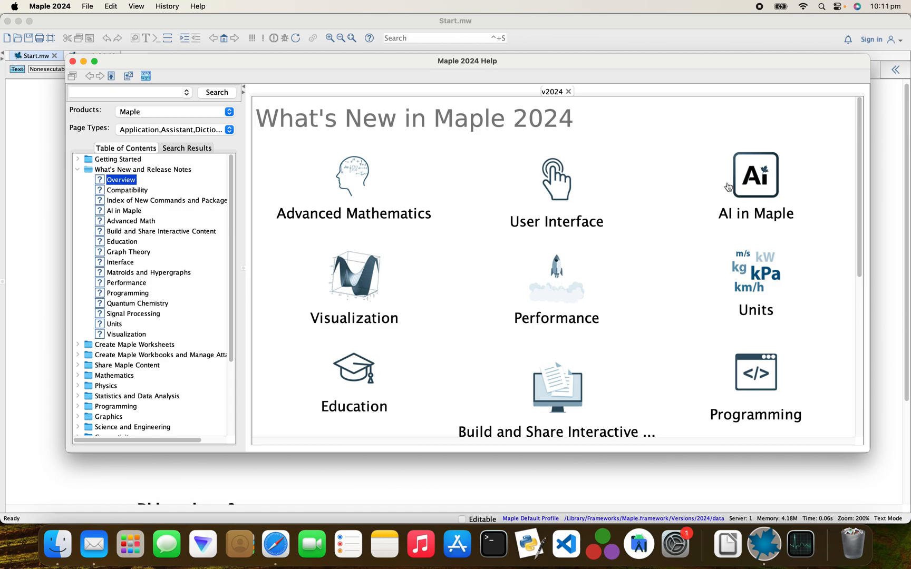
{"action": "mouse_move", "coordinate": [498, 151]}
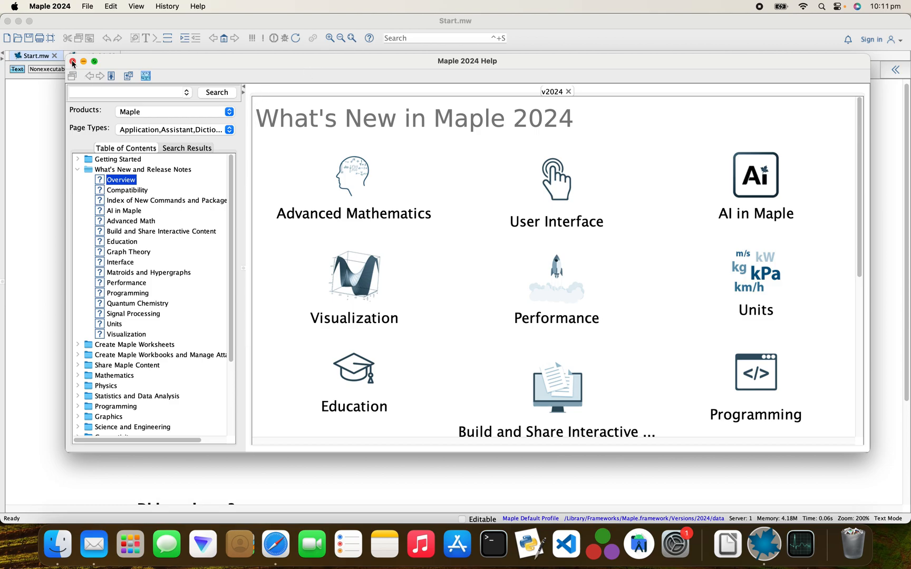
- Close Help and bring up the AI Formula Assistant in the side panel
{"action": "left_click", "coordinate": [71, 61]}
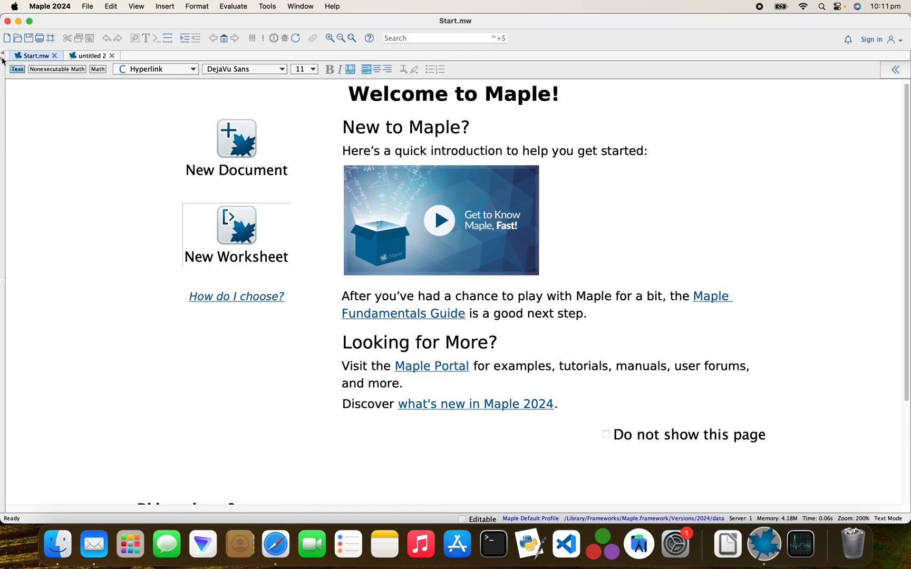
{"action": "left_click", "coordinate": [3, 61]}
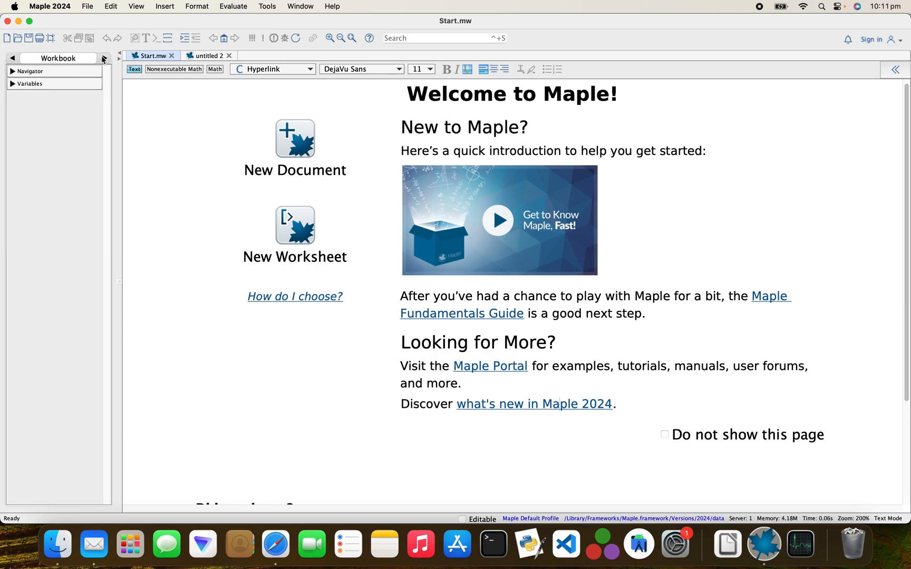
{"action": "left_click", "coordinate": [118, 58]}
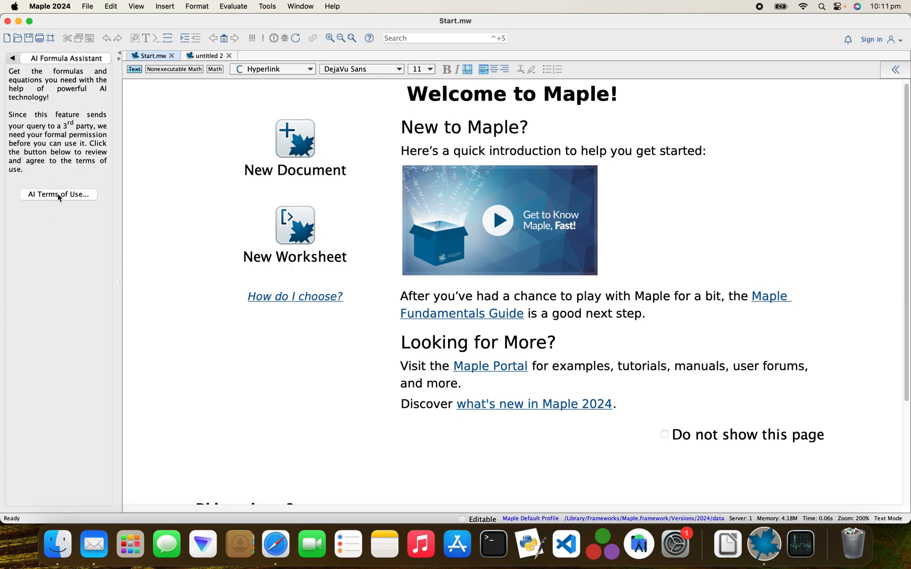
- Accept the AI Terms of Use and apply the acceptance globally
{"action": "left_click", "coordinate": [58, 194]}
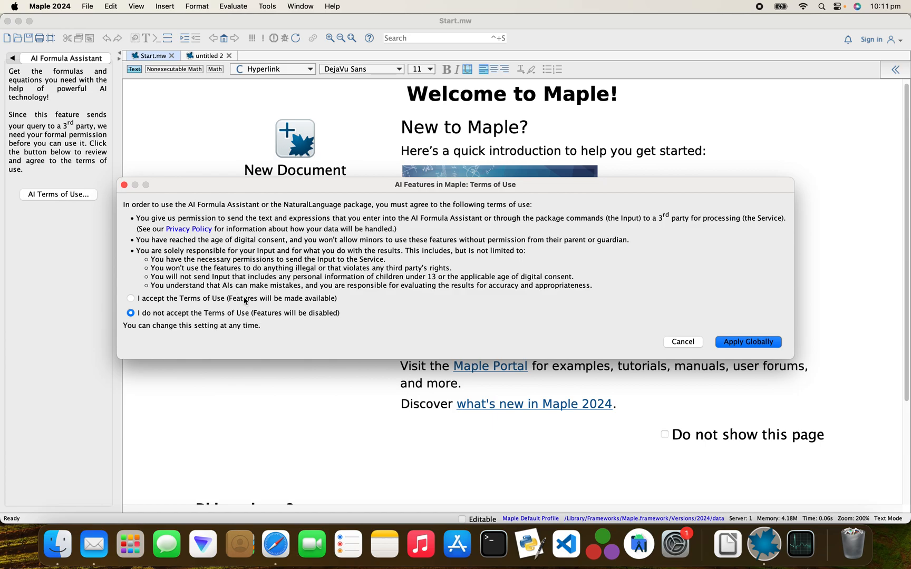
{"action": "left_click", "coordinate": [131, 299]}
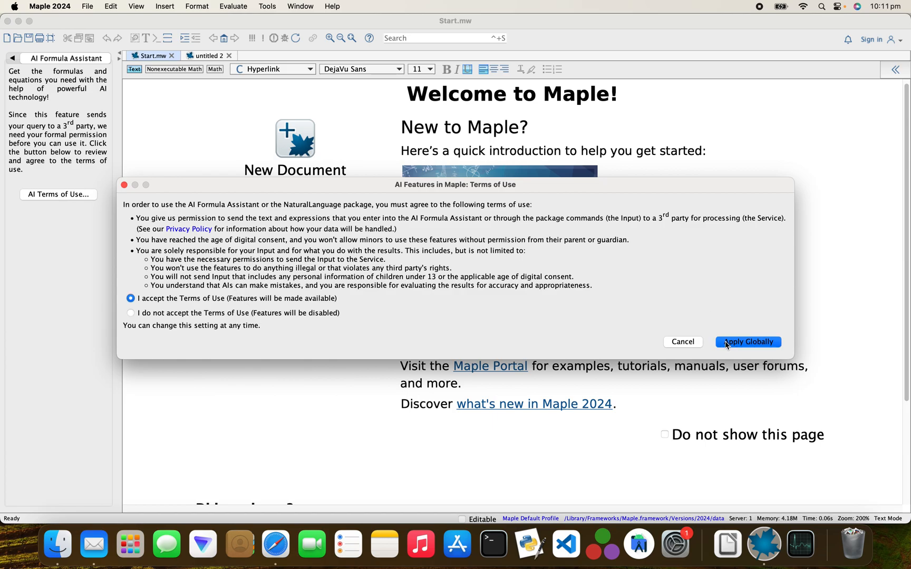
{"action": "left_click", "coordinate": [747, 342]}
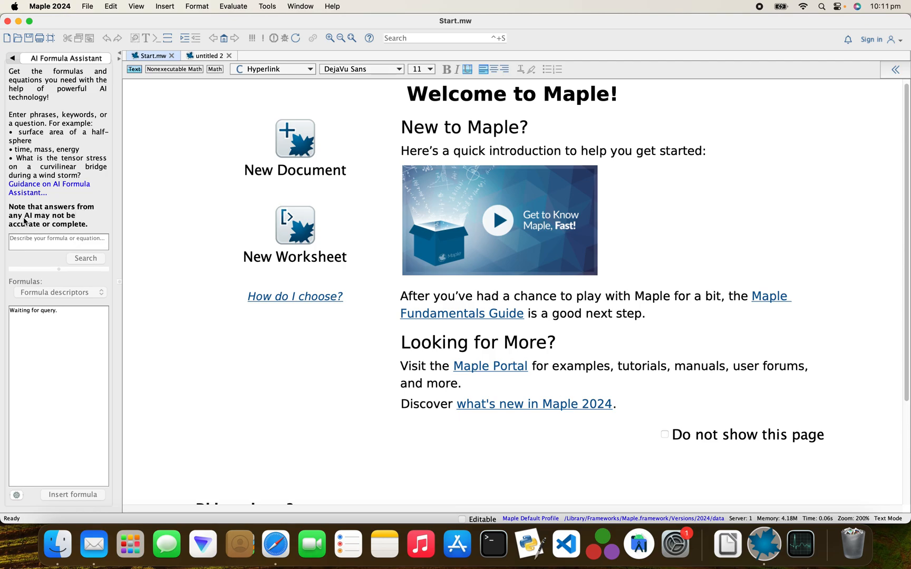
{"action": "mouse_move", "coordinate": [49, 231]}
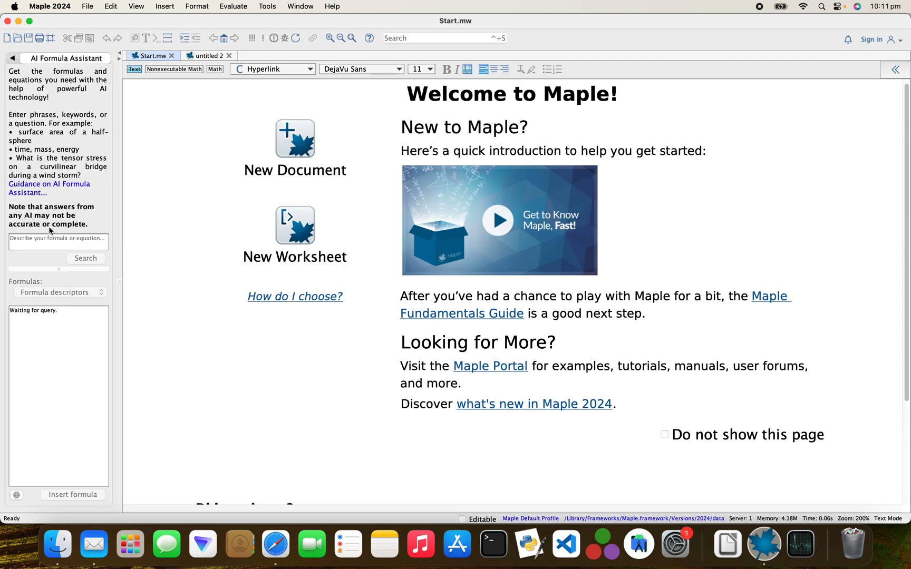
{"action": "mouse_move", "coordinate": [91, 229]}
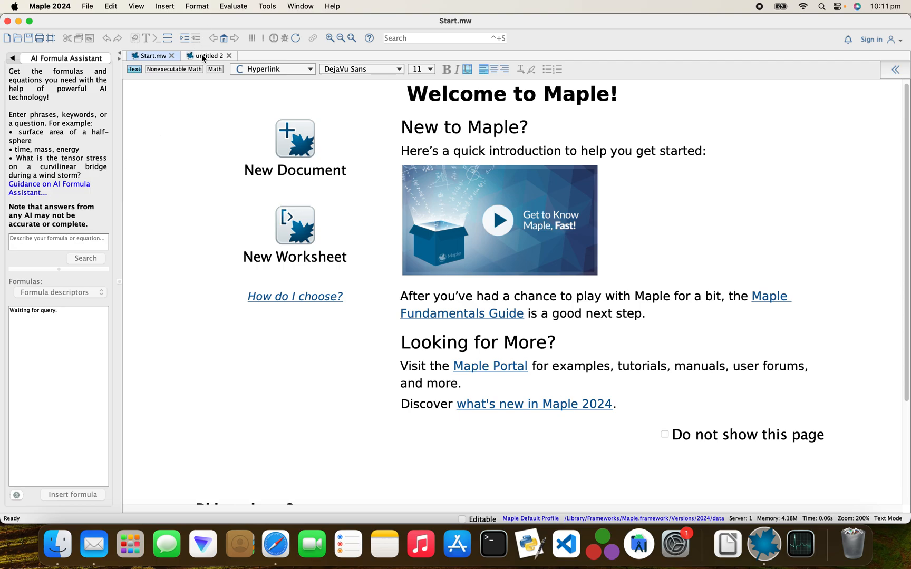
- In the untitled 2 worksheet, search the assistant for 'Volume of a sphere' to get V = (4/3)*Pi*r^3
{"action": "left_click", "coordinate": [207, 56]}
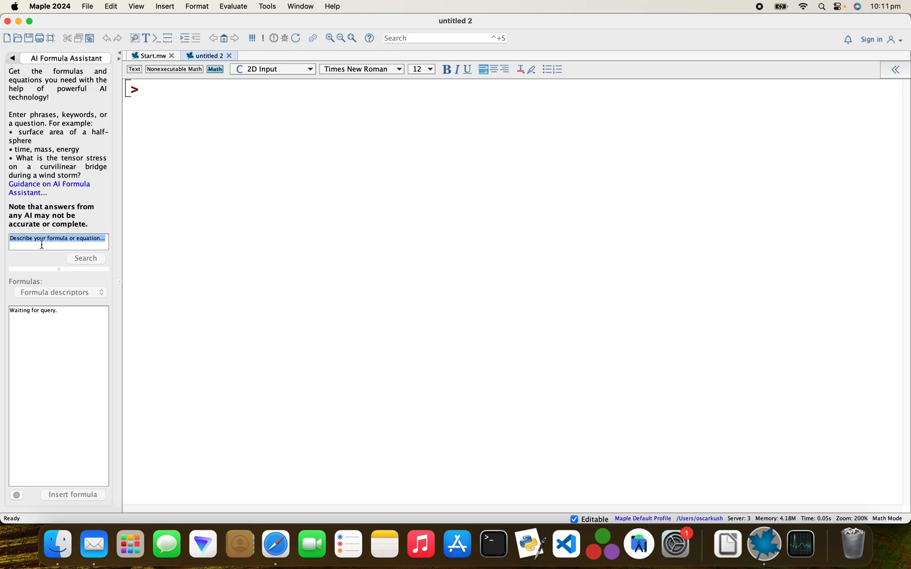
{"action": "type", "text": "Volume of"}
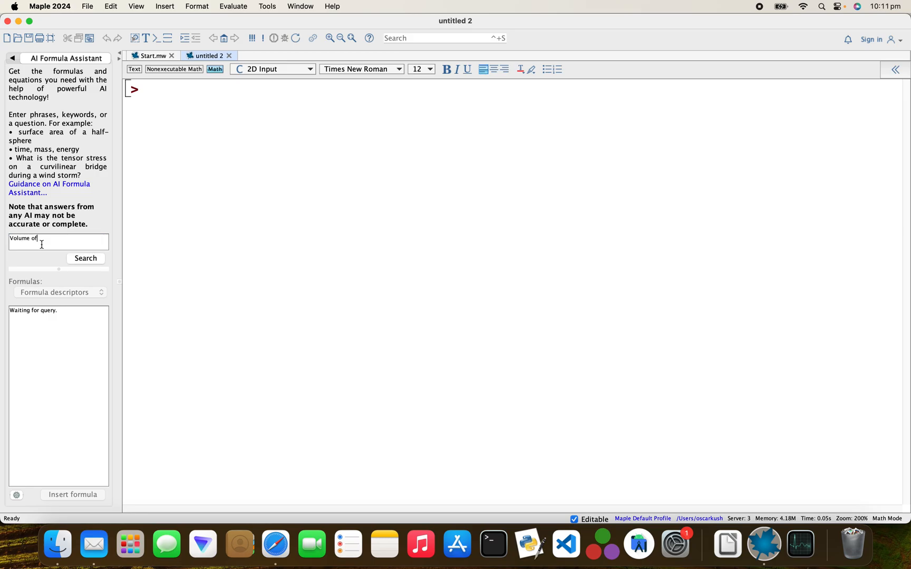
{"action": "type", "text": "a spher"}
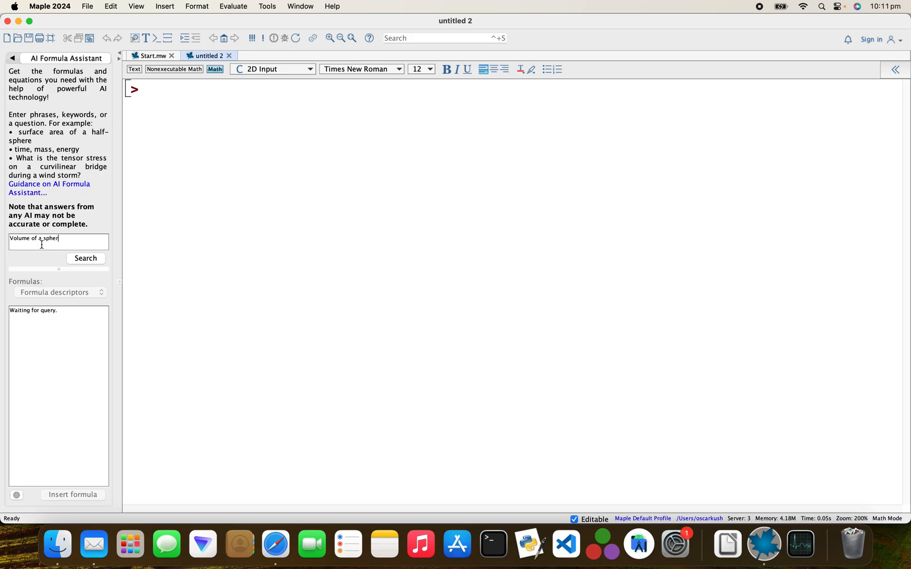
{"action": "left_click", "coordinate": [84, 259]}
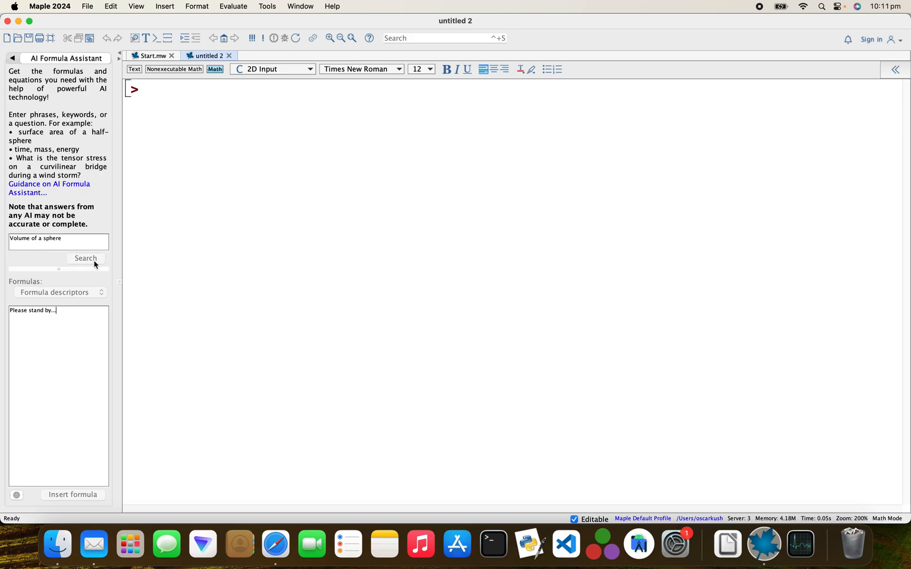
{"action": "left_click", "coordinate": [84, 258]}
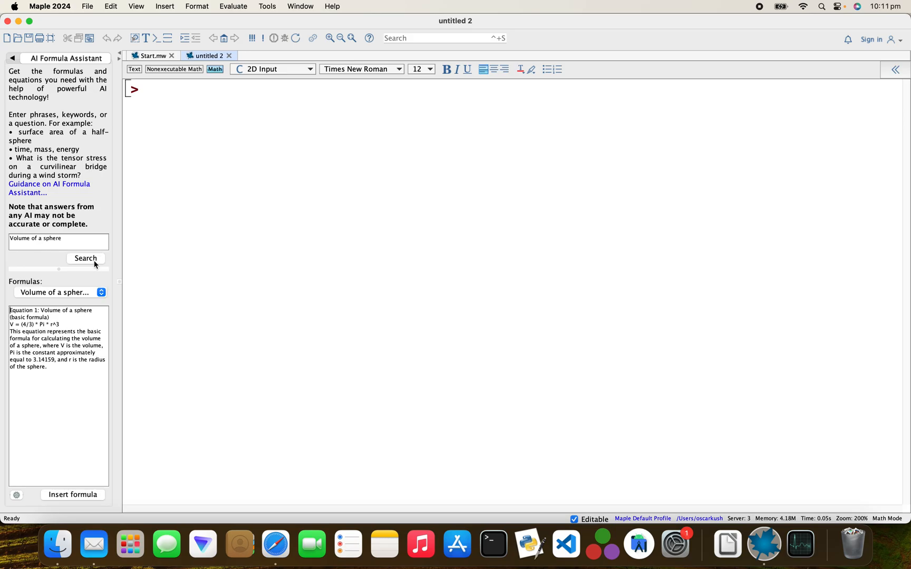
{"action": "mouse_move", "coordinate": [81, 423]}
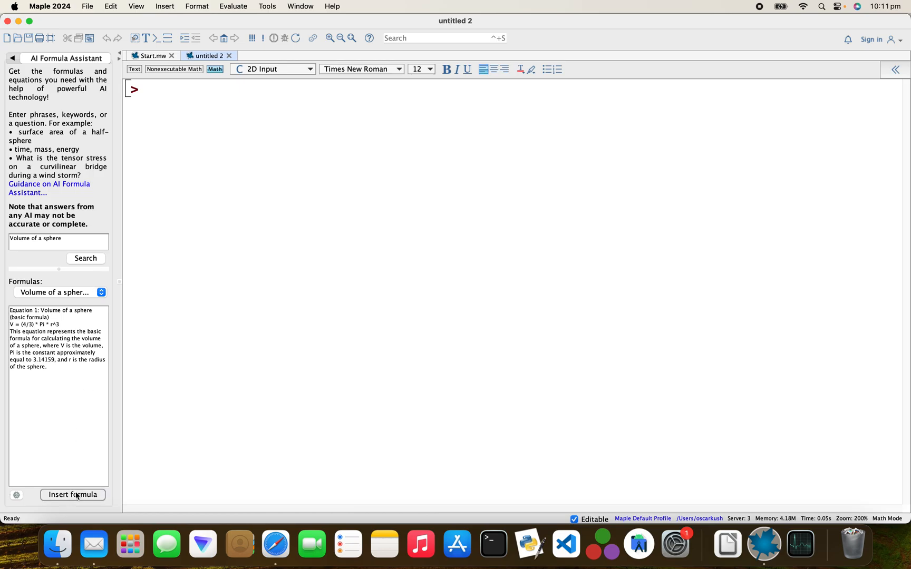
- Insert V := 4πr³/3, set r := 6 and get evalf(V) = 904.7786844
{"action": "left_click", "coordinate": [71, 494]}
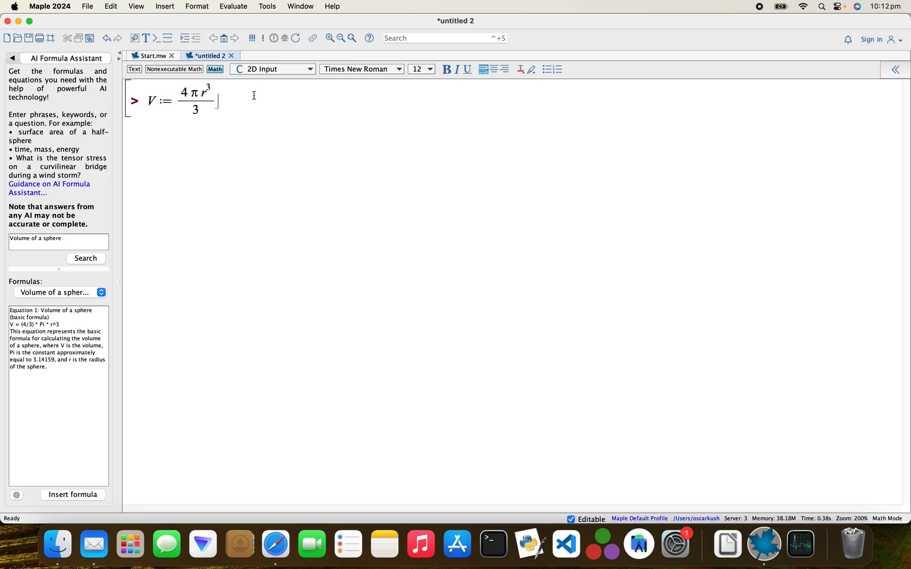
{"action": "key", "text": "Return"}
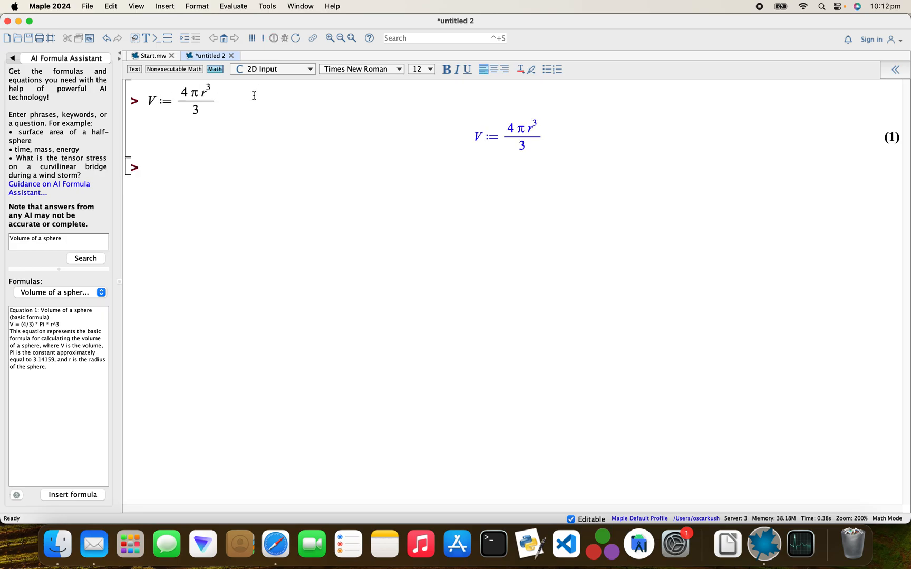
{"action": "type", "text": "r:"}
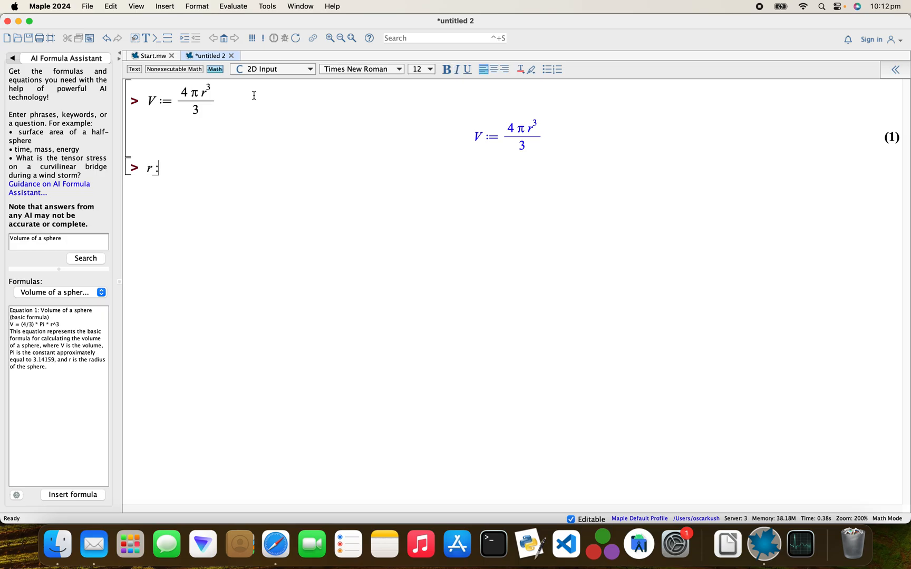
{"action": "type", "text": ":= 6"}
{"action": "type", "text": "eva"}
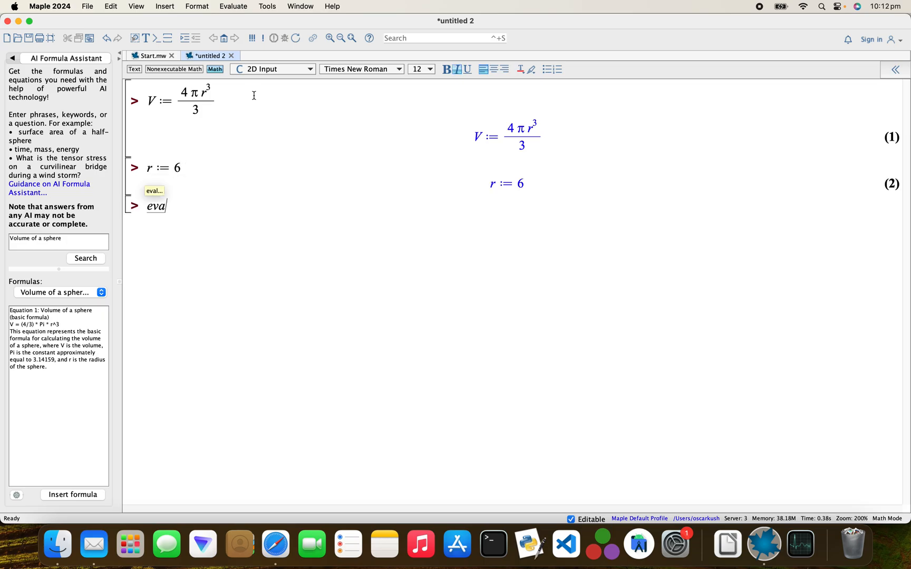
{"action": "type", "text": "lf(V"}
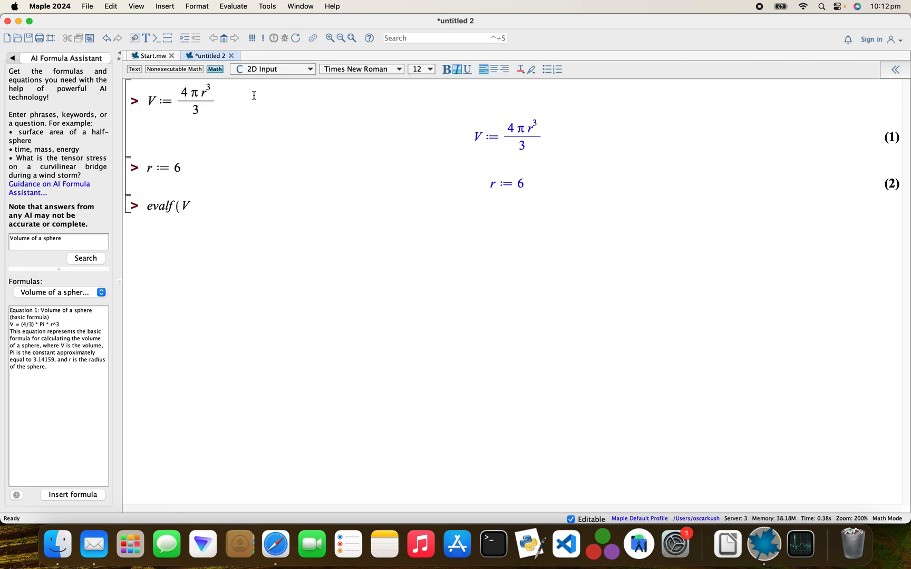
{"action": "key", "text": "Return"}
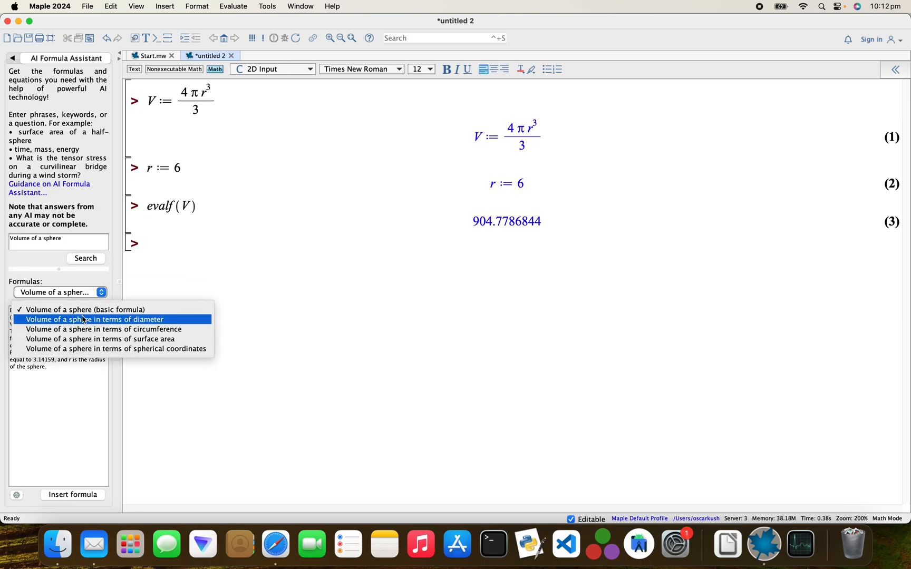
- Insert and execute the diameter-based formula V := πd³/6
{"action": "left_click", "coordinate": [92, 320]}
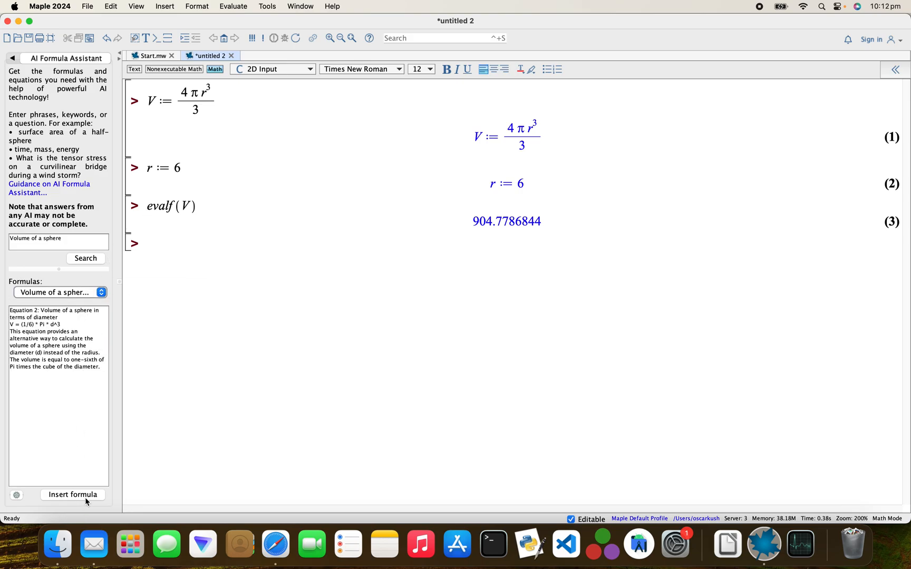
{"action": "left_click", "coordinate": [73, 495]}
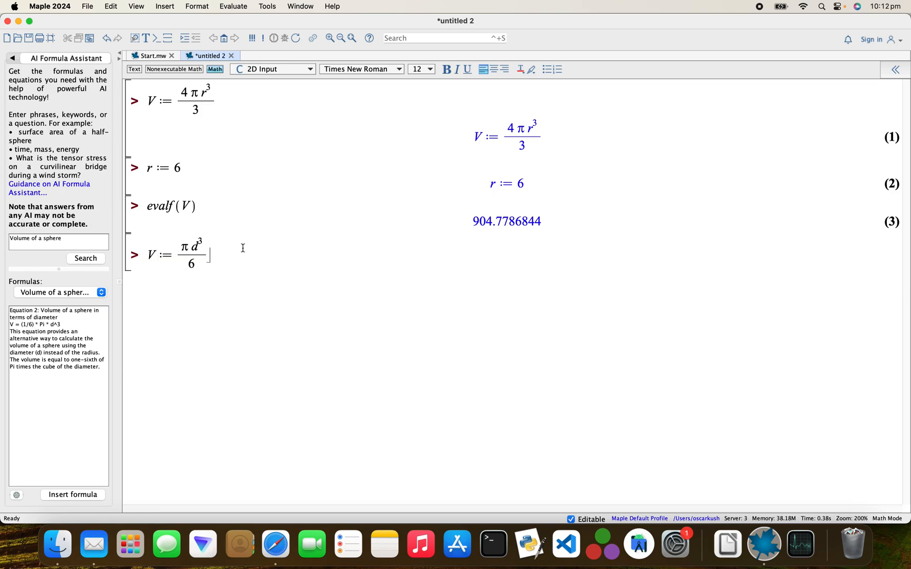
{"action": "key", "text": "Return"}
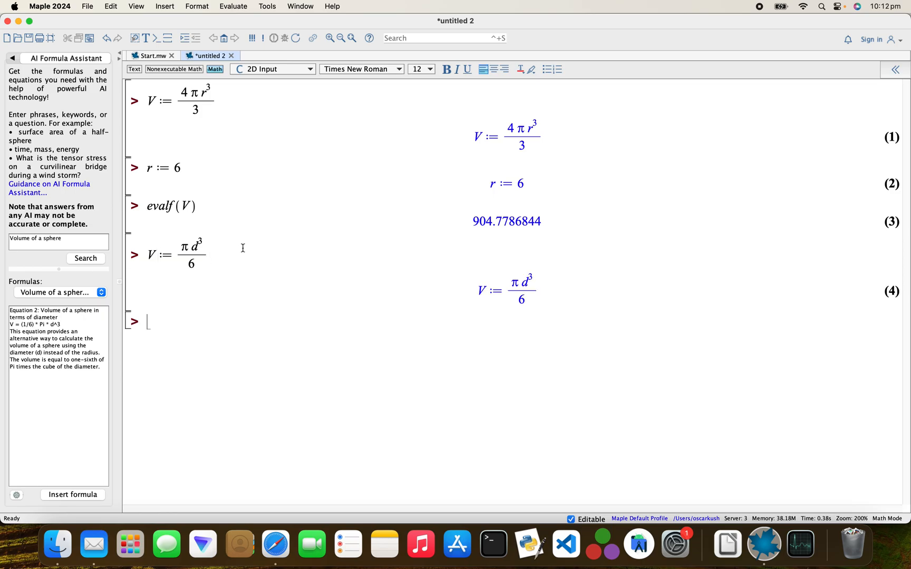
- Set d := 12 and get evalf(V) = 904.7786844 again
{"action": "type", "text": "d := 1"}
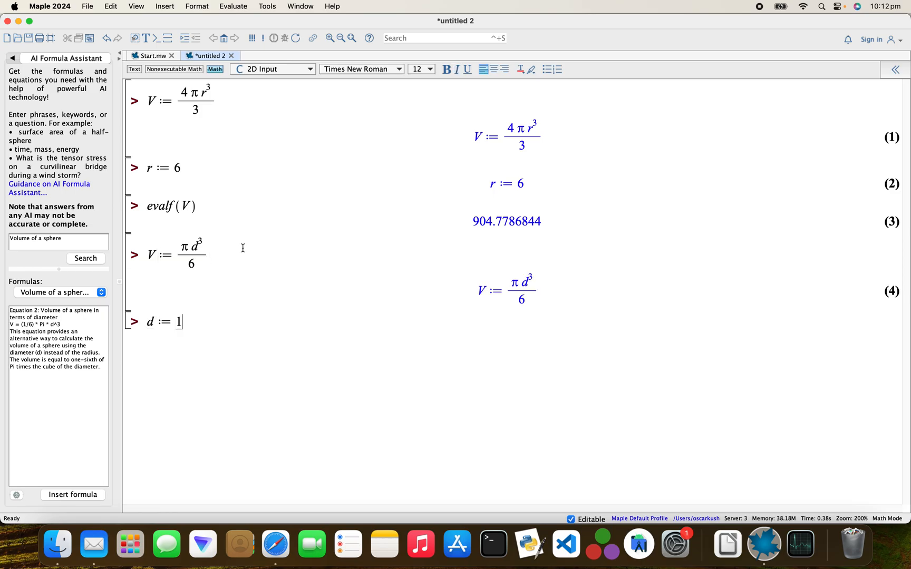
{"action": "type", "text": "2"}
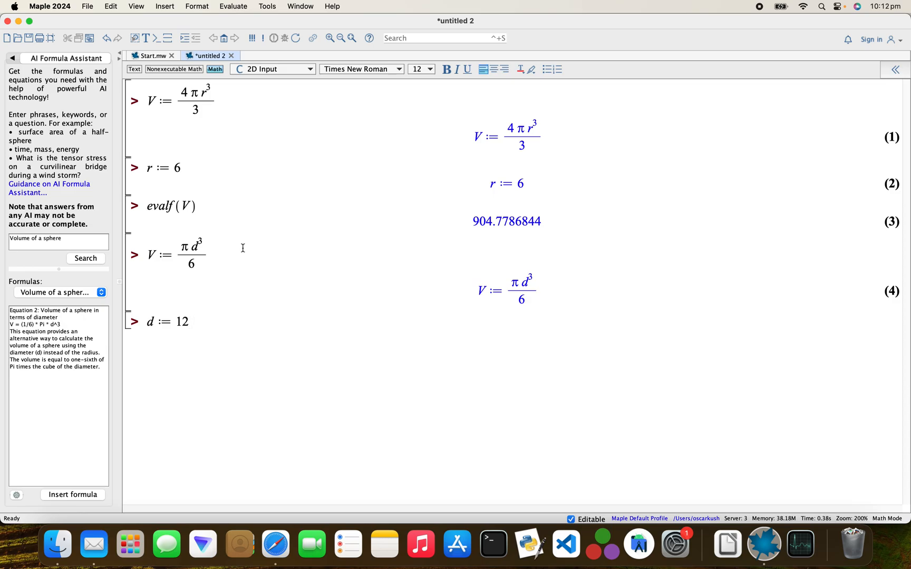
{"action": "key", "text": "Return"}
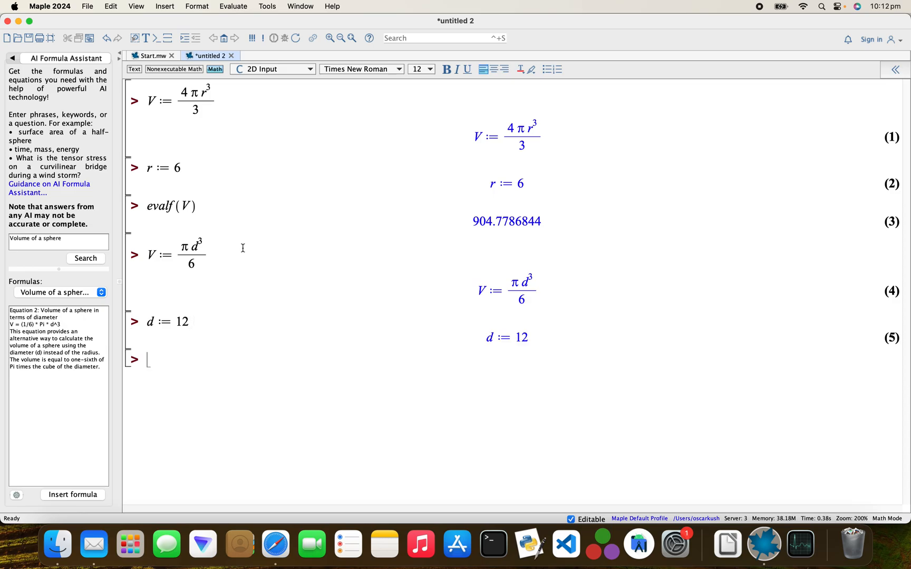
{"action": "type", "text": "evalf"}
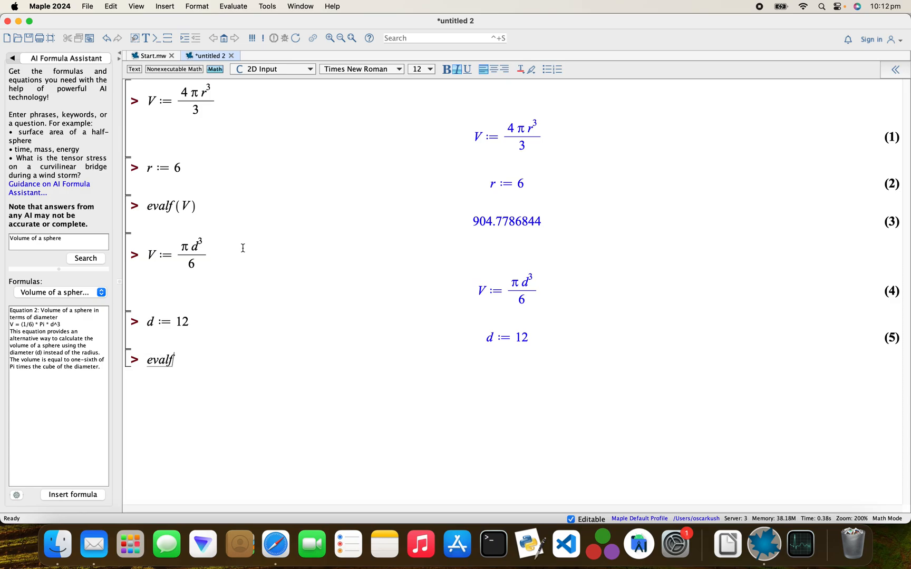
{"action": "type", "text": "(V)"}
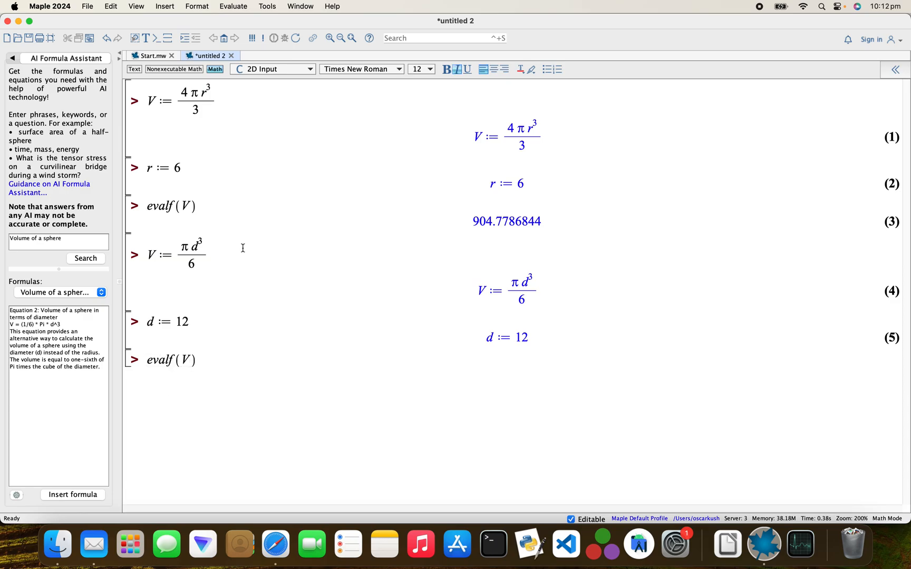
{"action": "key", "text": "Return"}
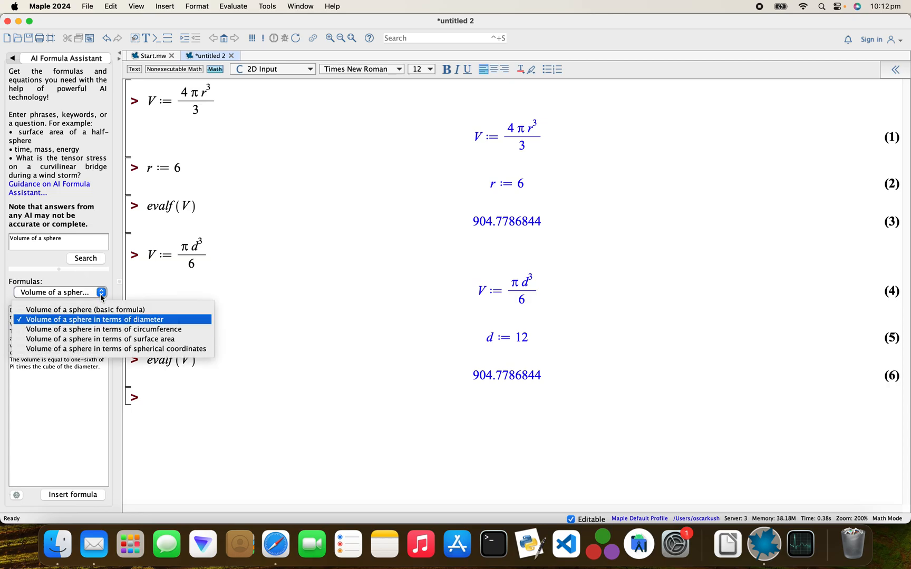
{"action": "mouse_move", "coordinate": [98, 329]}
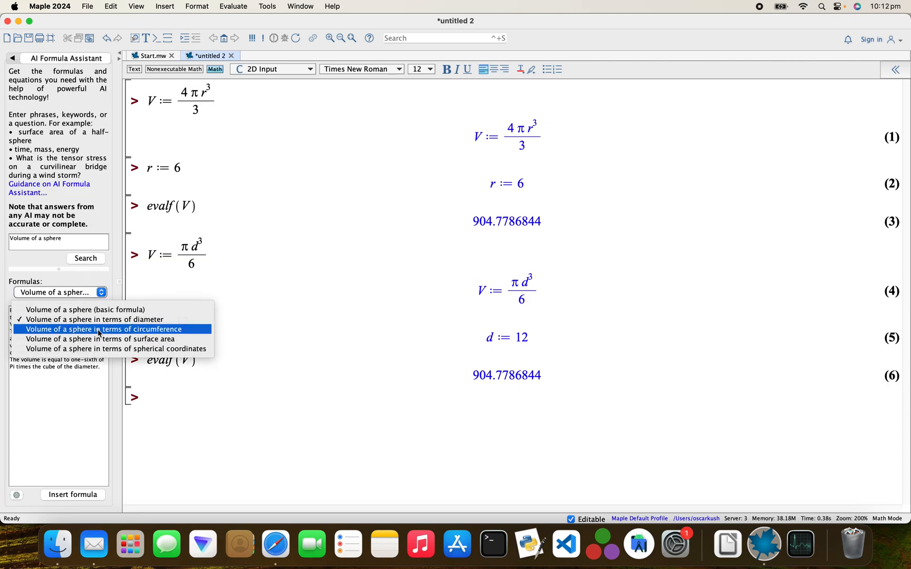
{"action": "mouse_move", "coordinate": [101, 339]}
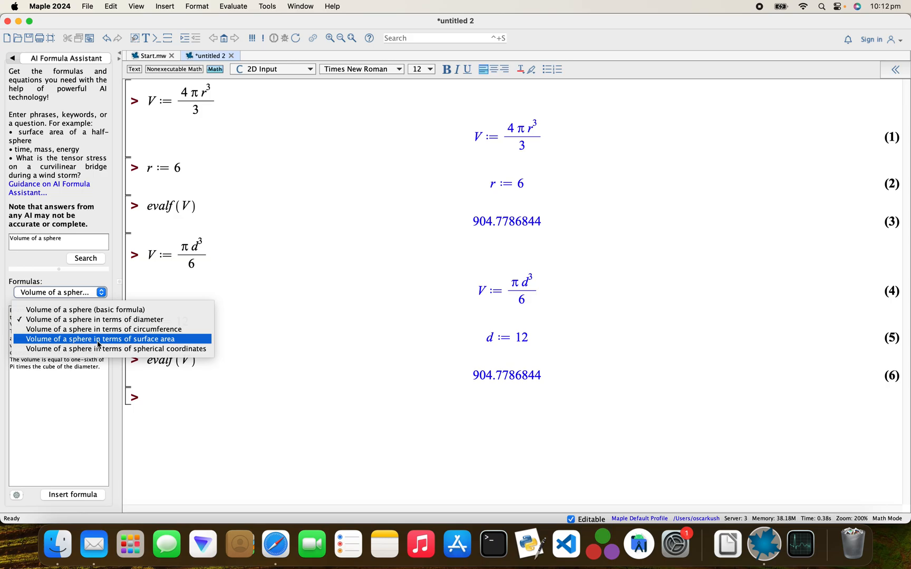
{"action": "mouse_move", "coordinate": [102, 349]}
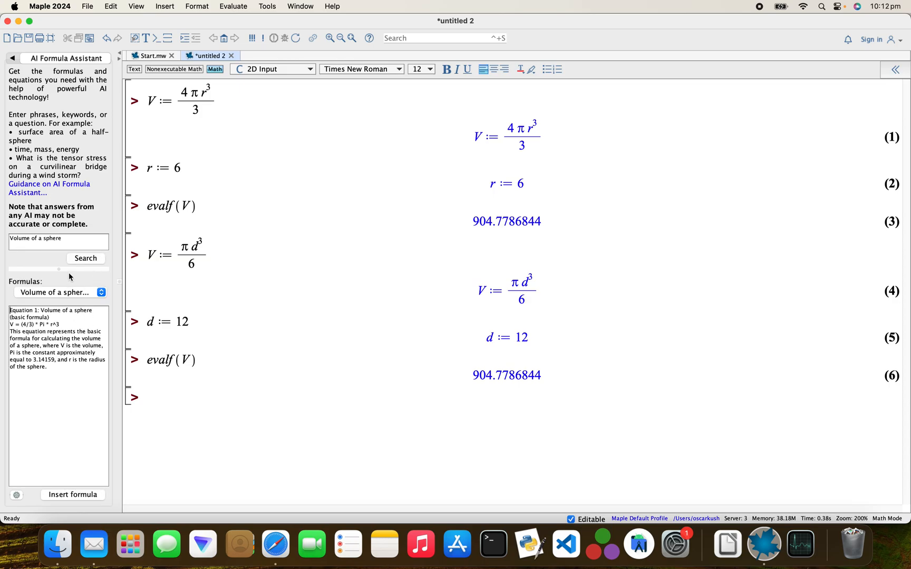
- Clear the 'Volume of a sphere' search phrase in the assistant
{"action": "left_click", "coordinate": [58, 242]}
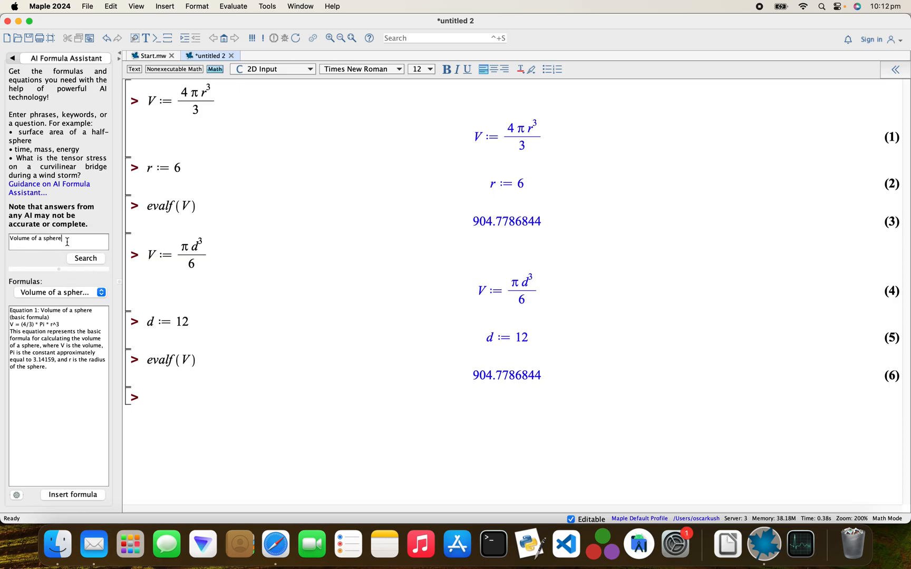
{"action": "key", "text": "backspace"}
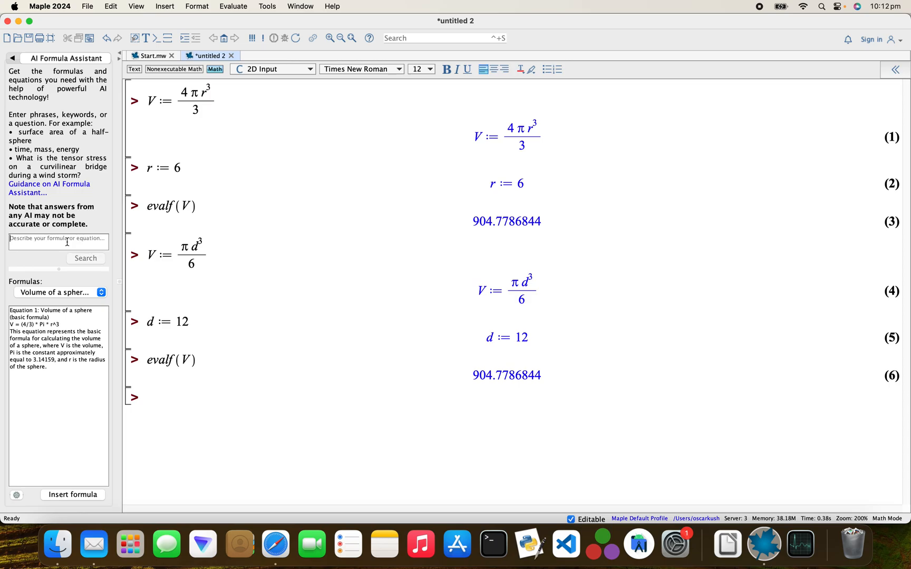
- Search 'Area of a triangle', insert Heron's formula A = √(s(s−a)(s−b)(s−c)) and execute it as (7)
{"action": "type", "text": "Area of a tr"}
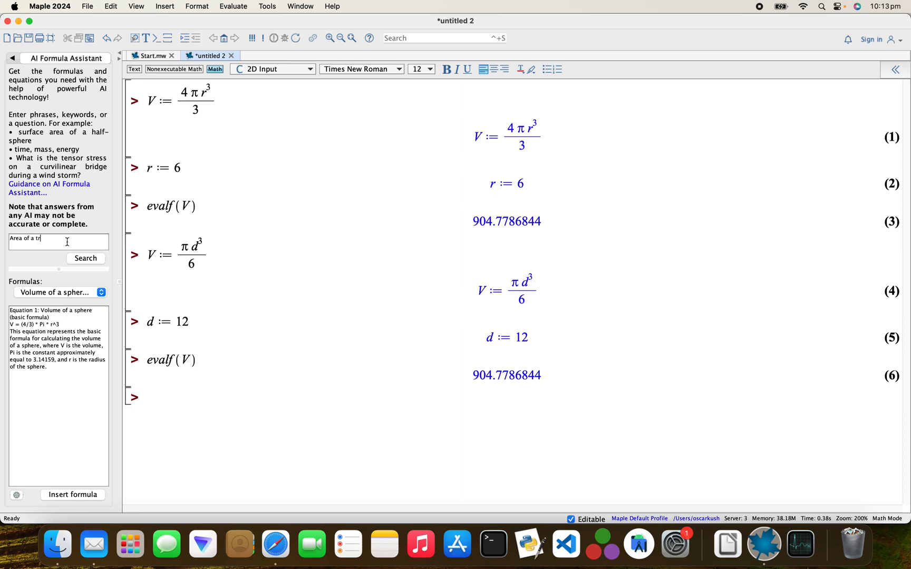
{"action": "type", "text": "iangle"}
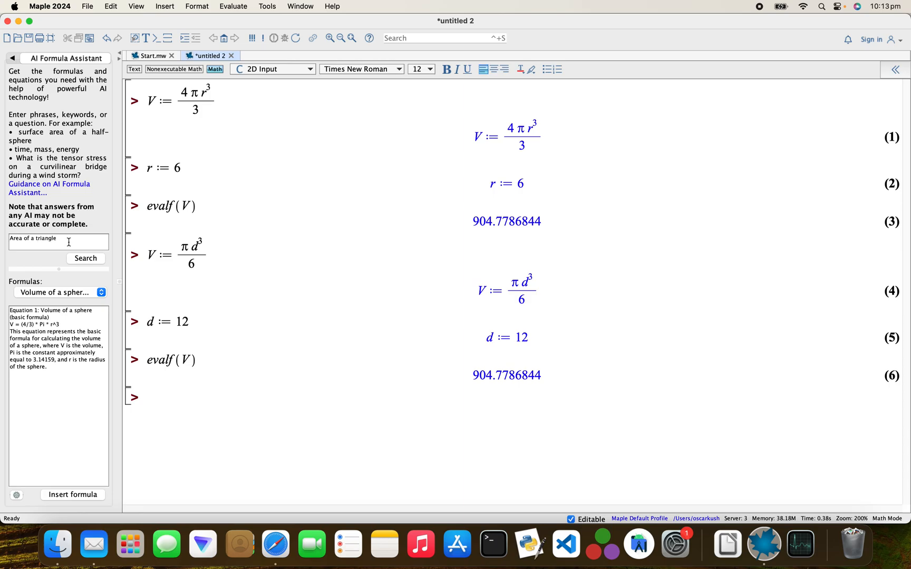
{"action": "left_click", "coordinate": [85, 258]}
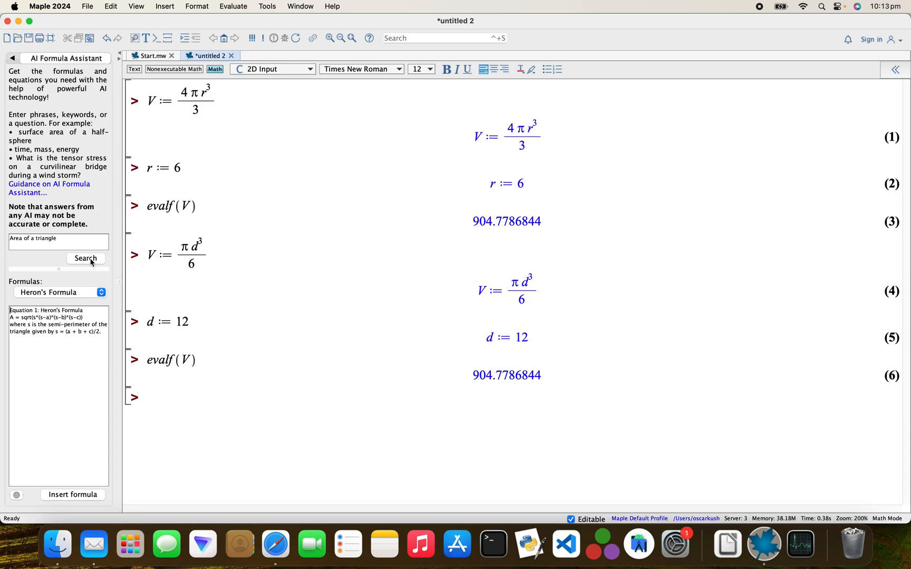
{"action": "mouse_move", "coordinate": [101, 405]}
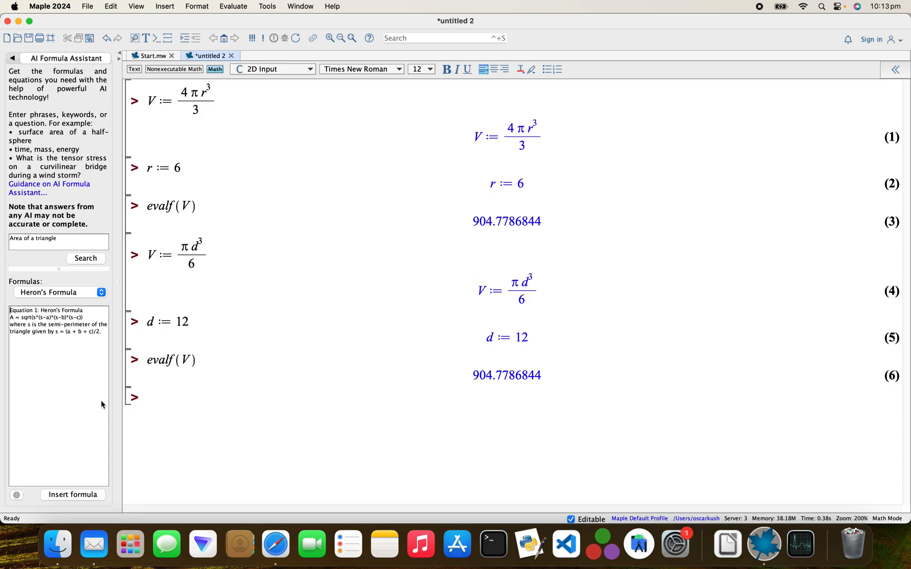
{"action": "left_click", "coordinate": [72, 495]}
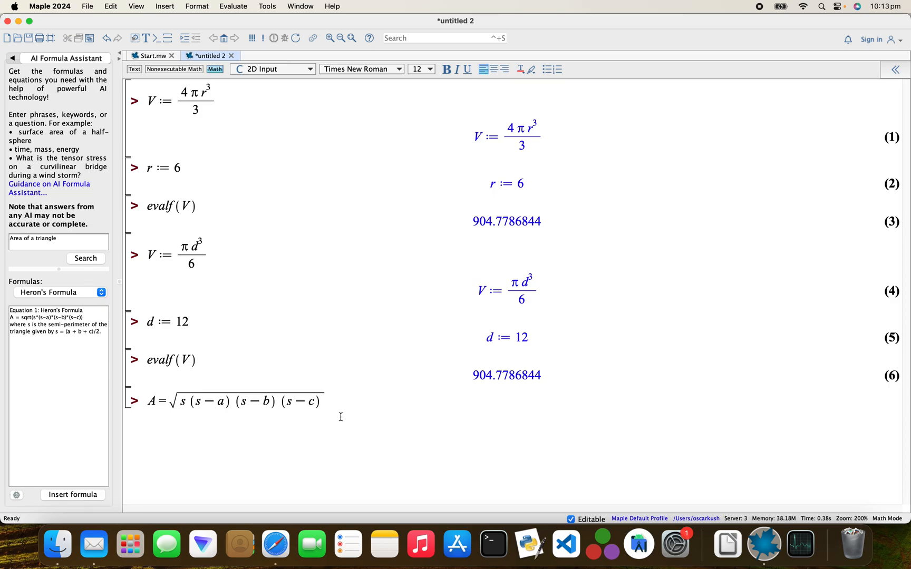
{"action": "key", "text": "Return"}
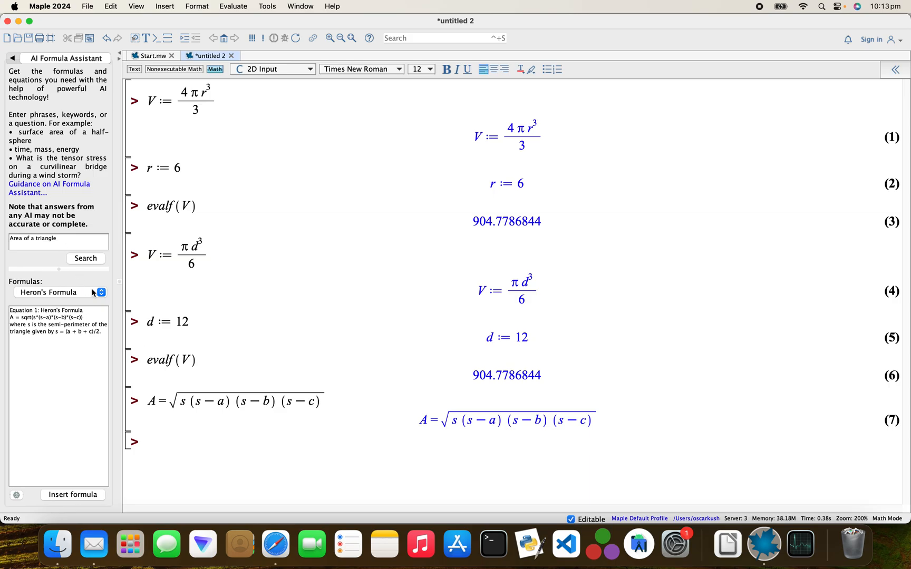
{"action": "left_click", "coordinate": [102, 292]}
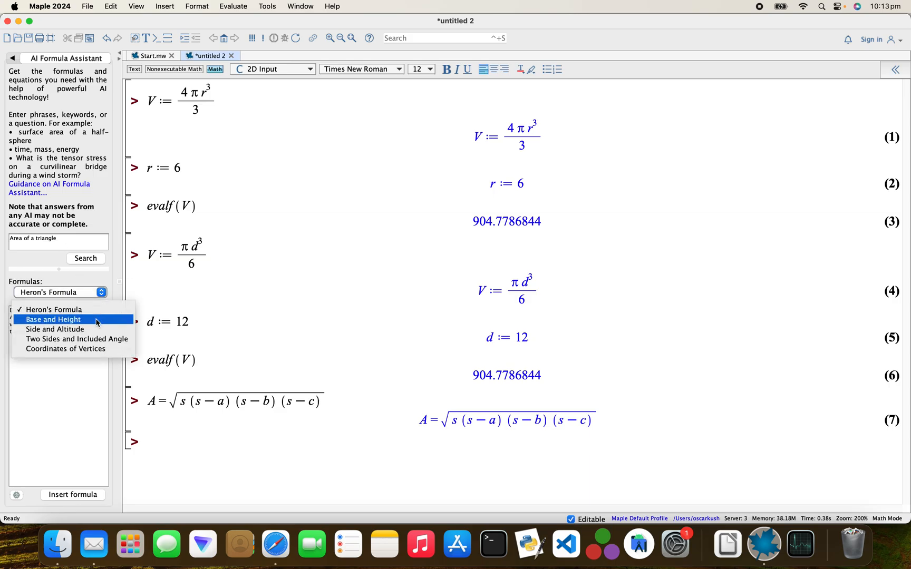
- Choose the Base and Height formula A = 0.5 base height from the Formulas list
{"action": "left_click", "coordinate": [54, 319]}
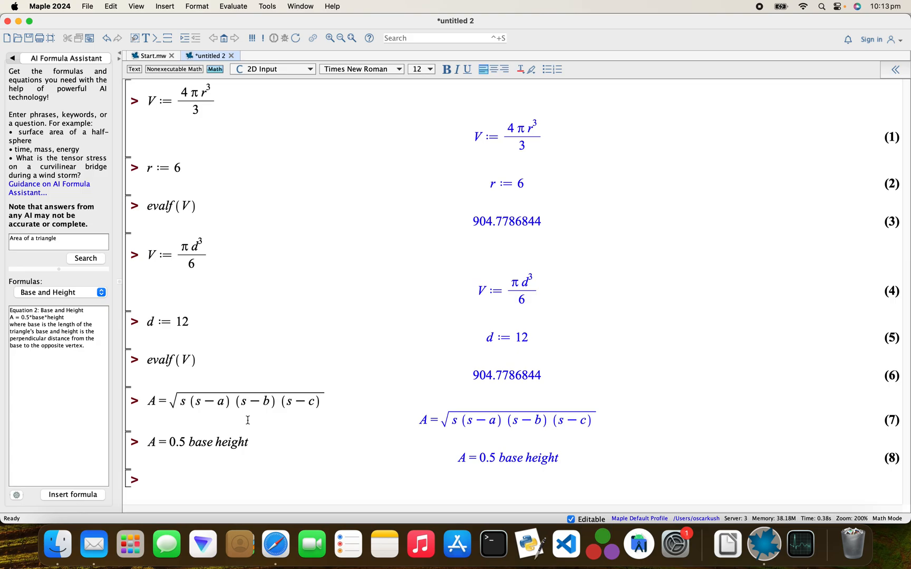
- Load the package with with(NaturalLanguage), listing Explain, GetCommand, GetMath, Query, RawQuery
{"action": "type", "text": "with(Na"}
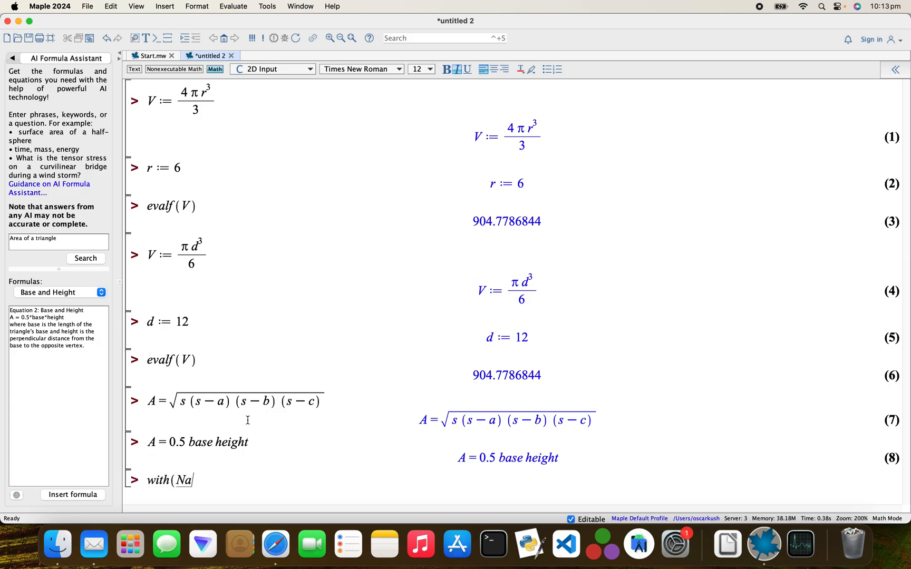
{"action": "type", "text": "turalLanguage"}
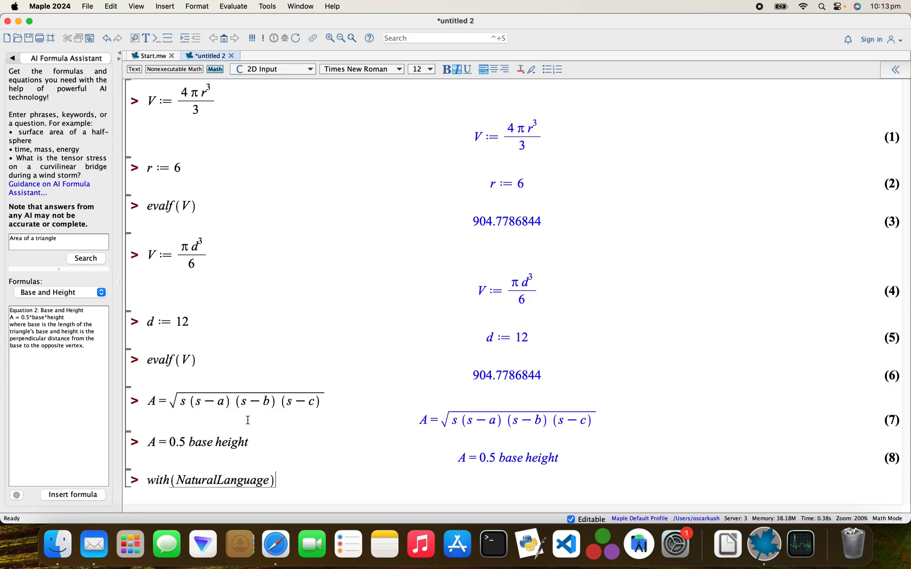
{"action": "key", "text": "Return"}
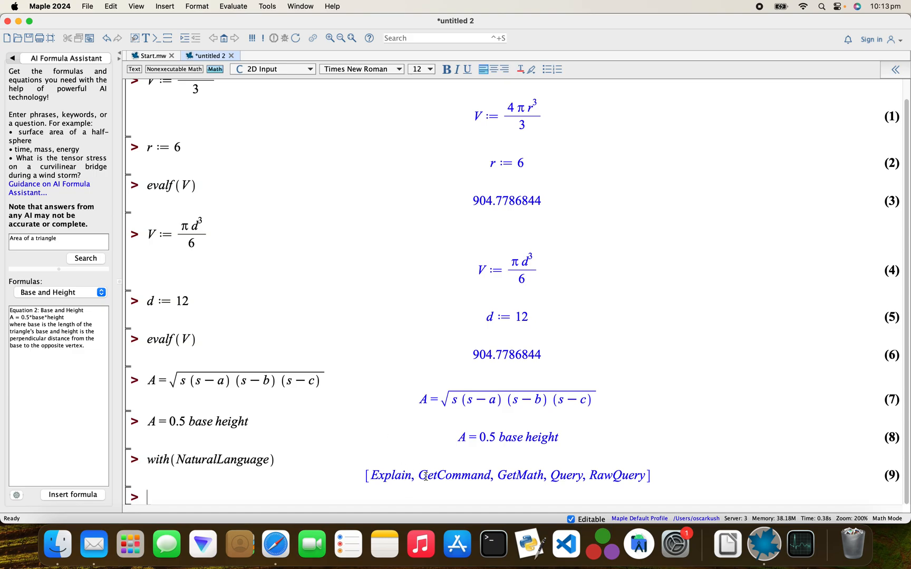
{"action": "mouse_move", "coordinate": [519, 488]}
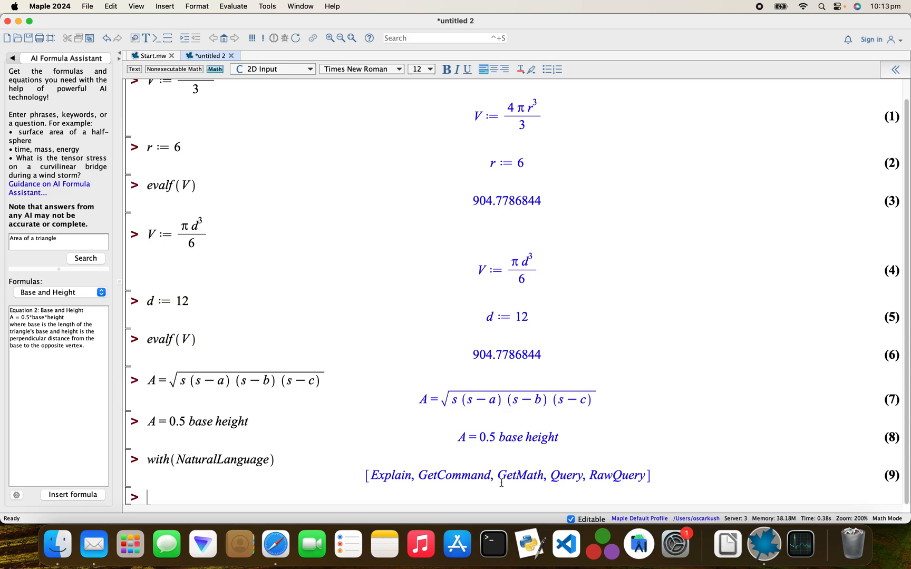
{"action": "mouse_move", "coordinate": [542, 463]}
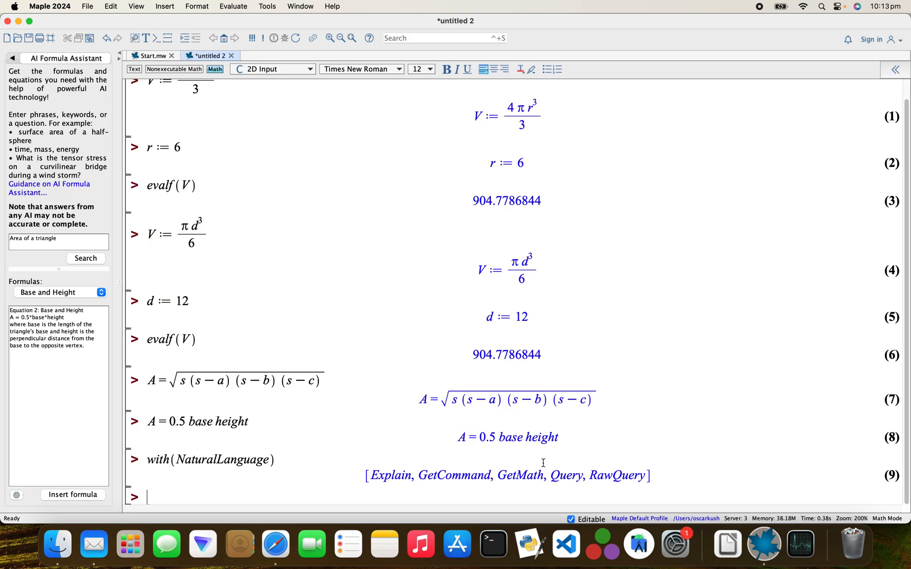
{"action": "mouse_move", "coordinate": [388, 491]}
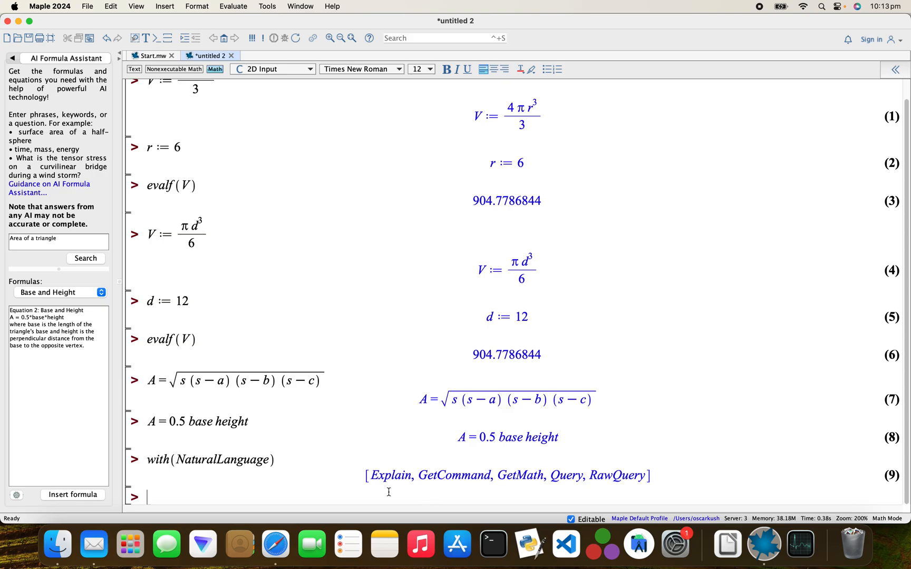
{"action": "type", "text": "E"}
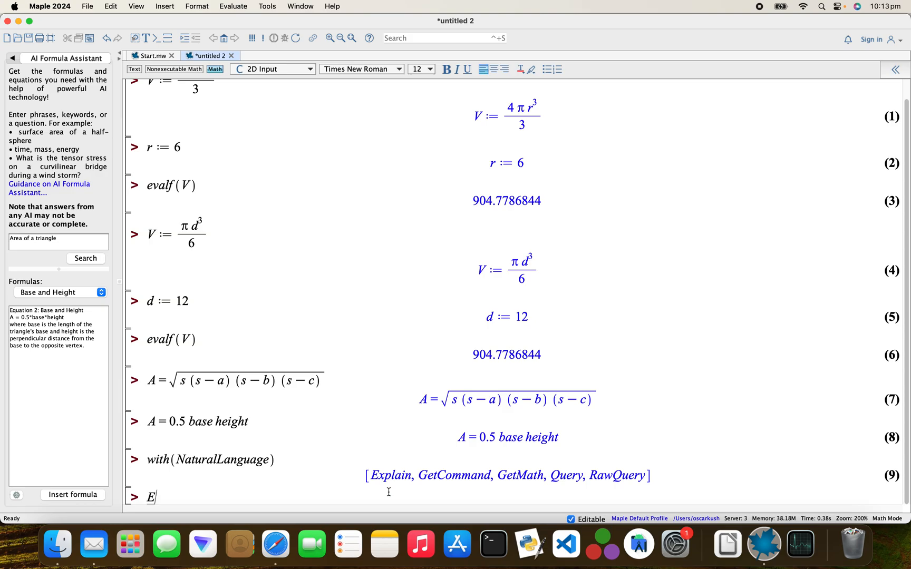
{"action": "type", "text": "xplain("}
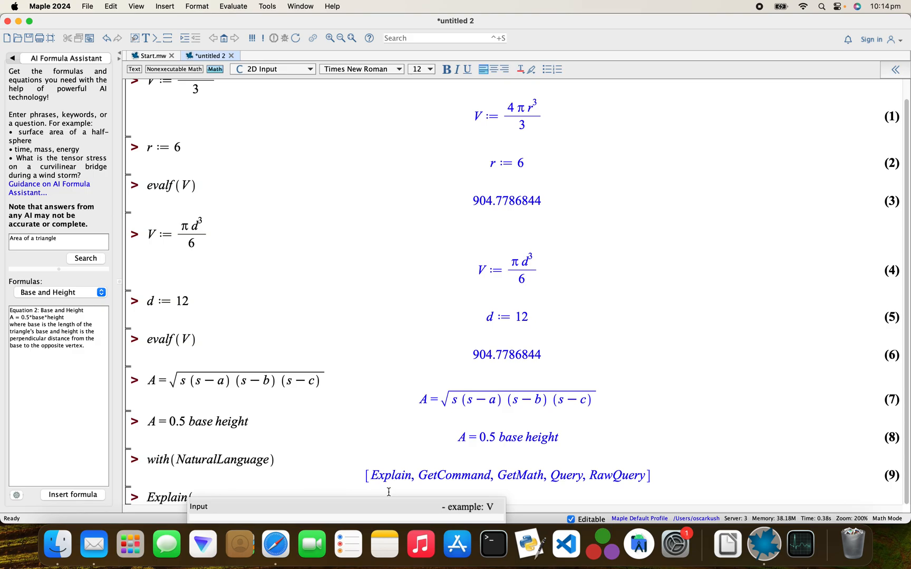
{"action": "type", "text": "\"G"}
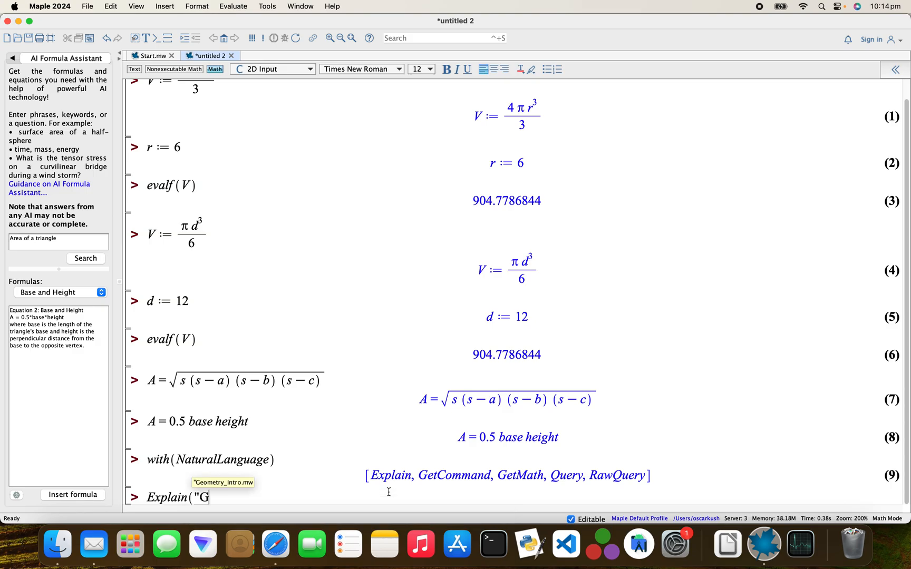
{"action": "type", "text": "auss"}
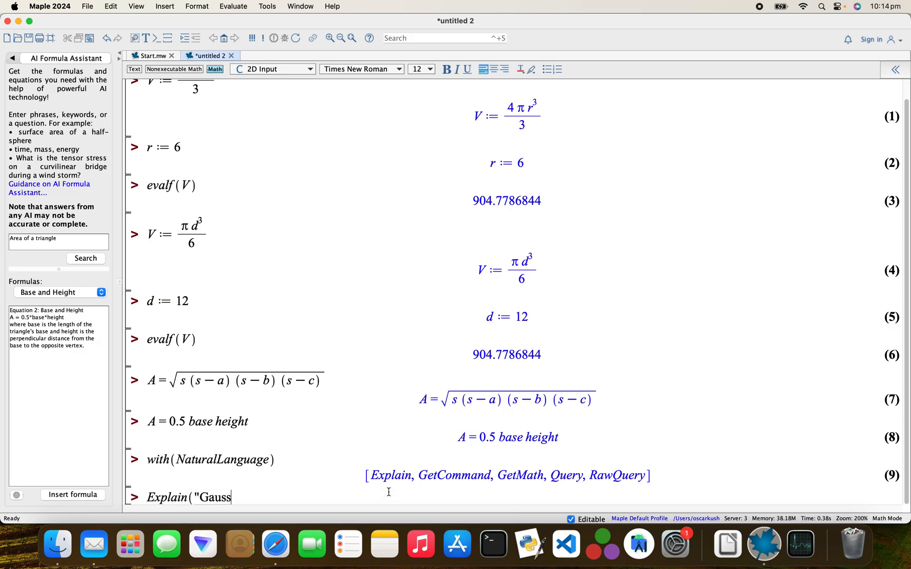
{"action": "type", "text": "ian El"}
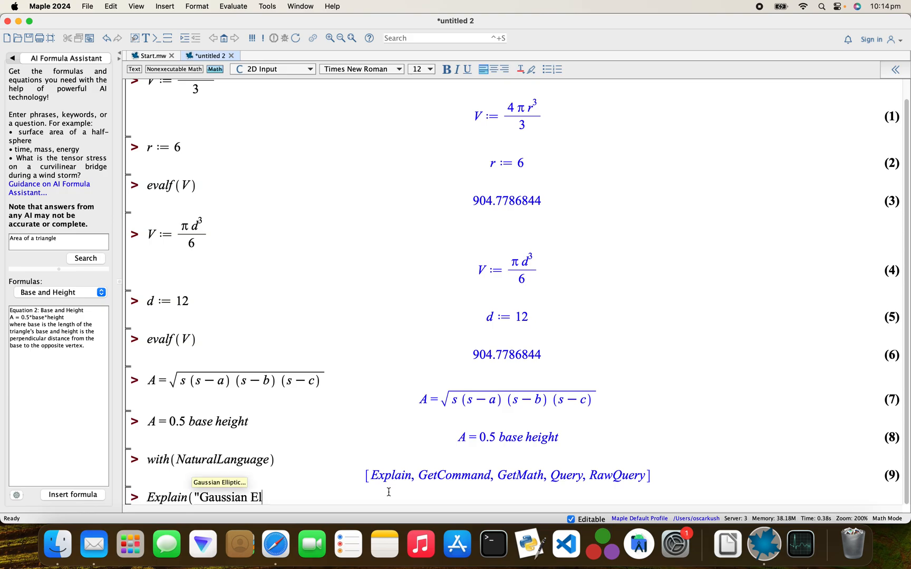
{"action": "type", "text": "imination\")"}
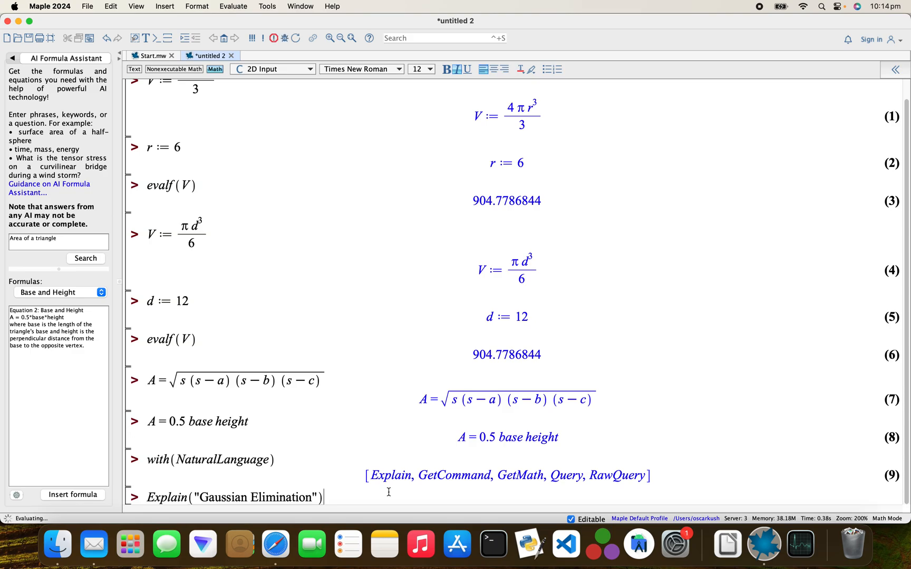
{"action": "key", "text": "Return"}
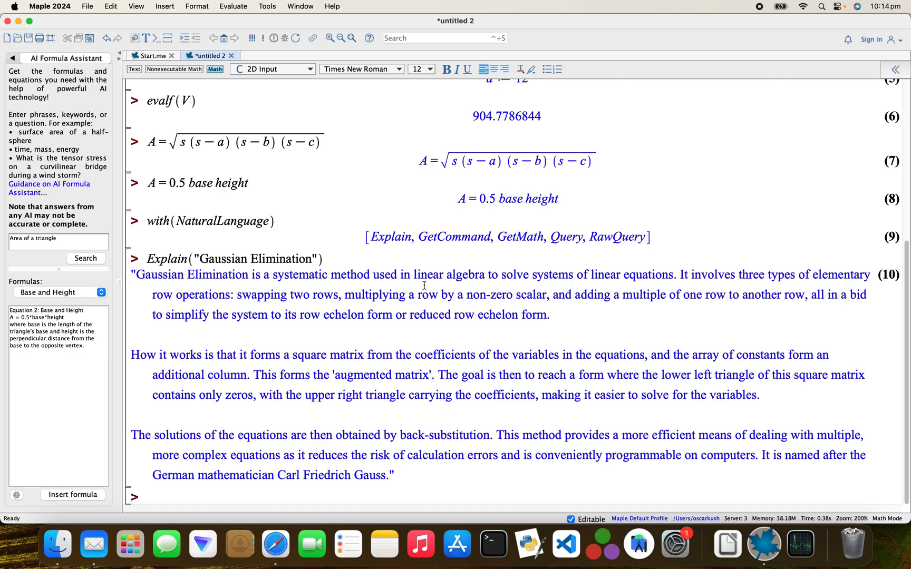
{"action": "mouse_move", "coordinate": [587, 275]}
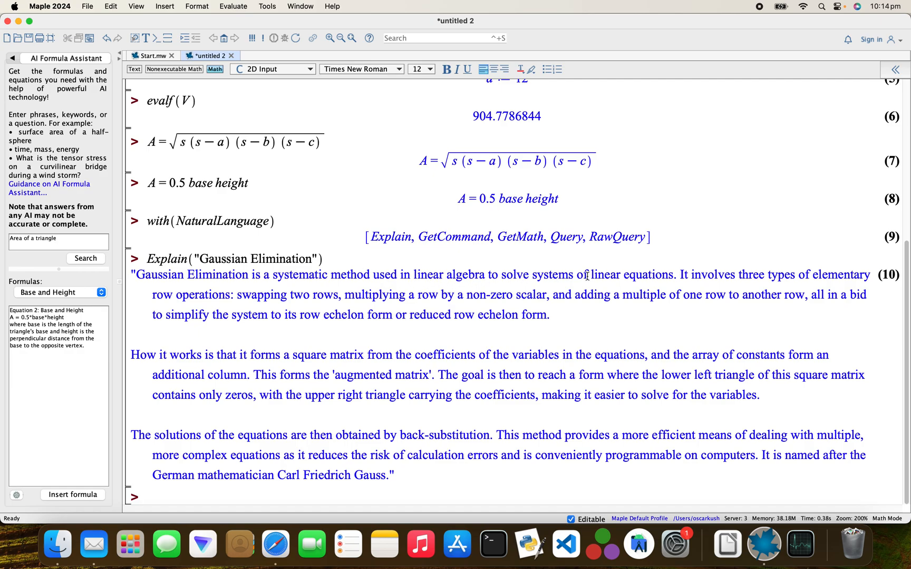
{"action": "mouse_move", "coordinate": [463, 400]}
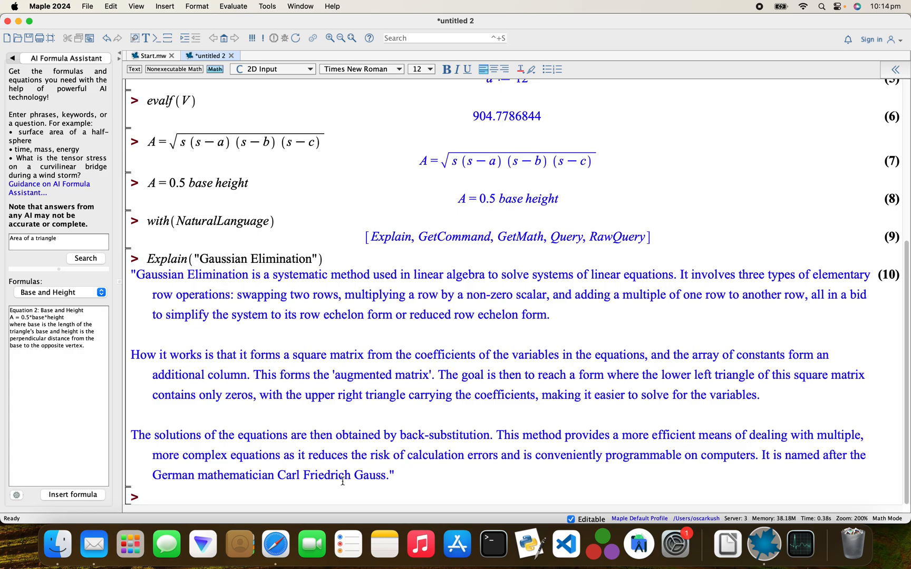
{"action": "mouse_move", "coordinate": [282, 502]}
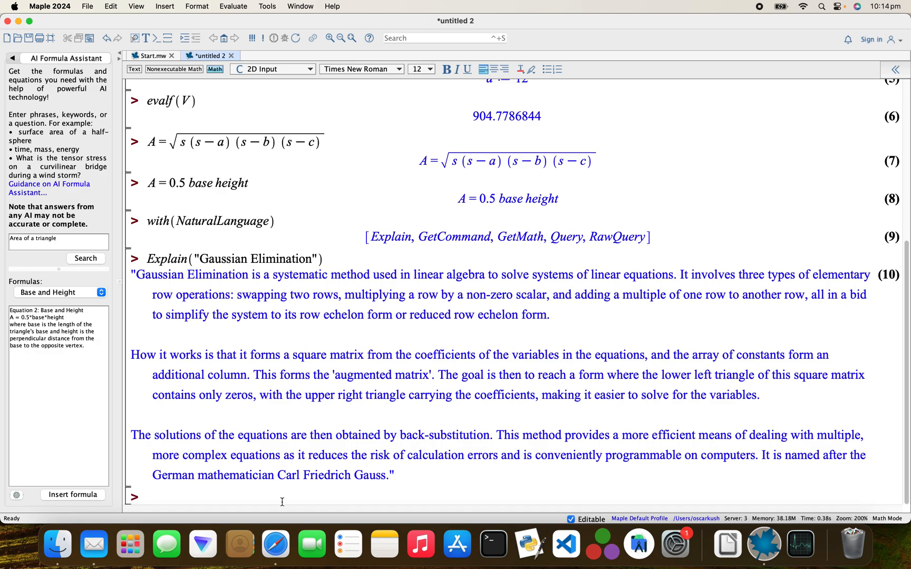
- Run GetCommand("What's the command for solving first order differential equations?") to get a dsolve expression
{"action": "type", "text": "G"}
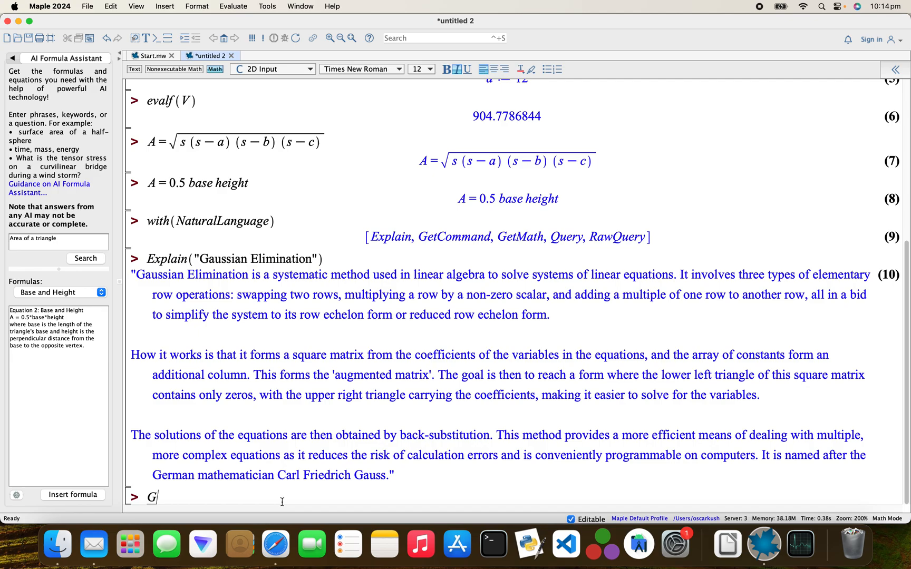
{"action": "type", "text": "et"}
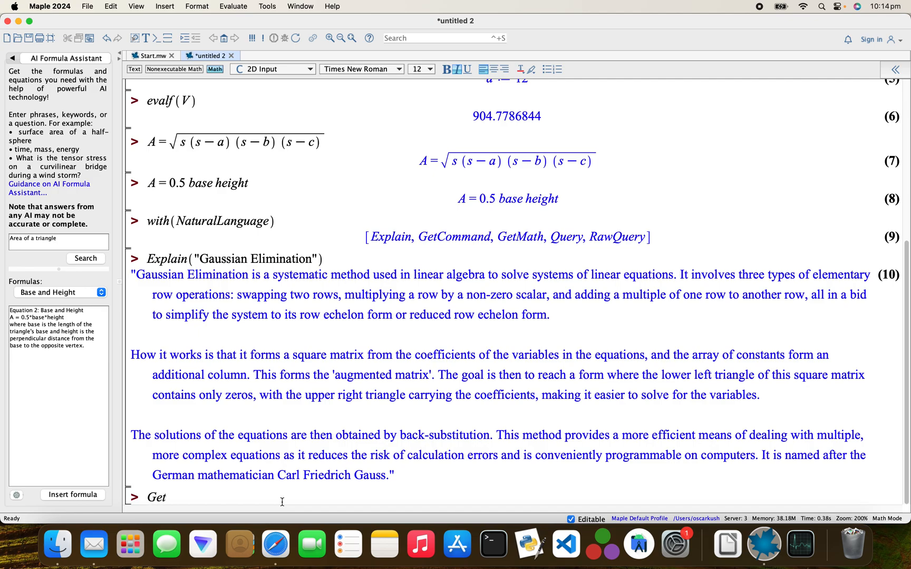
{"action": "type", "text": "C"}
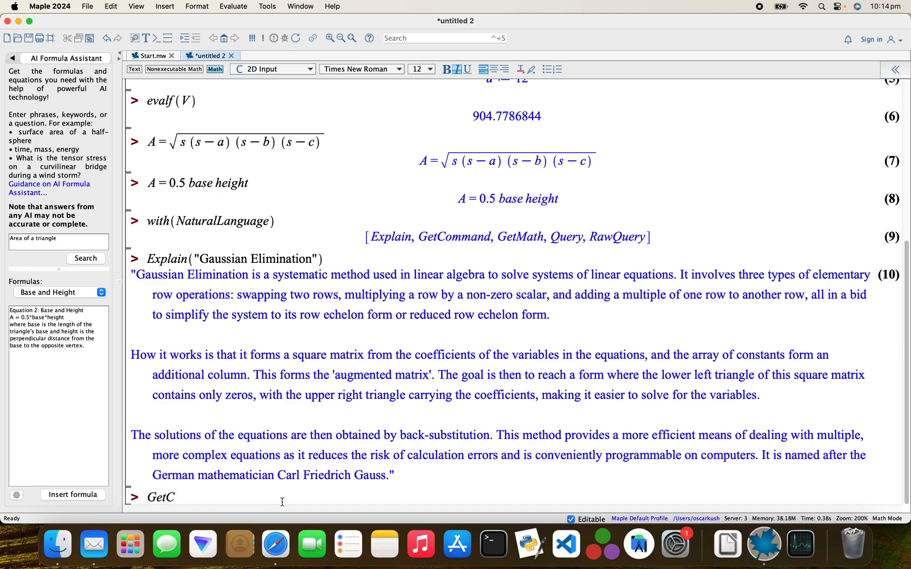
{"action": "type", "text": "ommand(\""}
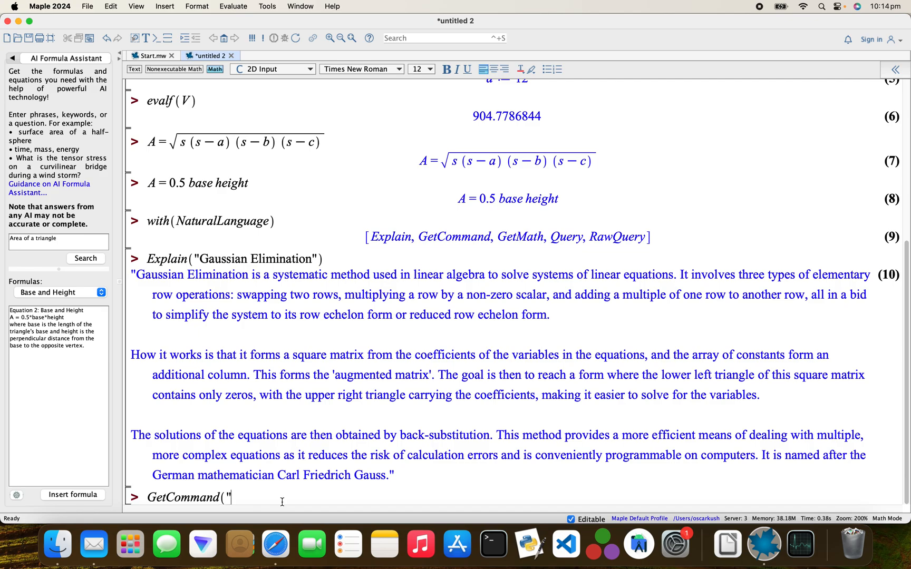
{"action": "type", "text": "What"}
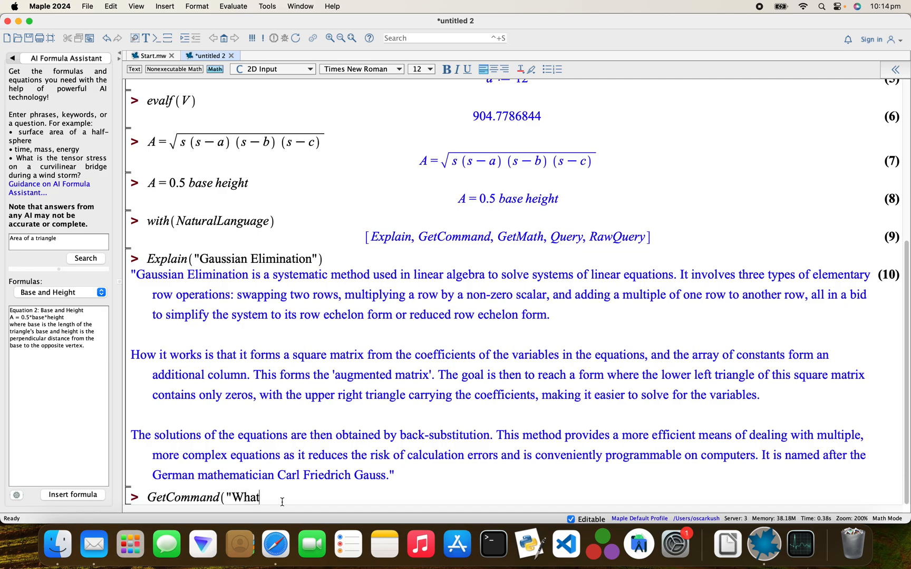
{"action": "type", "text": "'s the com"}
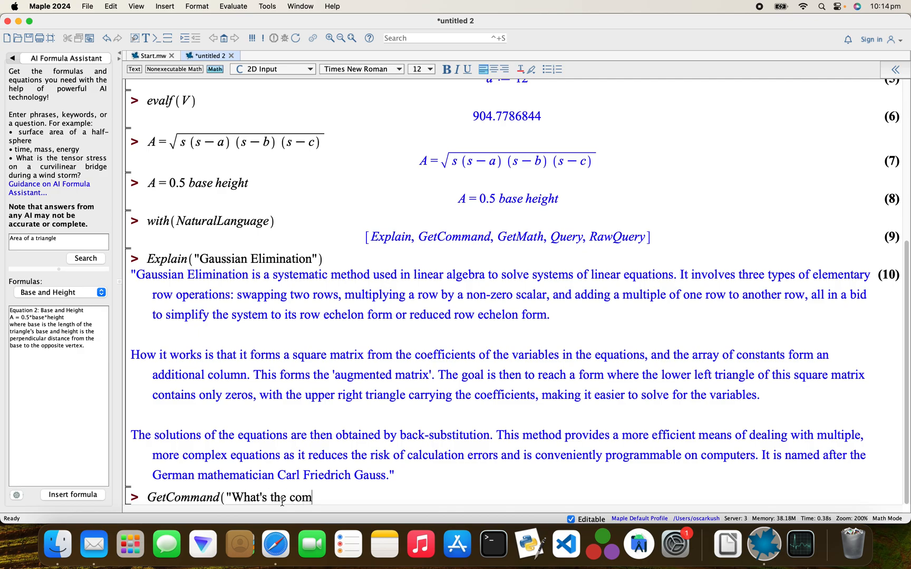
{"action": "type", "text": "mand for"}
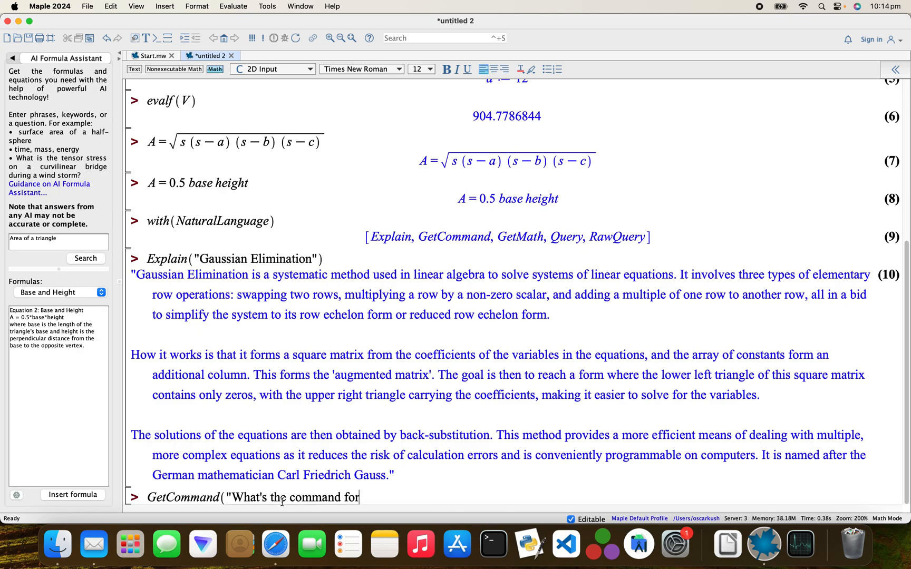
{"action": "type", "text": "so"}
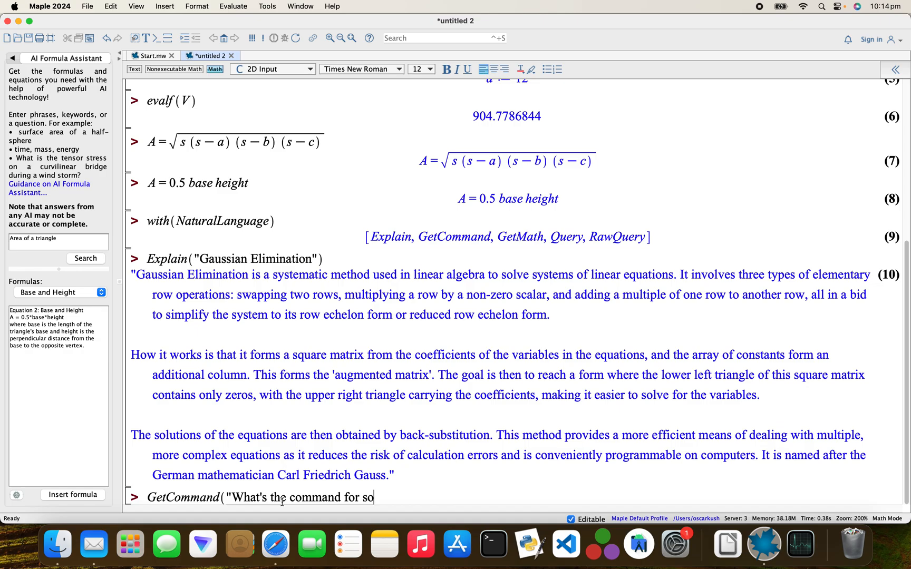
{"action": "type", "text": "lving"}
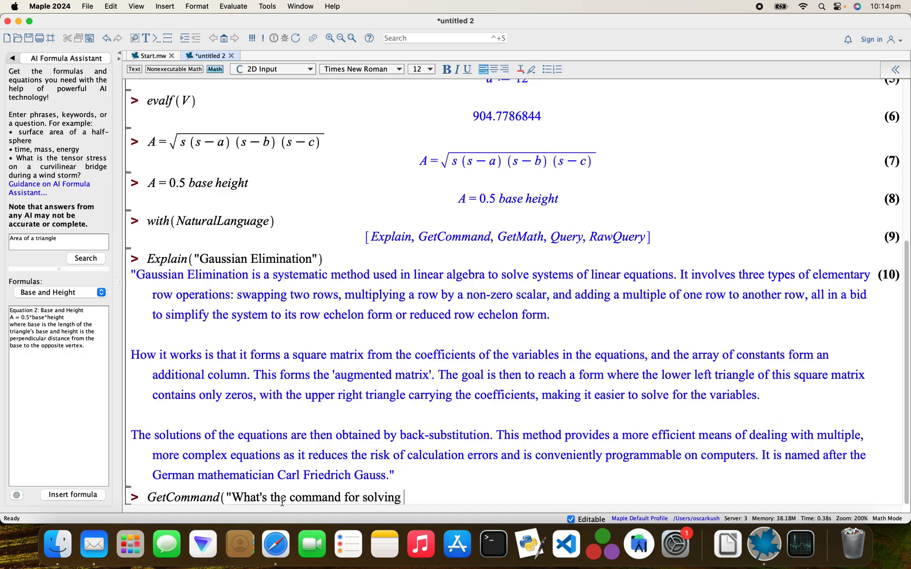
{"action": "type", "text": "first"}
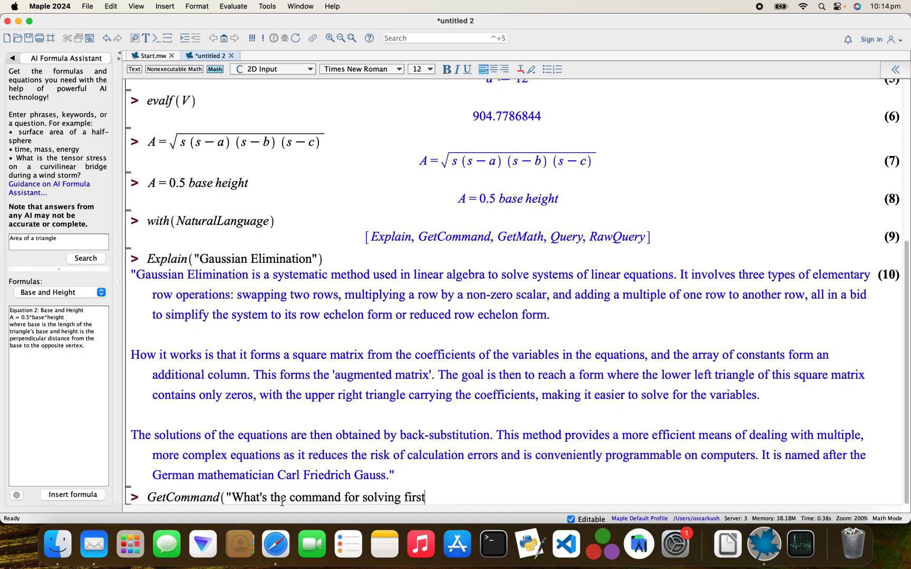
{"action": "type", "text": "order different"}
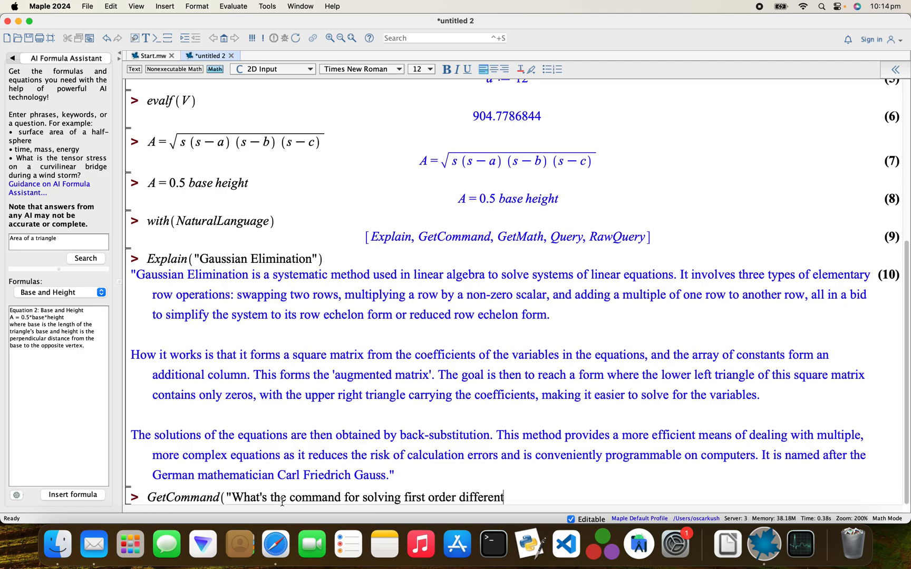
{"action": "type", "text": "ial eq"}
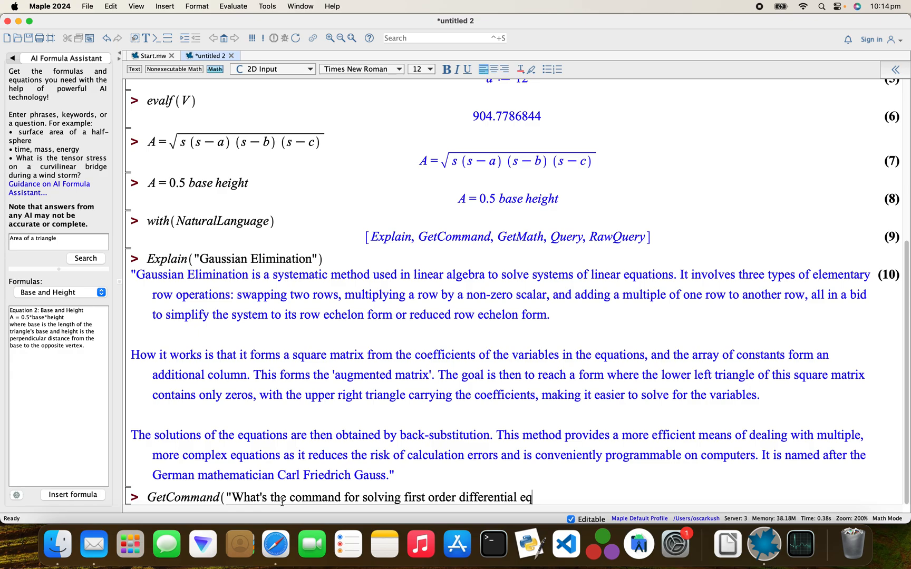
{"action": "type", "text": "uations"}
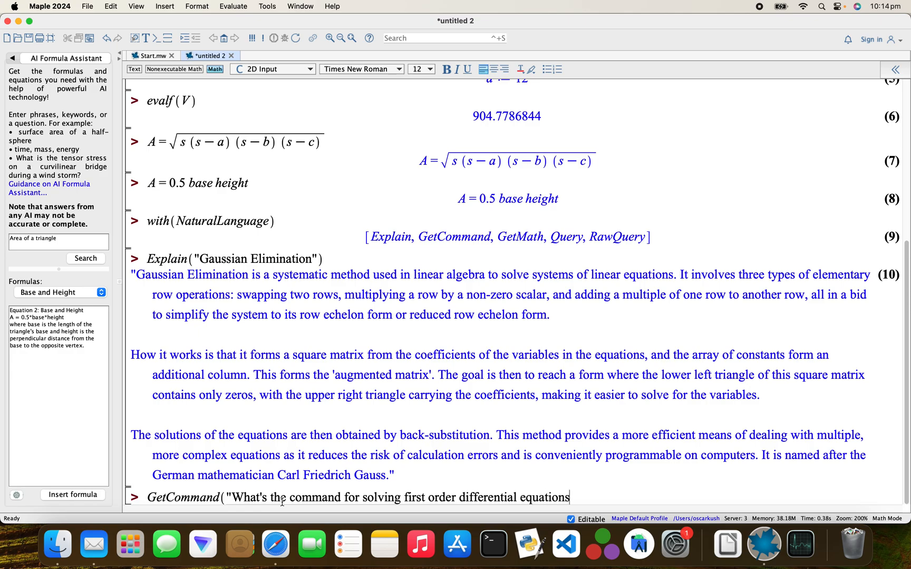
{"action": "type", "text": "?\")"}
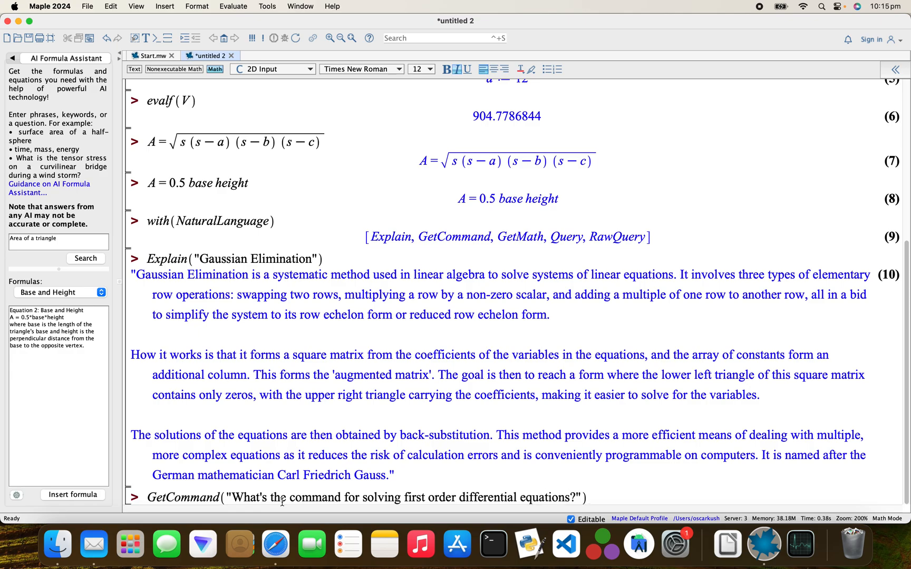
{"action": "key", "text": "Return"}
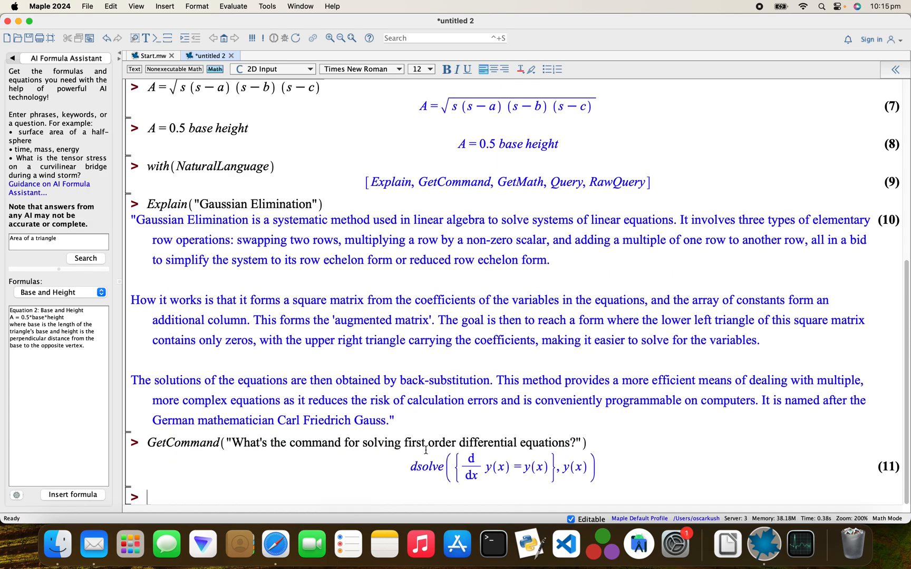
{"action": "mouse_move", "coordinate": [321, 463]}
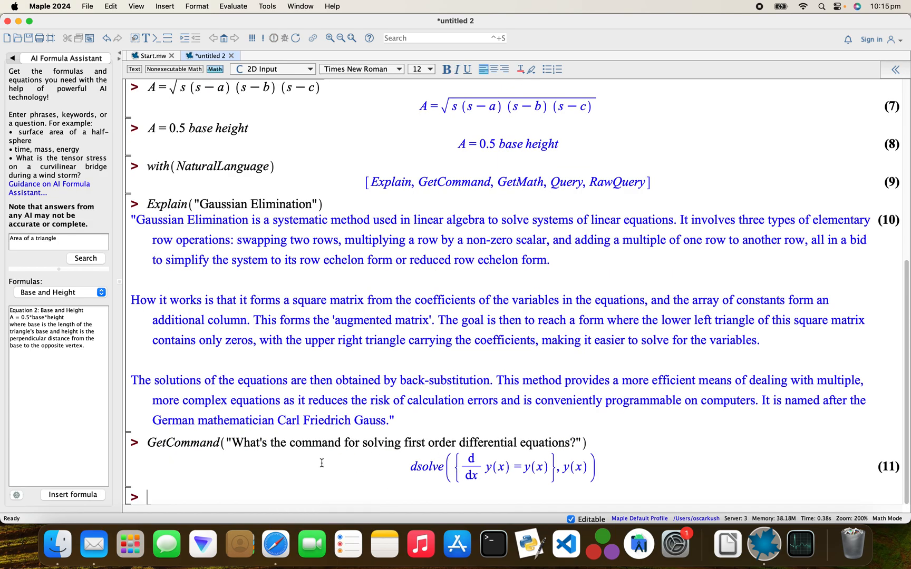
{"action": "mouse_move", "coordinate": [217, 474]}
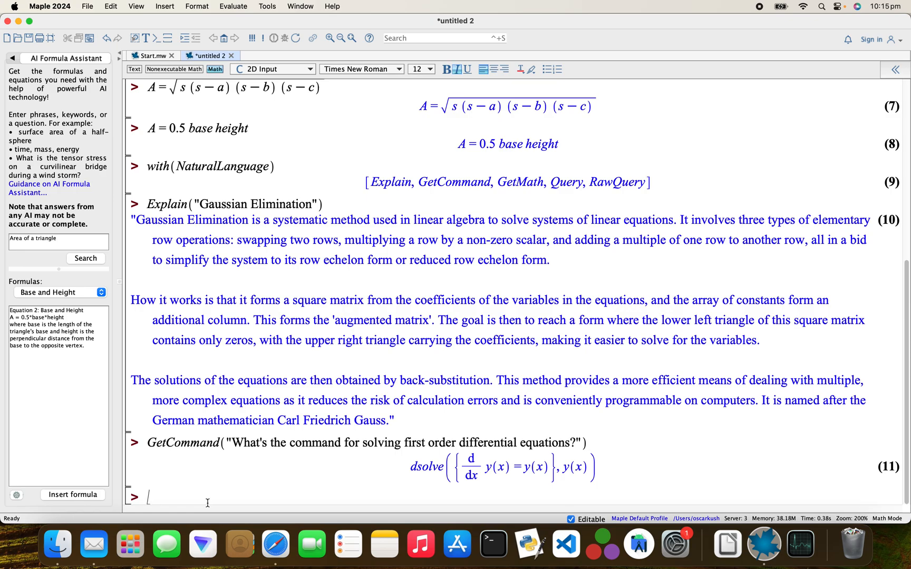
- Ask GetCommand "What's the syntax for solving the inverse of a matrix?" yielding Matrix and A^(-1) syntax
{"action": "type", "text": "GetCommand(\""}
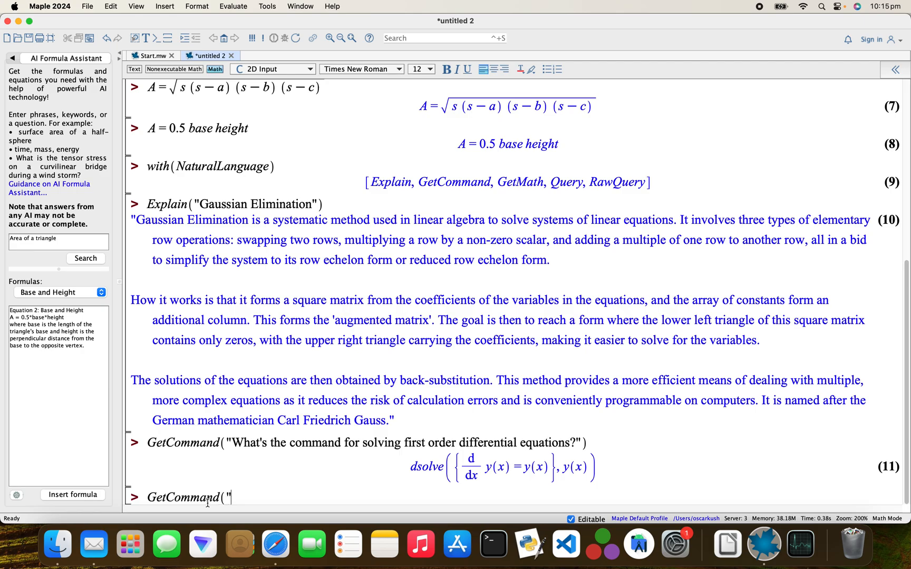
{"action": "type", "text": "What's the synt"}
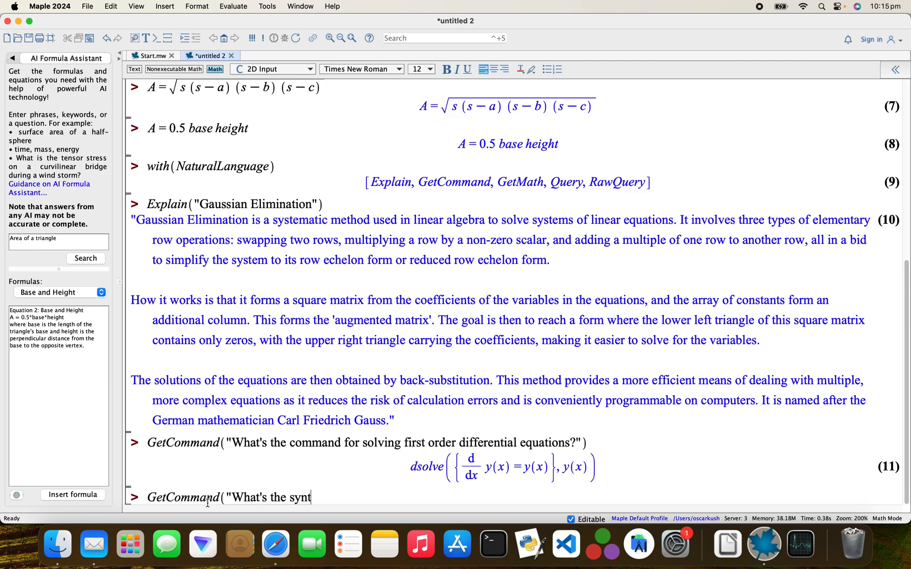
{"action": "type", "text": "ax"}
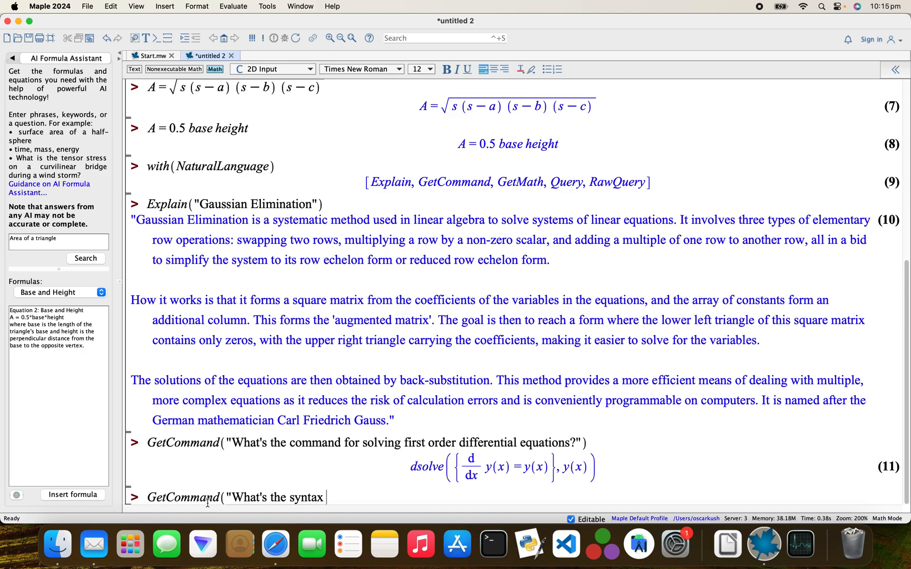
{"action": "type", "text": "for so"}
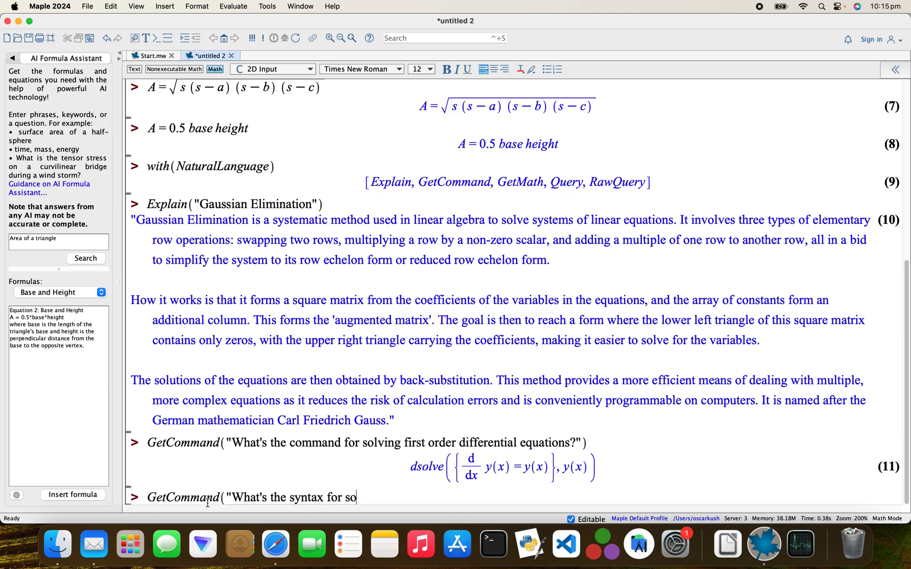
{"action": "type", "text": "lving"}
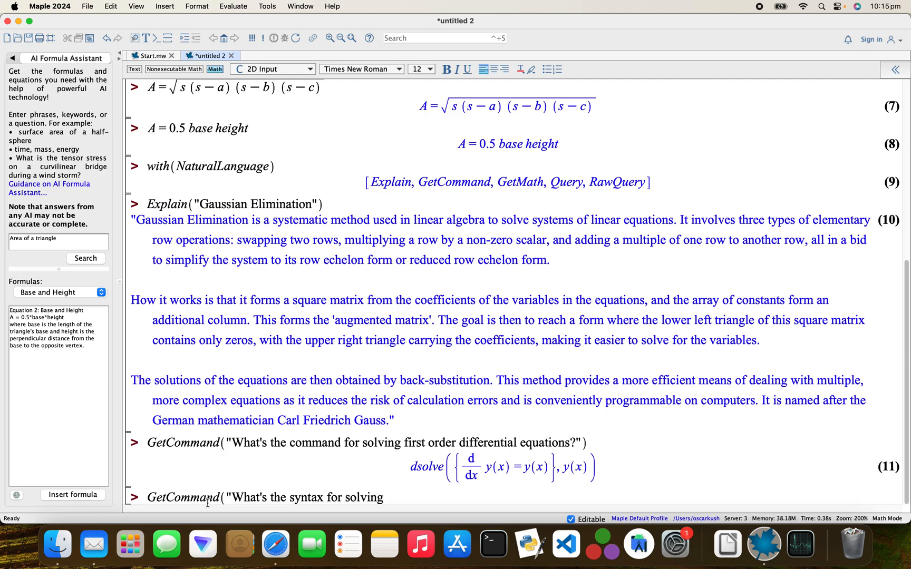
{"action": "type", "text": "the im"}
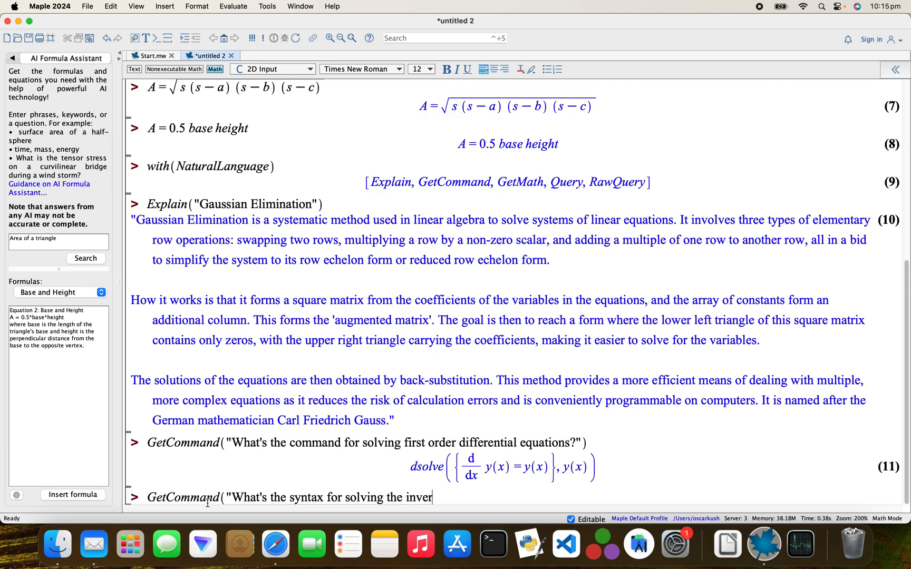
{"action": "type", "text": "se of a"}
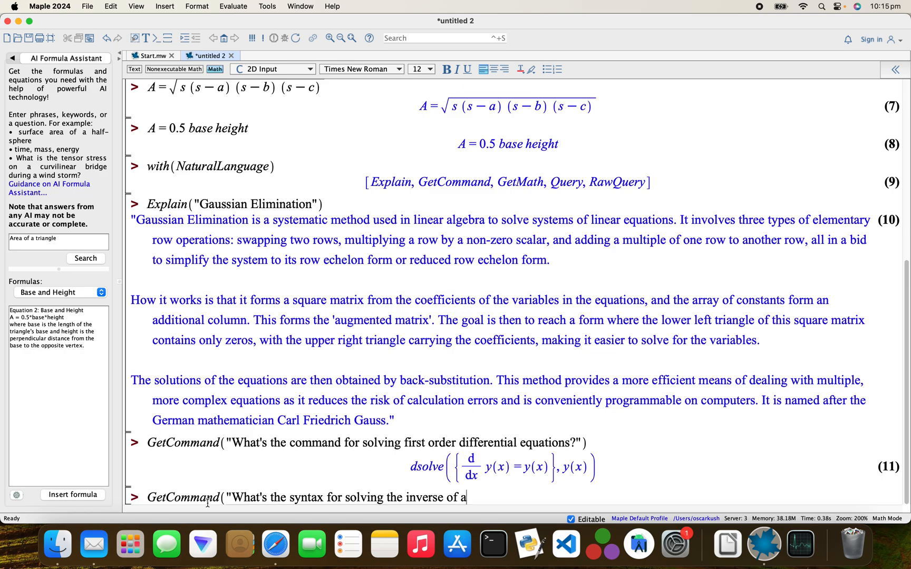
{"action": "type", "text": "matri"}
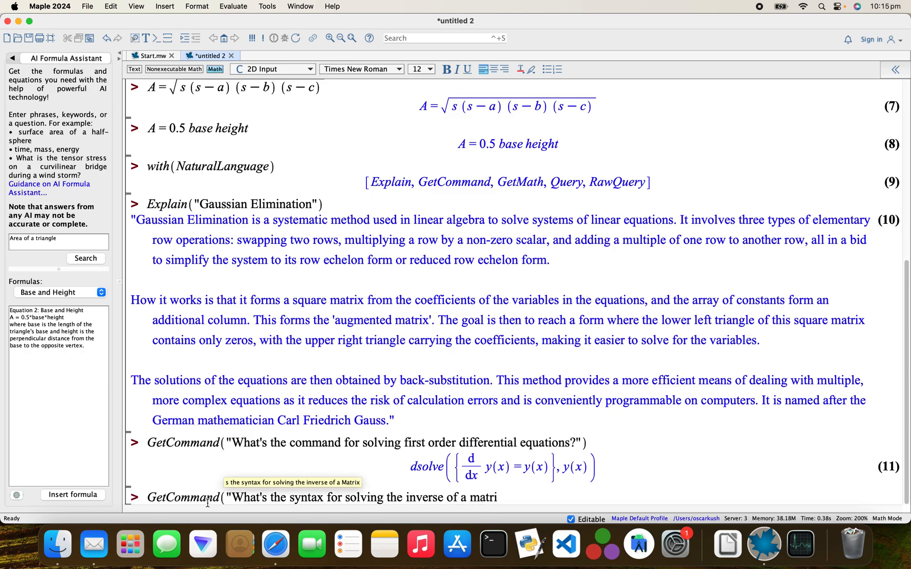
{"action": "type", "text": "x?\")"}
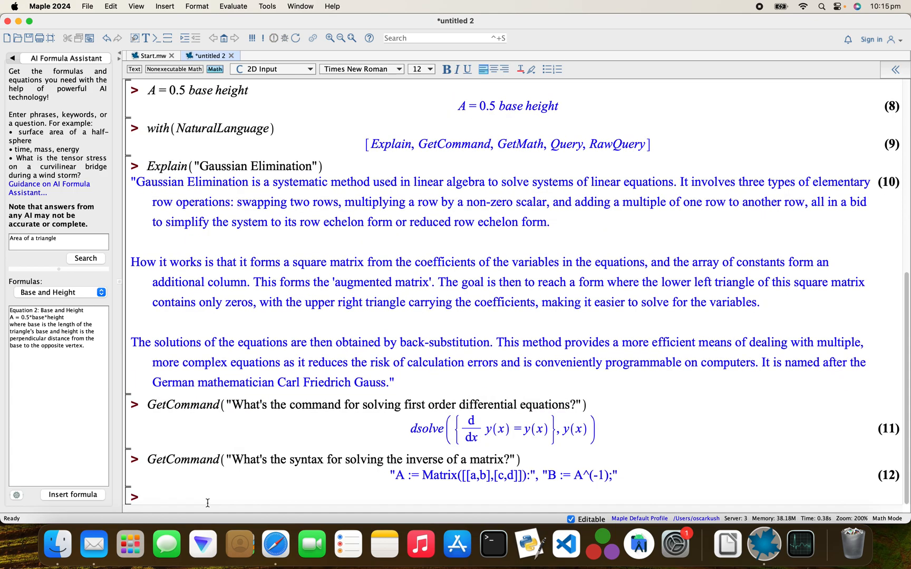
{"action": "mouse_move", "coordinate": [448, 477]}
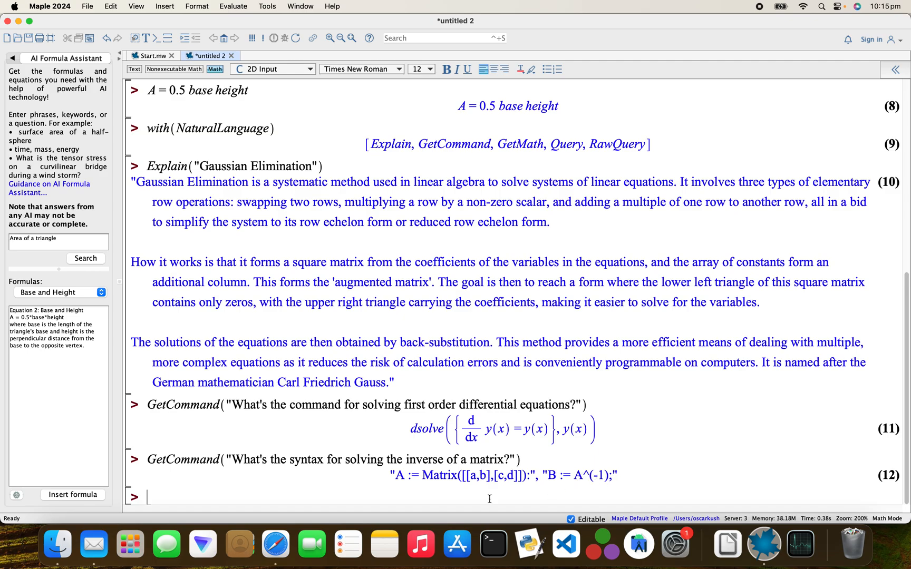
{"action": "mouse_move", "coordinate": [512, 468]}
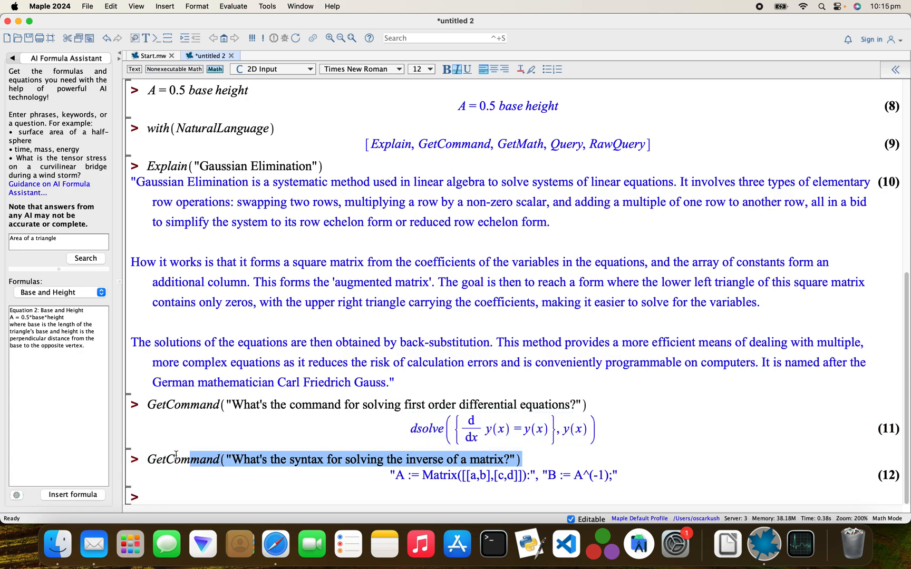
- Run a rephrased GetCommand matrix-inverse query at a new prompt, returning MatrixInverse(A) as output 13
{"action": "left_click", "coordinate": [146, 497]}
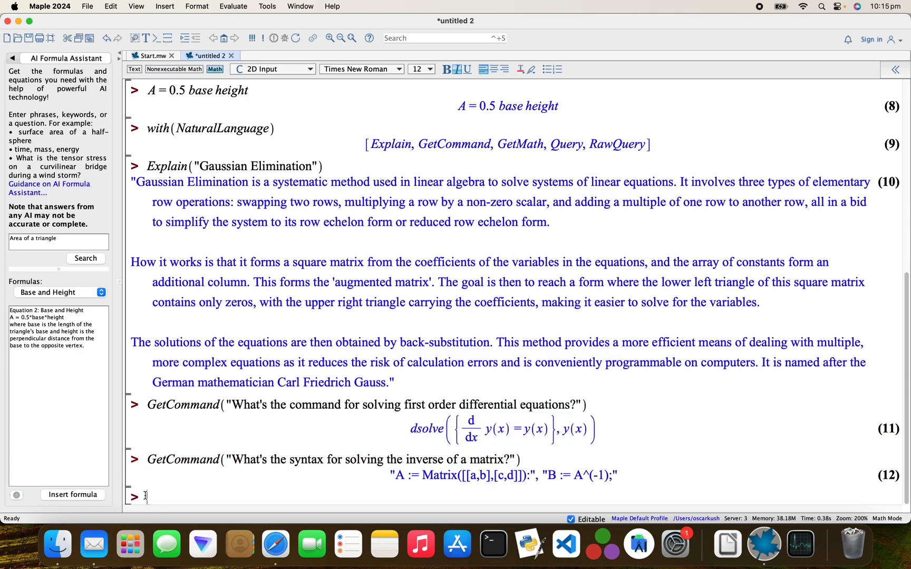
{"action": "type", "text": "GetCommand(\"What's the syntax for solving the inverse of a matrix?\")"}
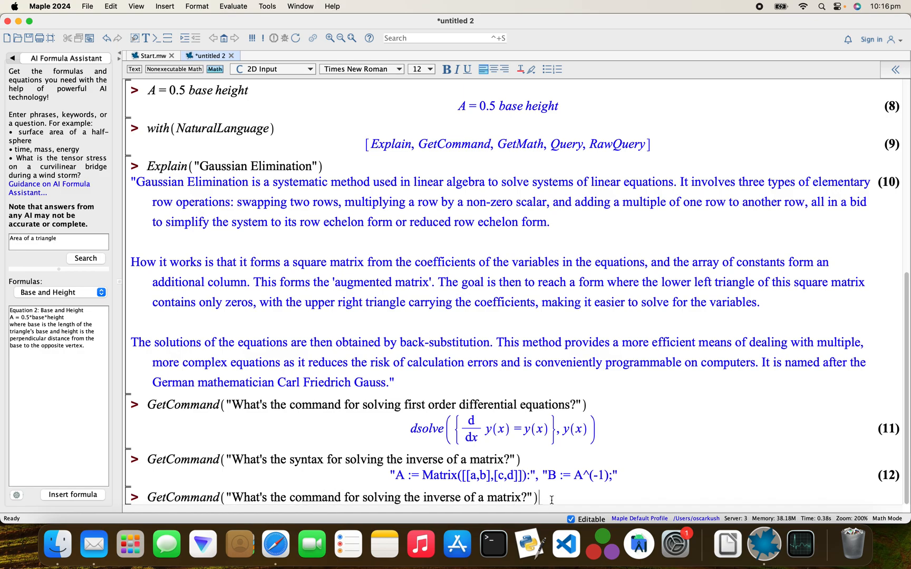
{"action": "key", "text": "Return"}
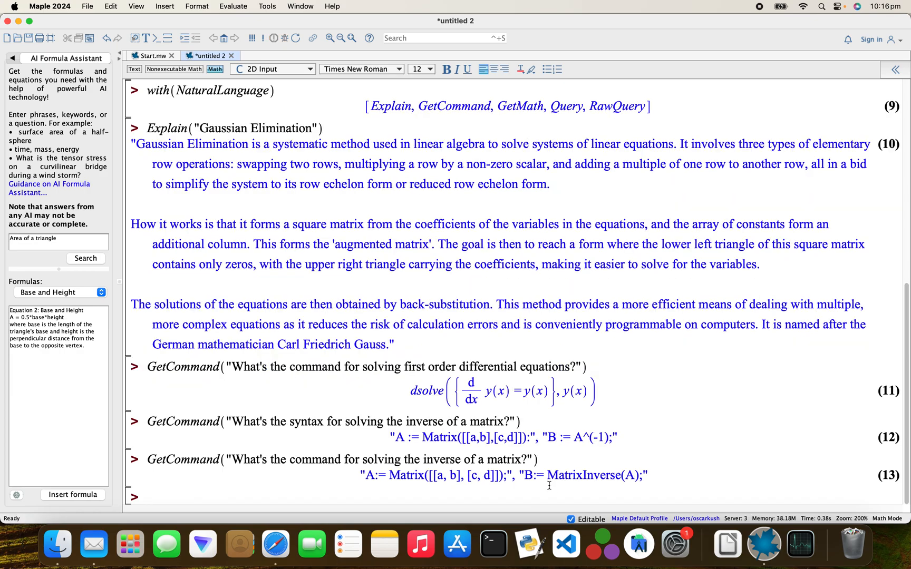
{"action": "mouse_move", "coordinate": [571, 478]}
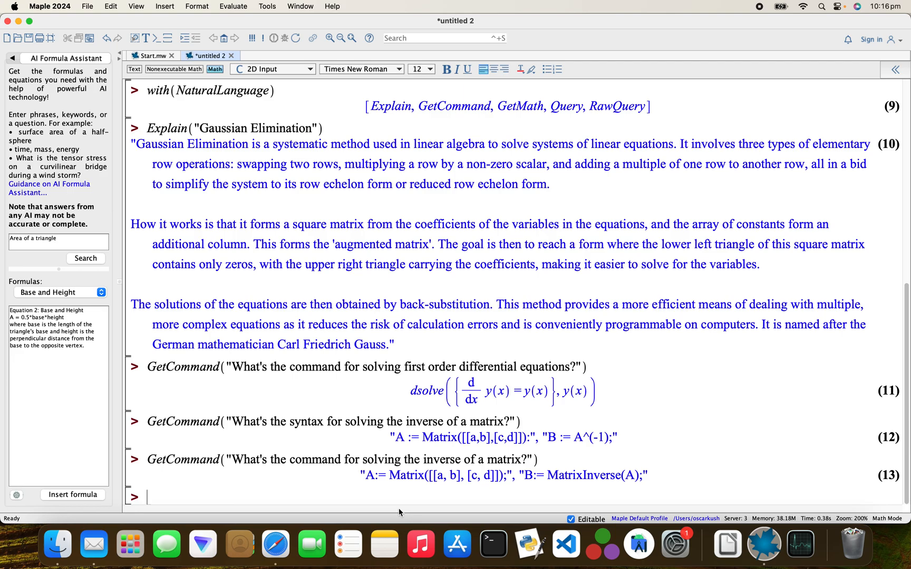
- Ask GetMath "What's the formula to solve the volume of a sphere?" returning V = 4πr³/3 and V = πd³/6
{"action": "type", "text": "GetMath("}
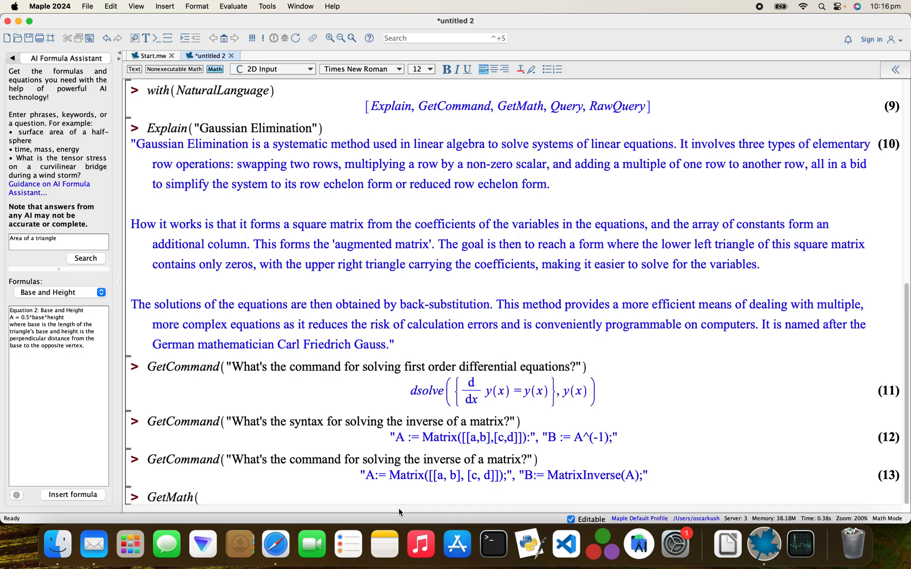
{"action": "type", "text": "\"Wha"}
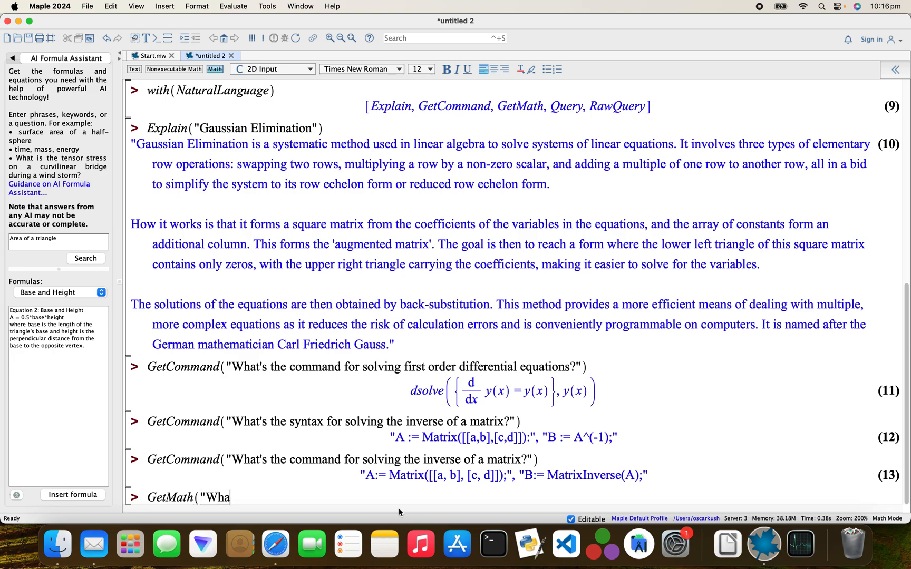
{"action": "type", "text": "t's the"}
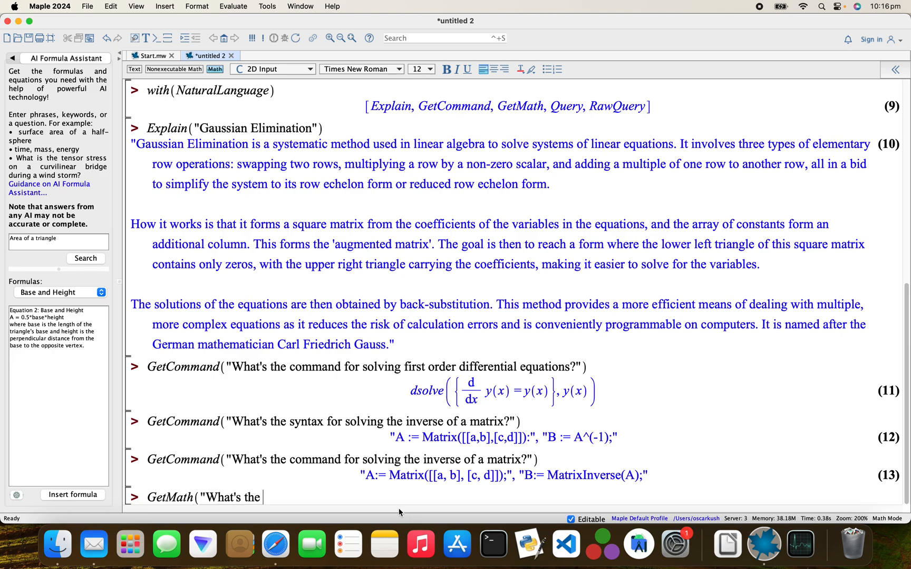
{"action": "type", "text": "f"}
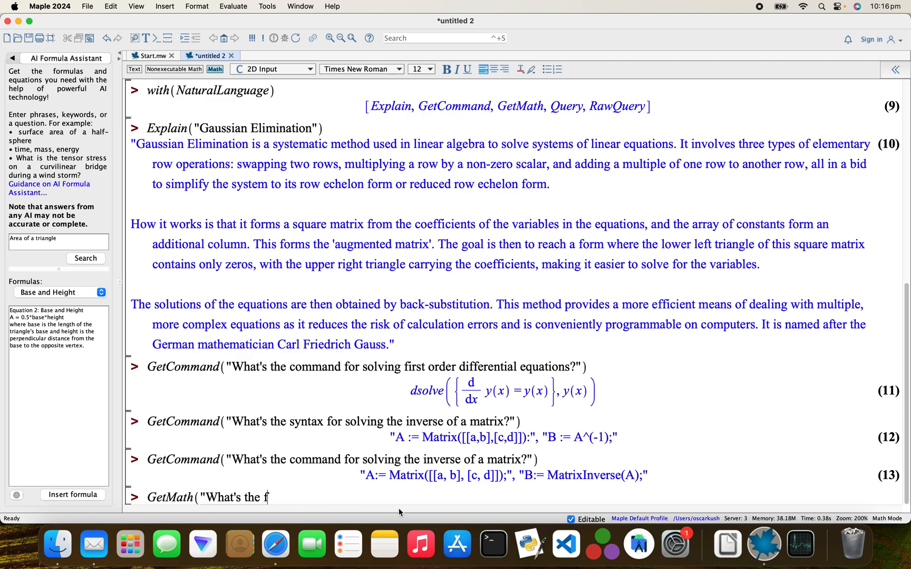
{"action": "type", "text": "ormula"}
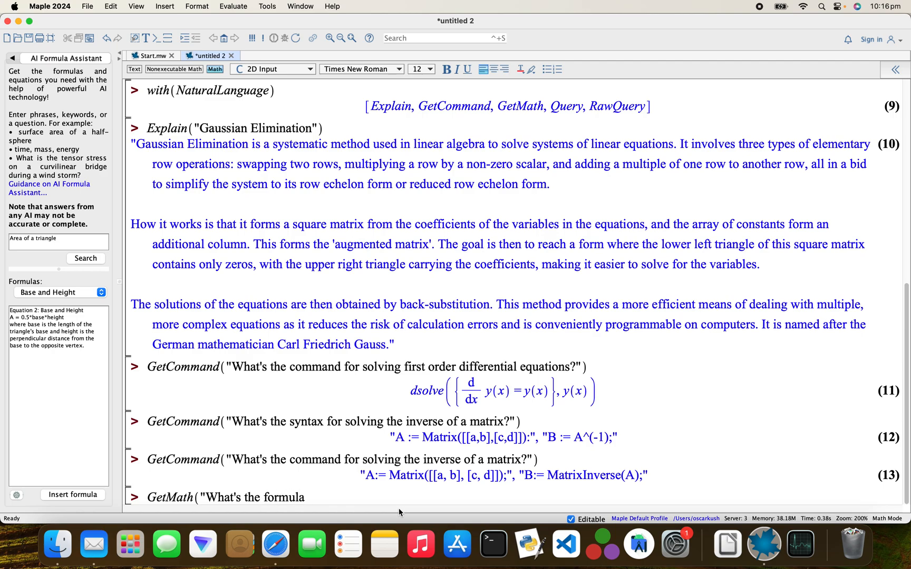
{"action": "type", "text": "to sol"}
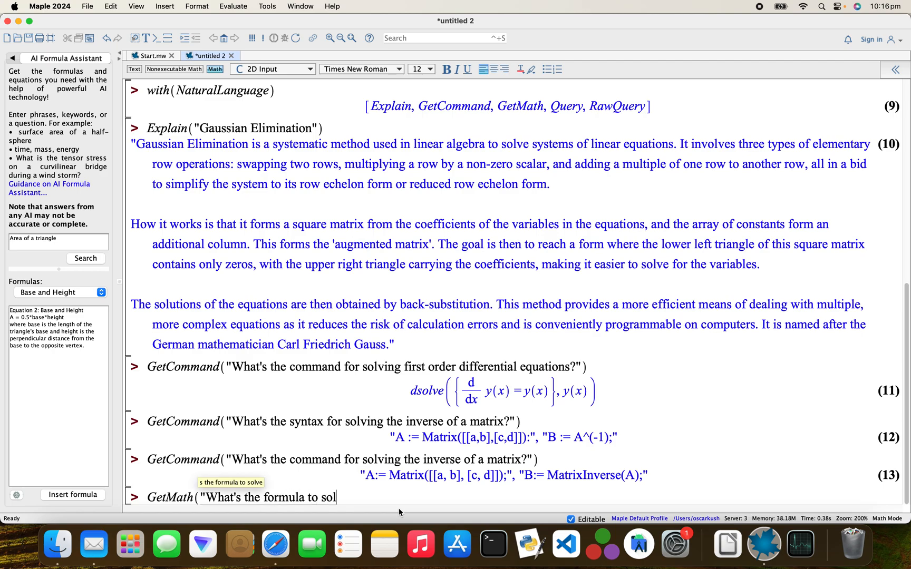
{"action": "type", "text": "ve the vo"}
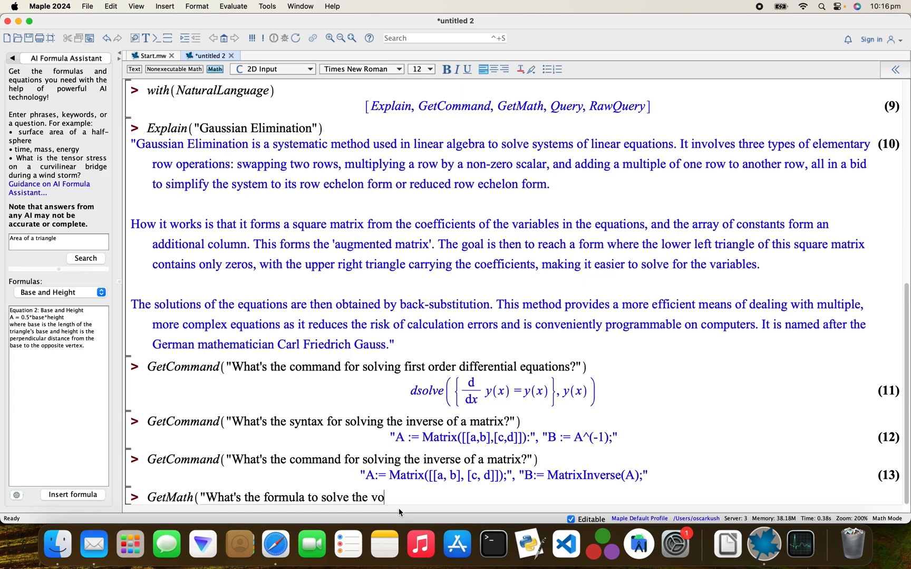
{"action": "type", "text": "lume of"}
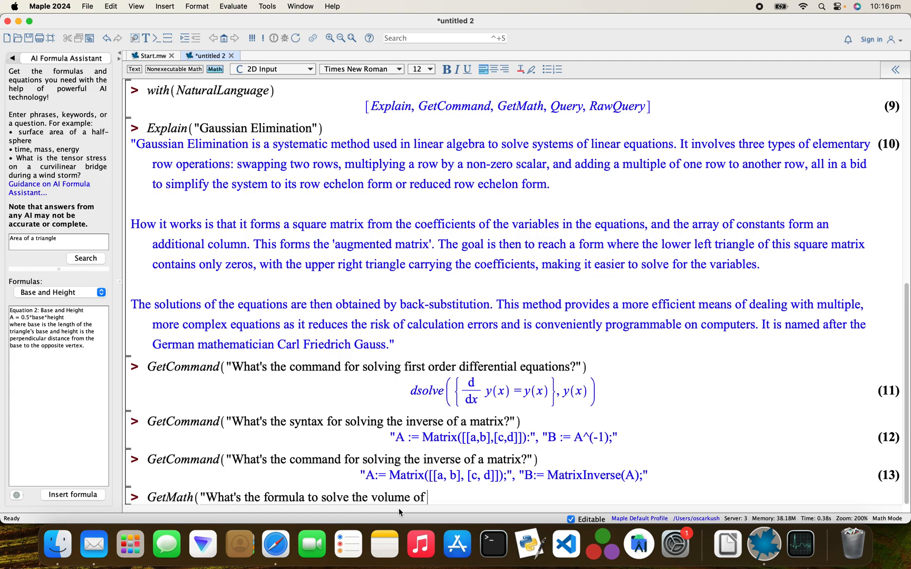
{"action": "type", "text": "a sphere"}
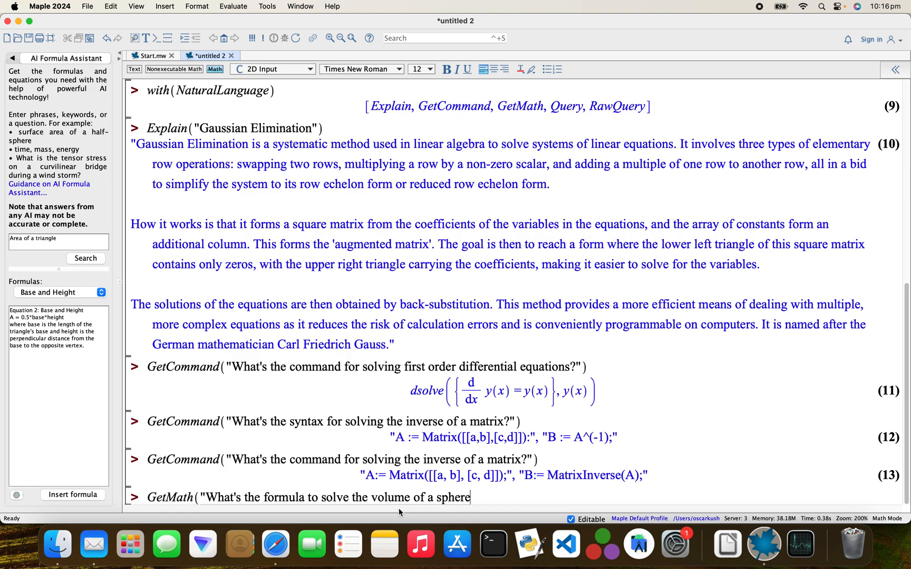
{"action": "type", "text": "?\")"}
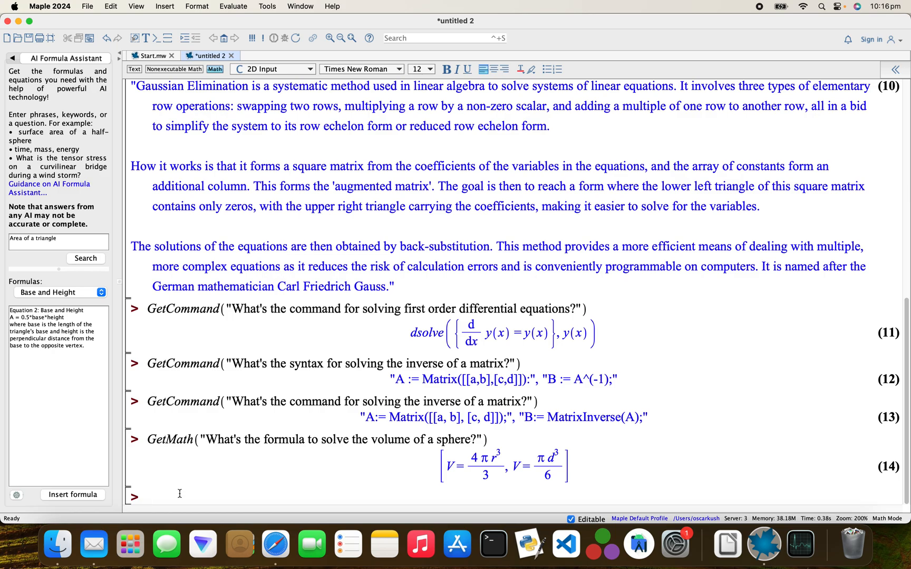
{"action": "type", "text": "GetMath"}
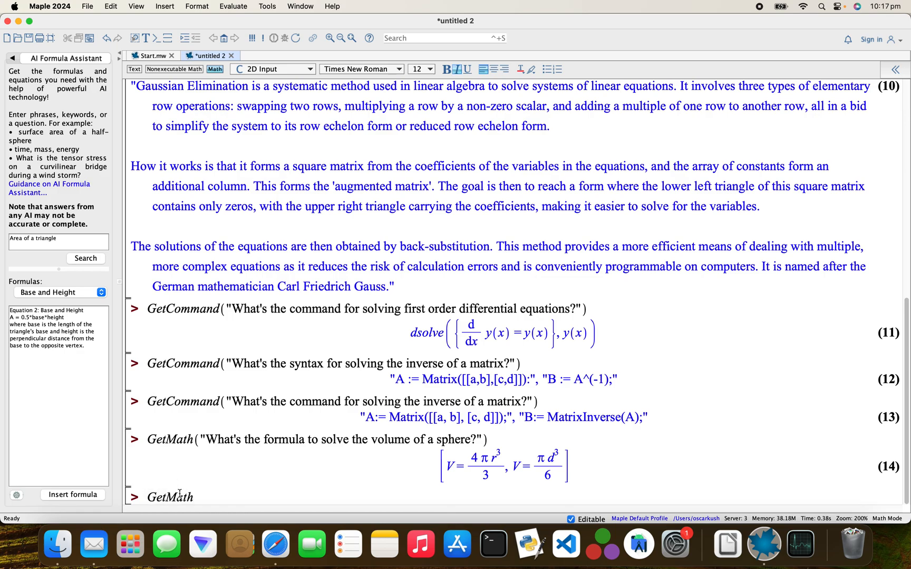
- Ask GetMath "What's the general relativity formula?" returning the Einstein field equation as output 15
{"action": "type", "text": "(\""}
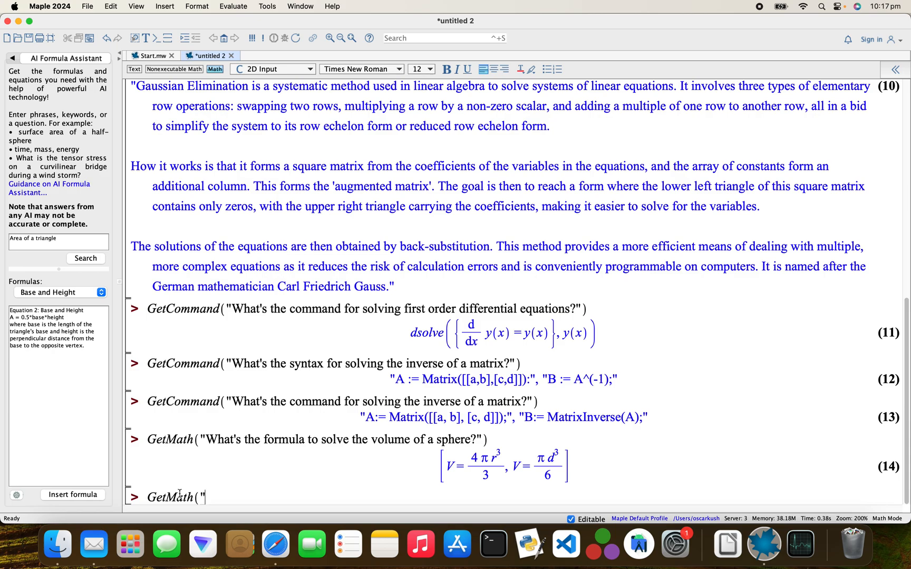
{"action": "type", "text": "What"}
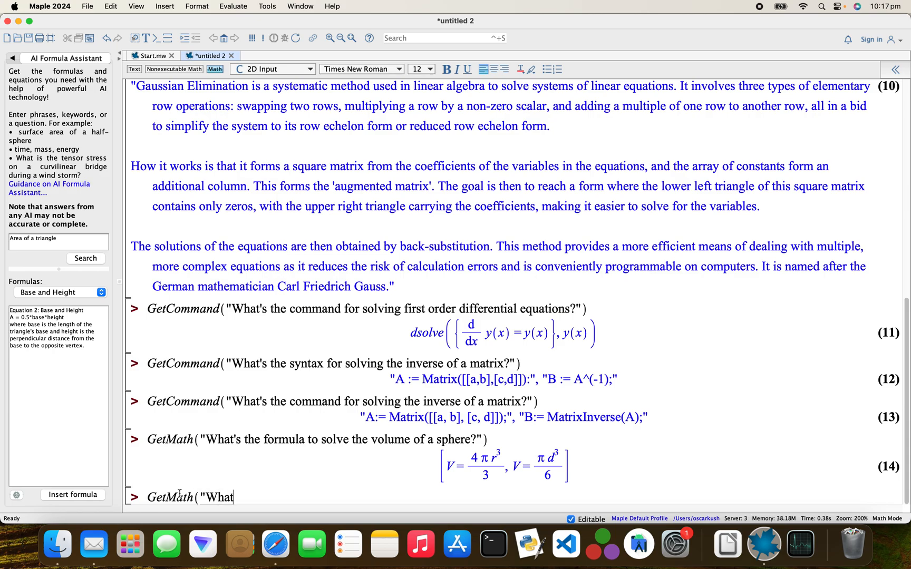
{"action": "type", "text": "'s the general rela"}
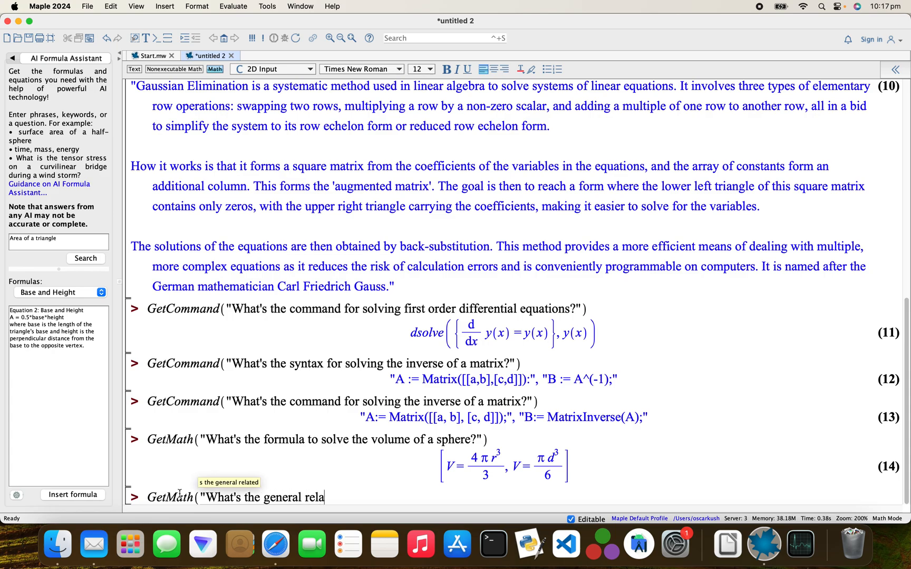
{"action": "type", "text": "tivit"}
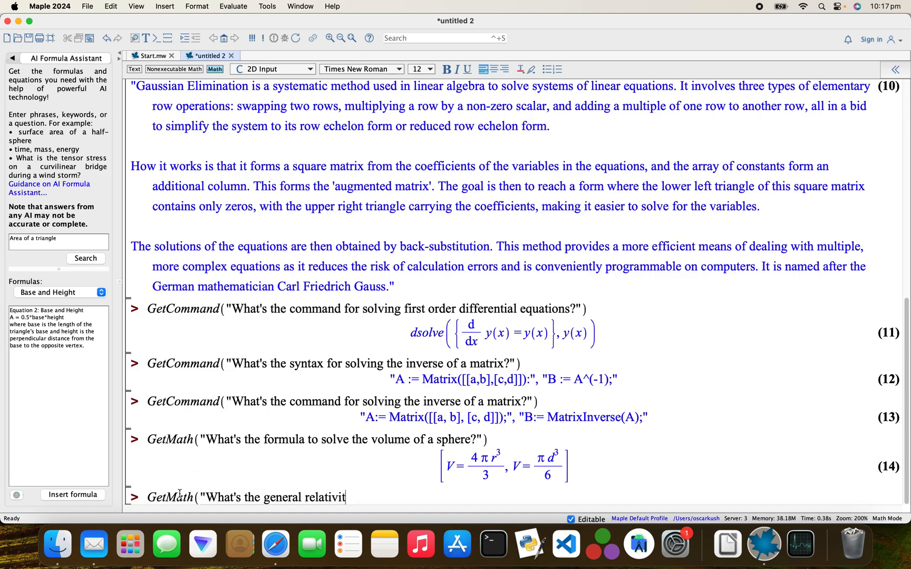
{"action": "type", "text": "y for"}
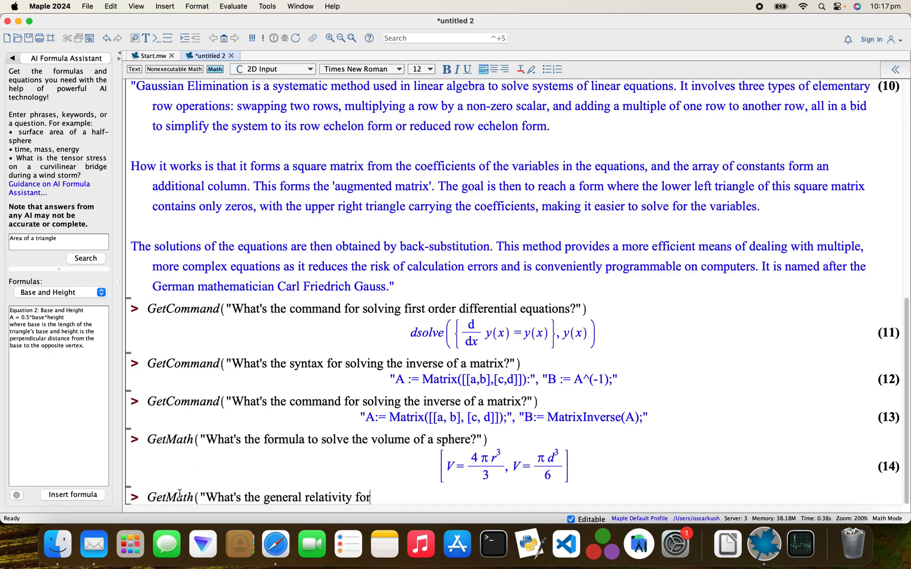
{"action": "type", "text": "mula?\""}
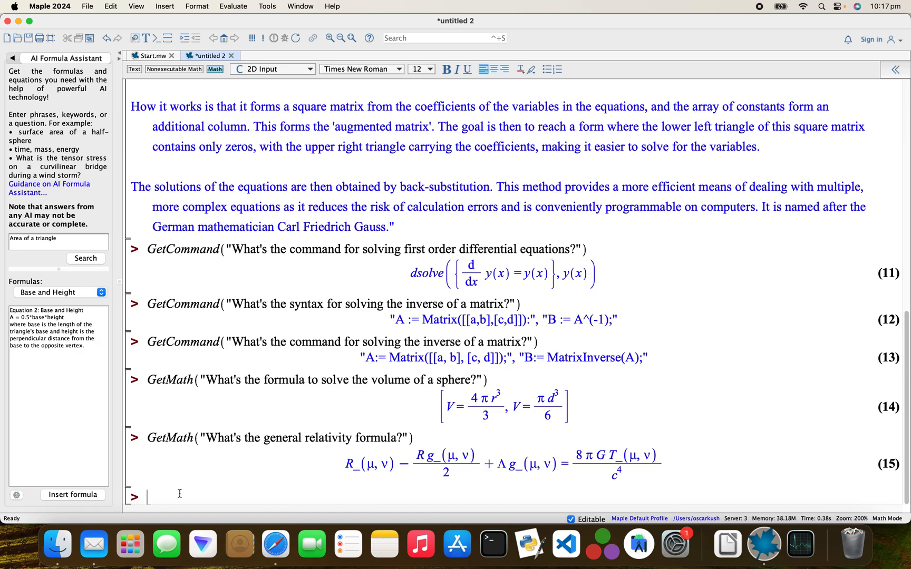
- Run Query("Fibonacci numbers?") to get the F(n) = F(n-1) + F(n-2) explanation as output 16
{"action": "type", "text": "Que"}
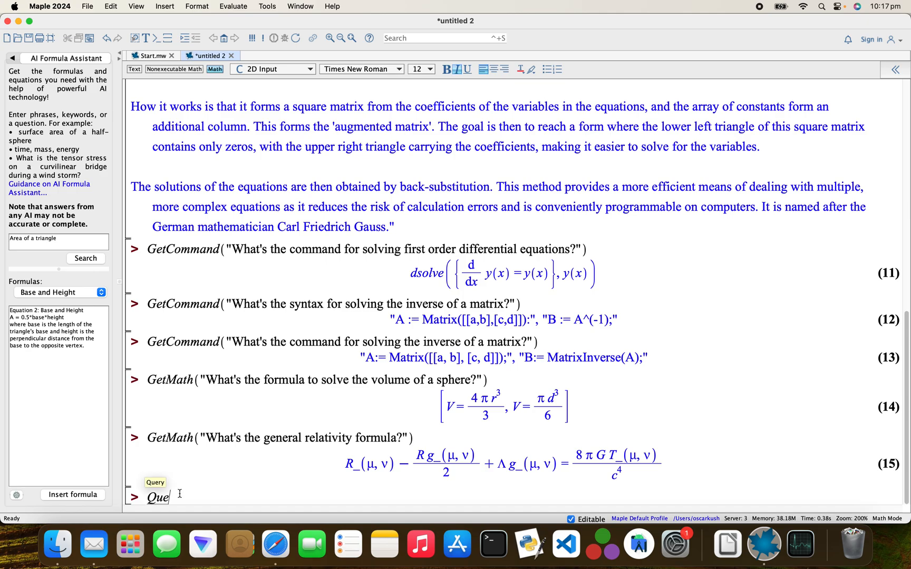
{"action": "type", "text": "ry("}
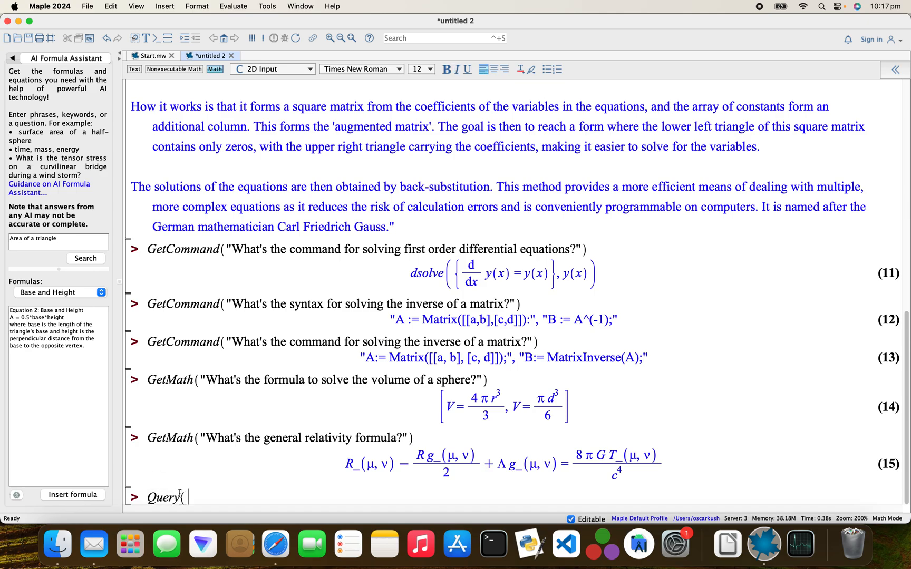
{"action": "type", "text": "\"Fib"}
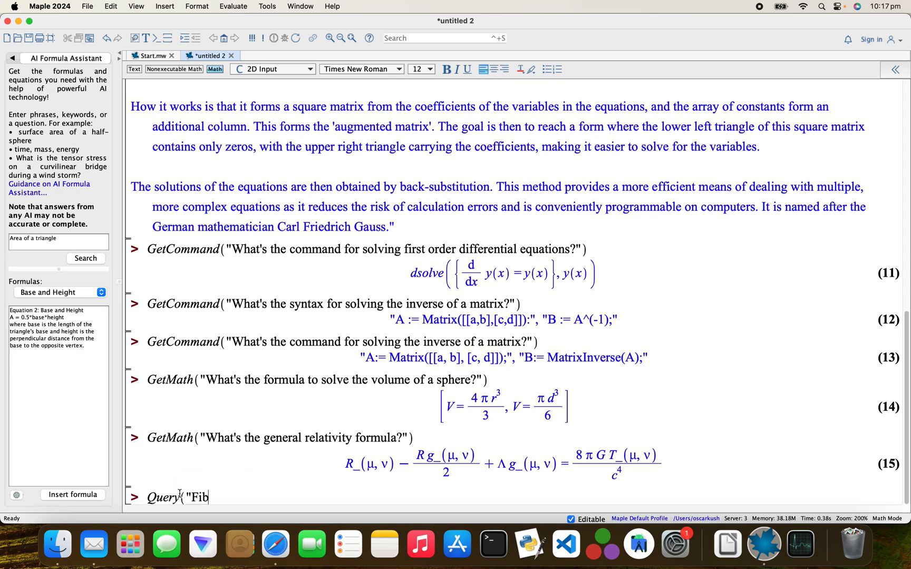
{"action": "type", "text": "onacci"}
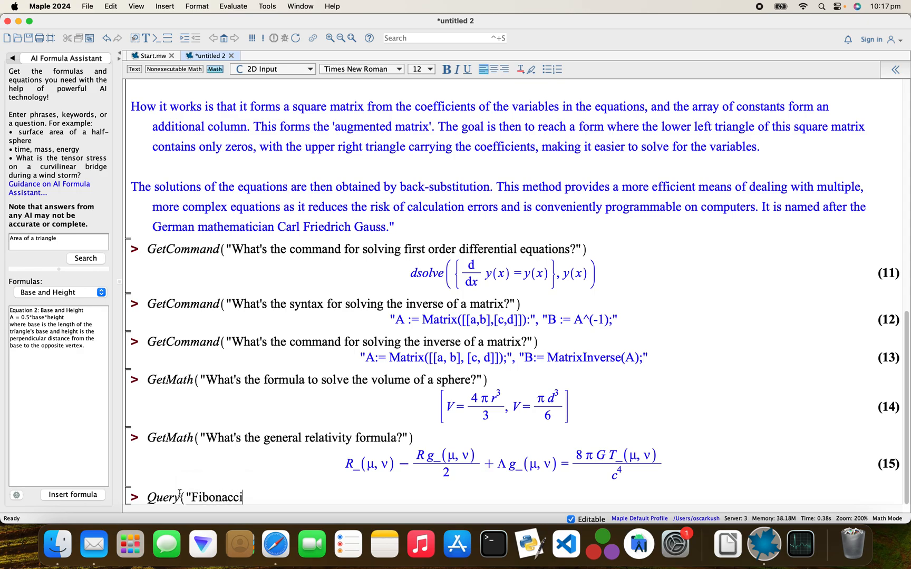
{"action": "type", "text": "number"}
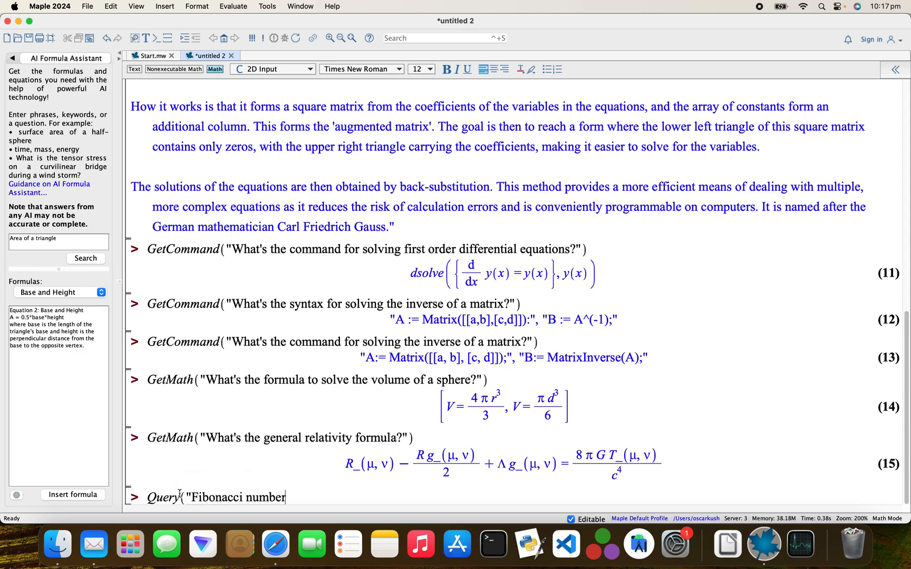
{"action": "type", "text": "s?\")"}
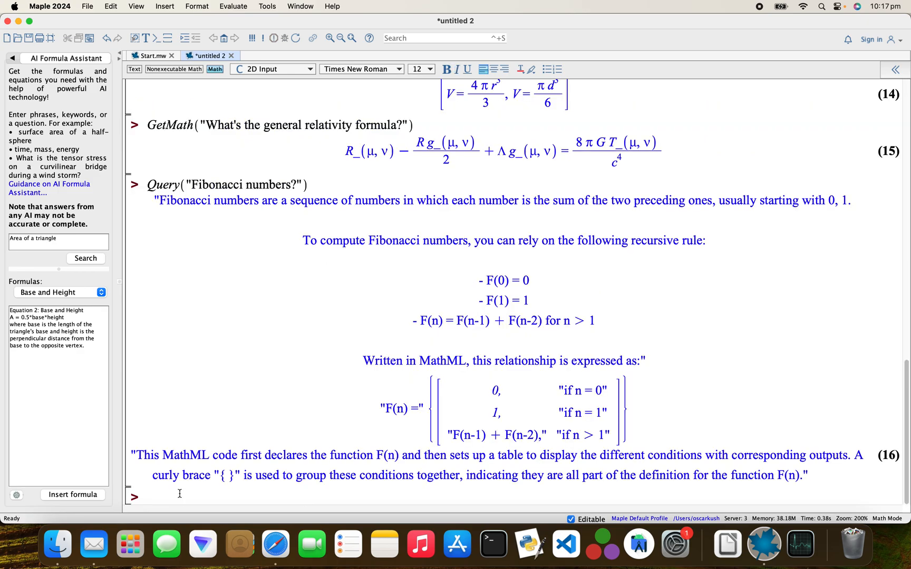
{"action": "mouse_move", "coordinate": [555, 192]}
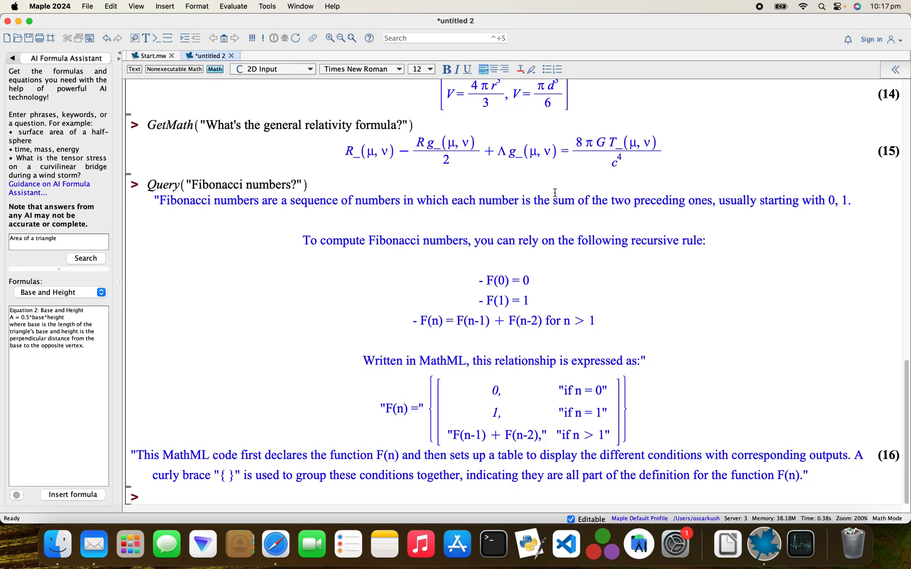
{"action": "mouse_move", "coordinate": [464, 281]}
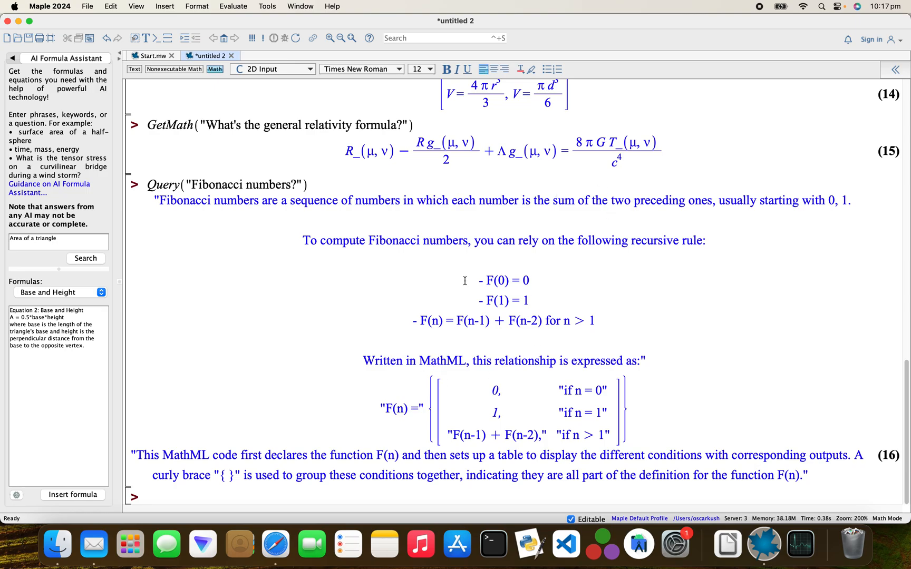
{"action": "mouse_move", "coordinate": [267, 474]}
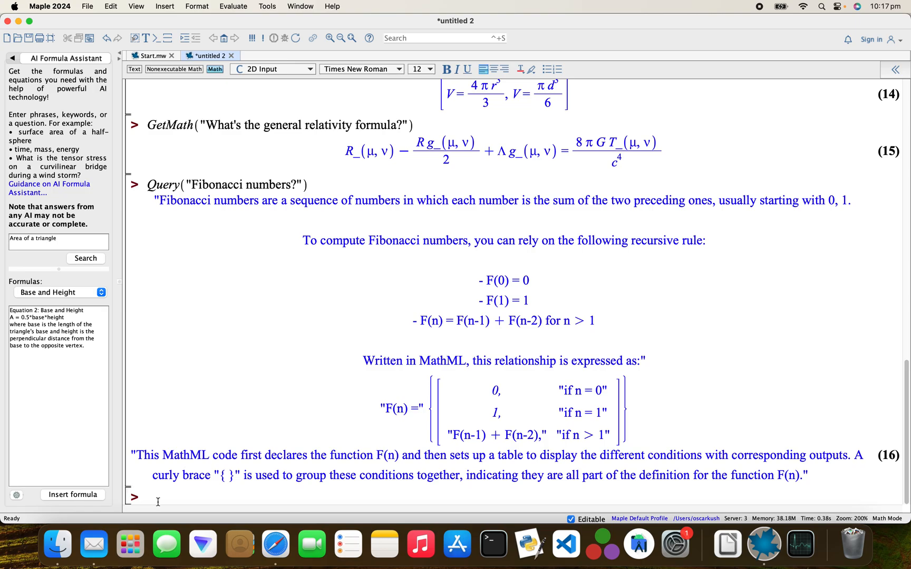
- Run RawQuery("plot in 3d x^2 +y^2 =1 in maple"), which suggests an implicitplot3d command
{"action": "type", "text": "Rae"}
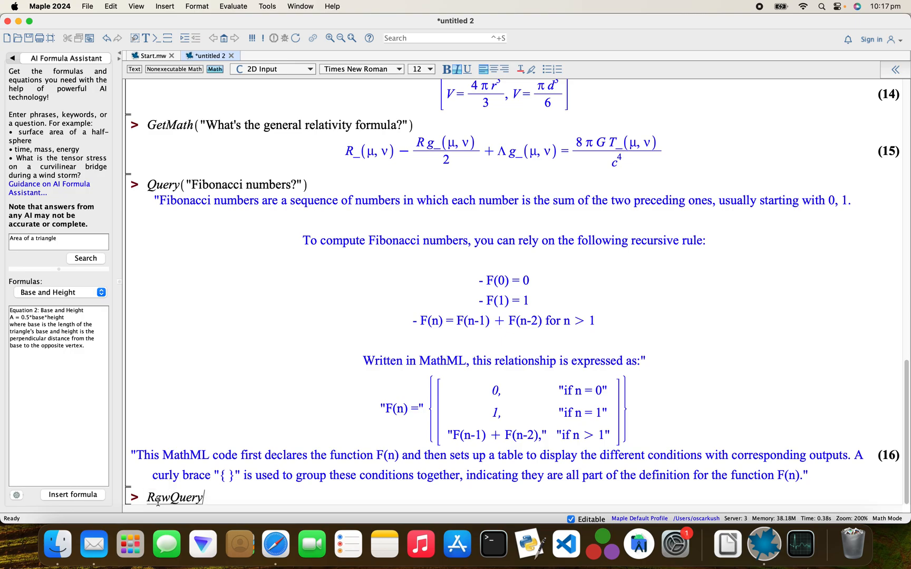
{"action": "type", "text": "("}
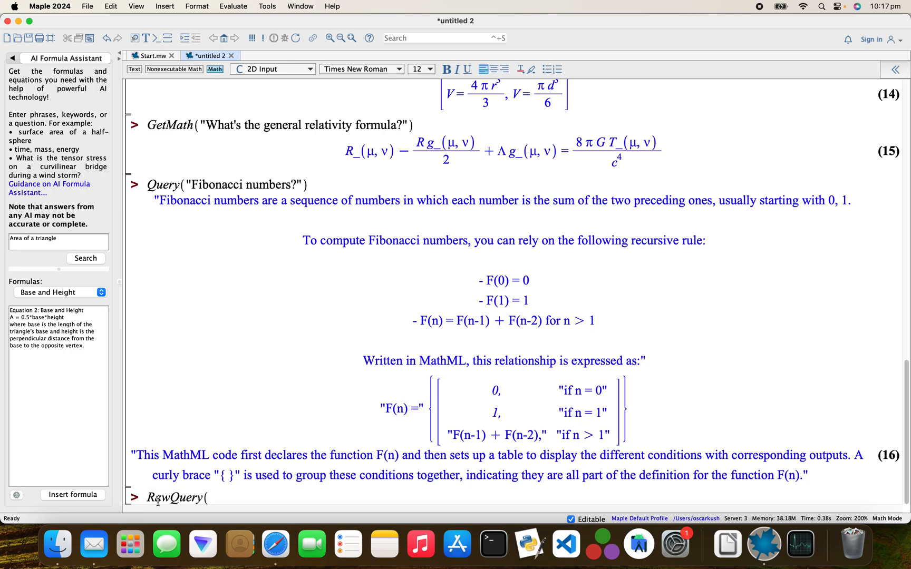
{"action": "type", "text": "\""}
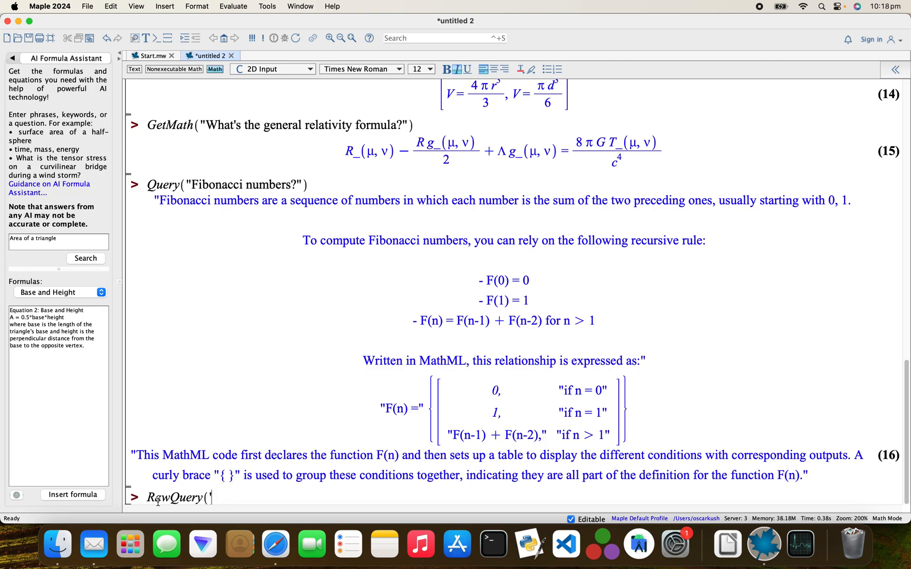
{"action": "type", "text": "ploe"}
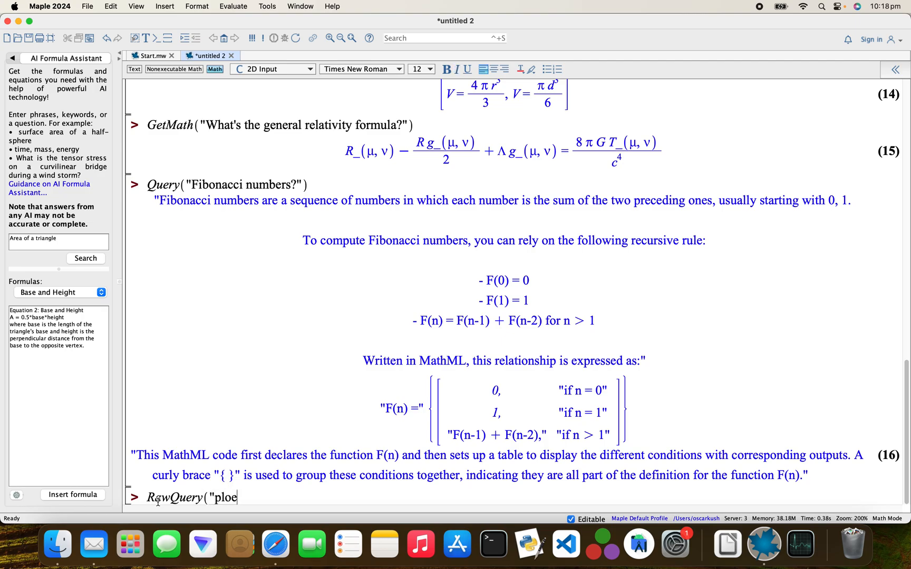
{"action": "type", "text": "plot"}
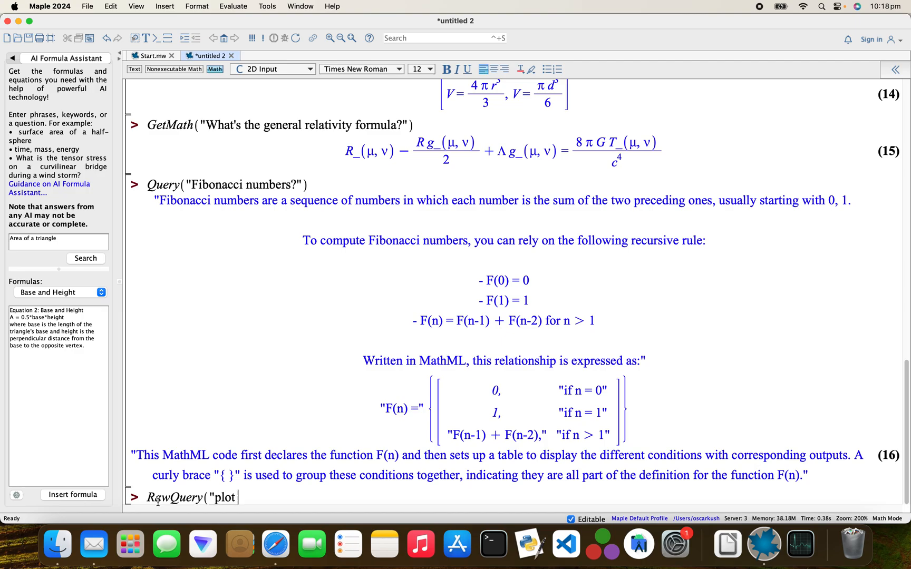
{"action": "type", "text": "in 3d"}
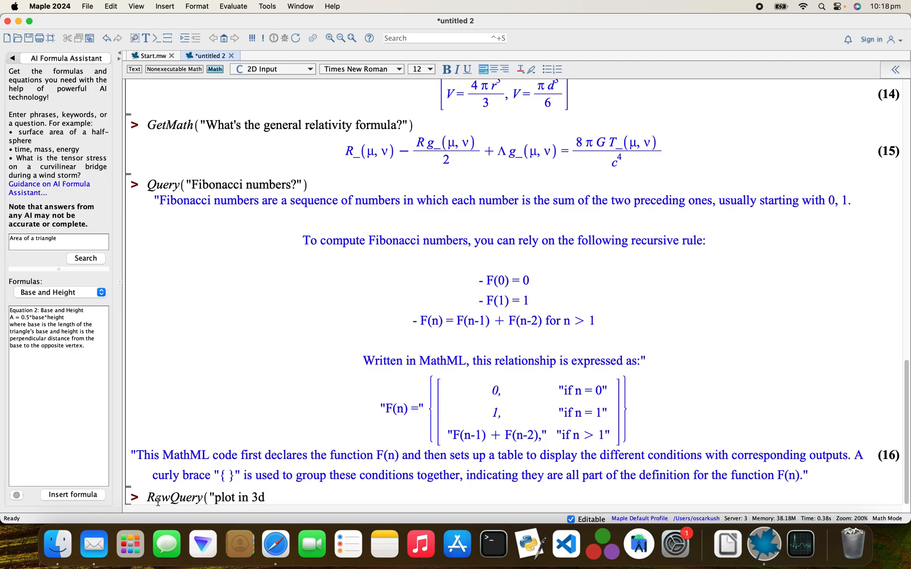
{"action": "type", "text": "x"}
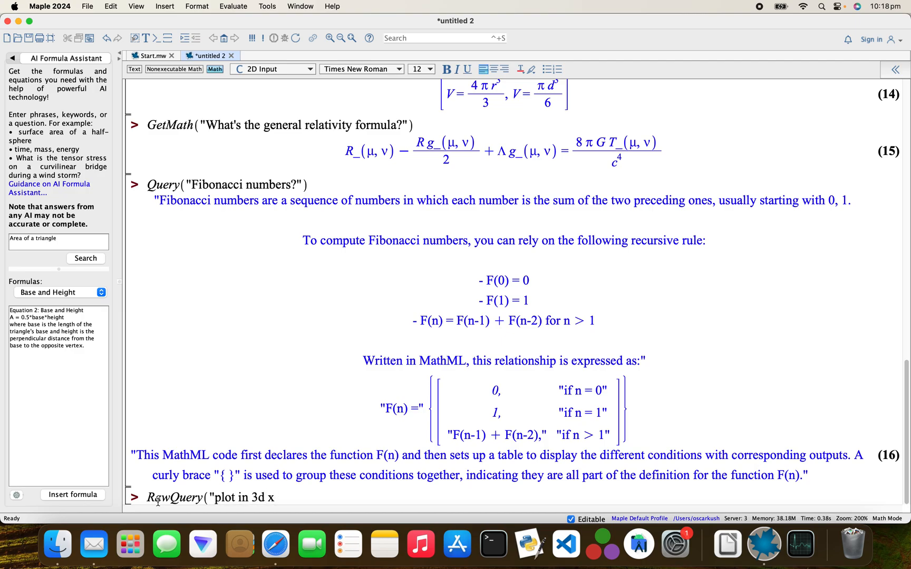
{"action": "type", "text": "^2"}
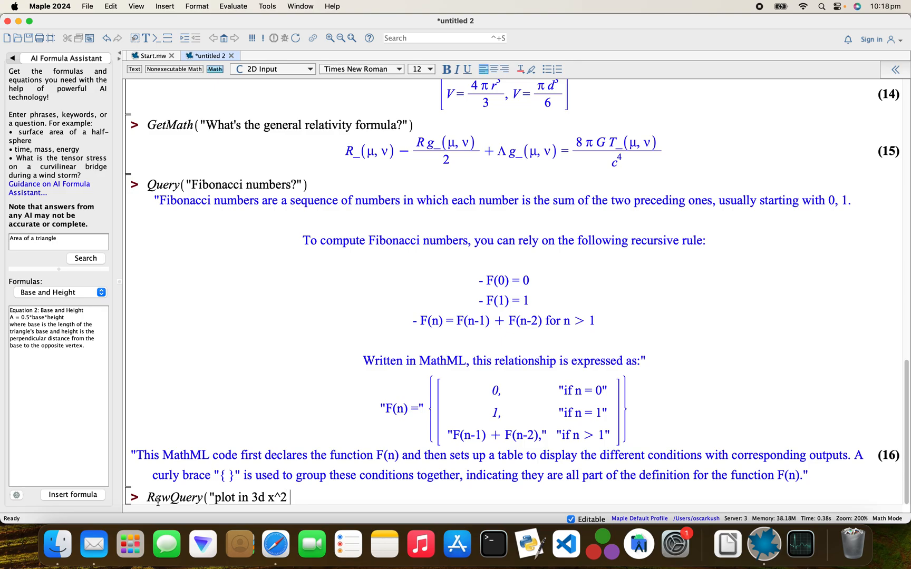
{"action": "type", "text": "+y^2"}
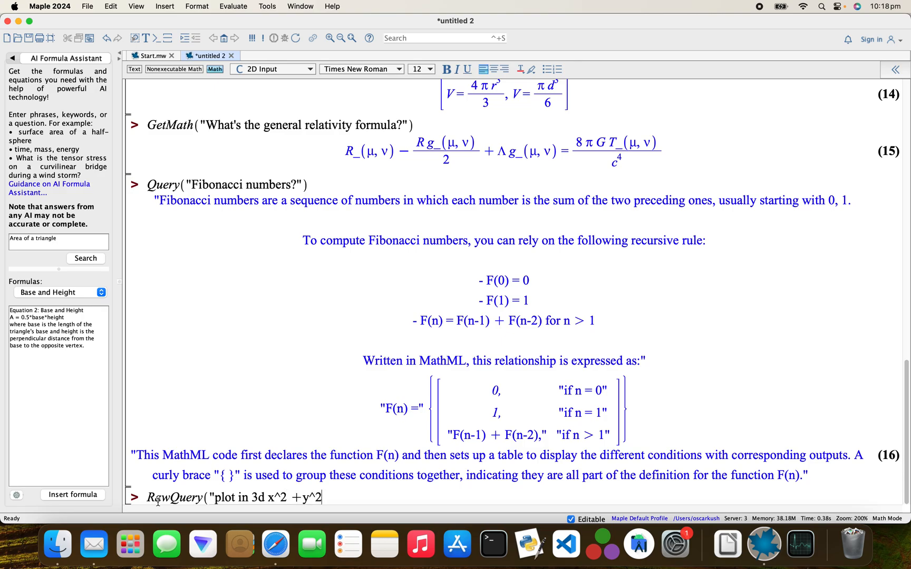
{"action": "type", "text": "=1 in"}
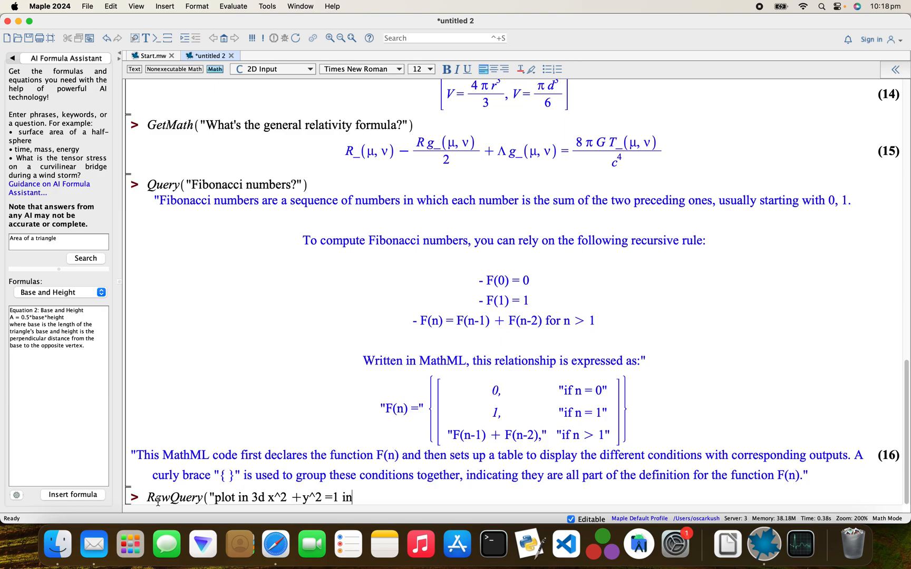
{"action": "type", "text": "maple"}
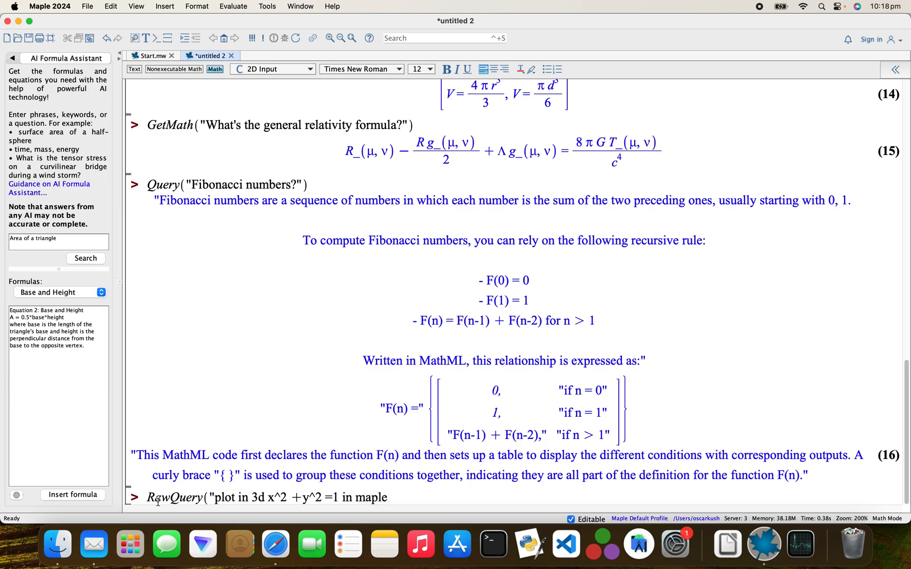
{"action": "type", "text": "\")"}
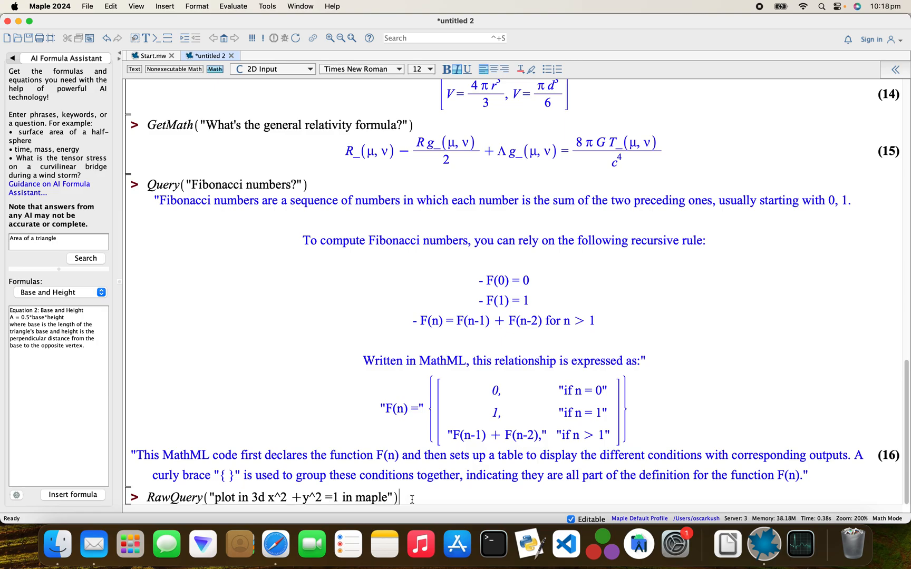
{"action": "key", "text": "Return"}
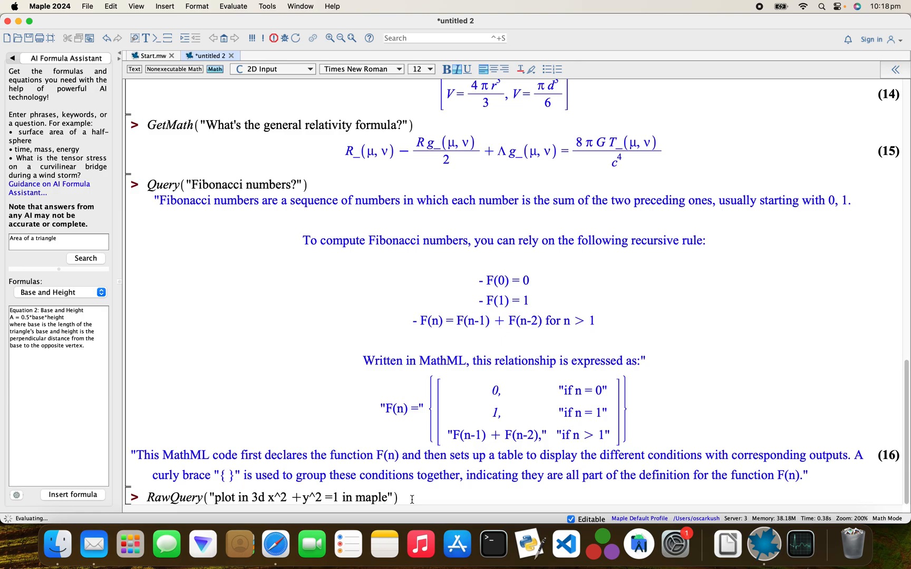
{"action": "mouse_move", "coordinate": [118, 511]}
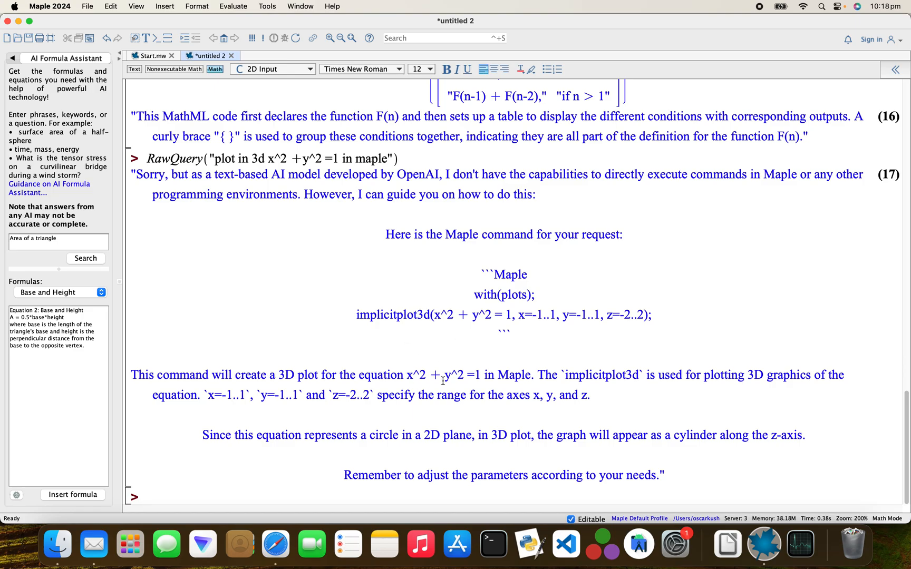
{"action": "mouse_move", "coordinate": [342, 419]}
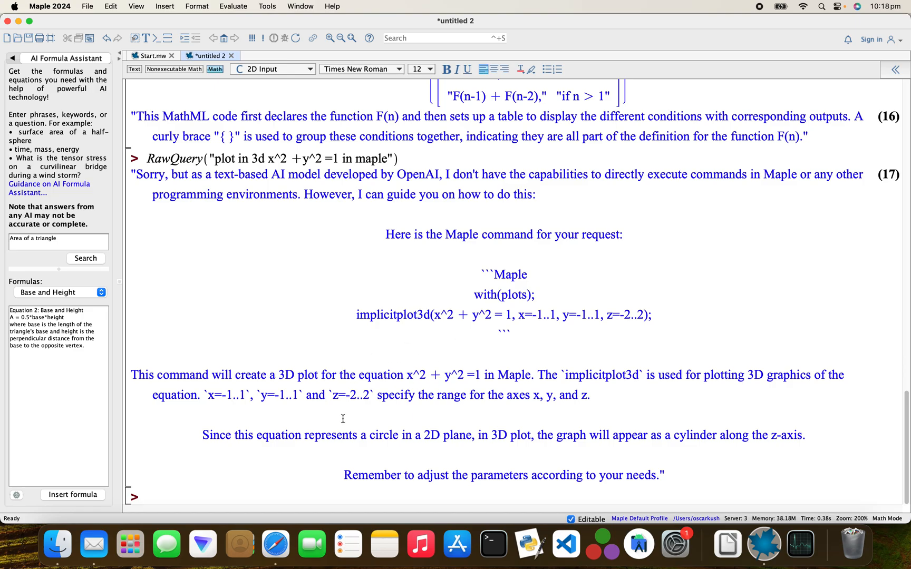
- Load with(plots) and enter implicitplot3d(x^2 + y^2 = 1, x=-1..1, y=-1..1, z=-2..2) to draw the cylinder
{"action": "type", "text": "with"}
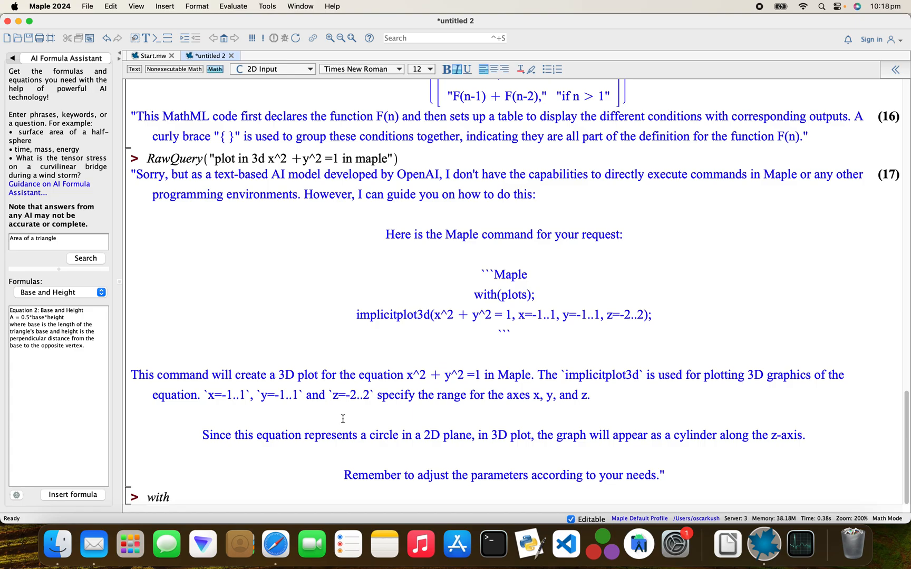
{"action": "type", "text": "(plots):"}
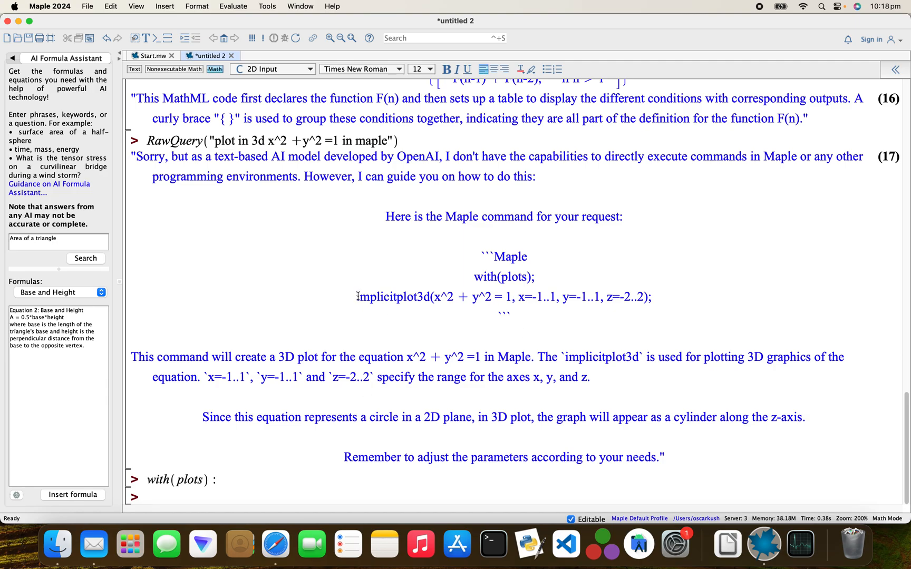
{"action": "triple_click", "coordinate": [504, 297]}
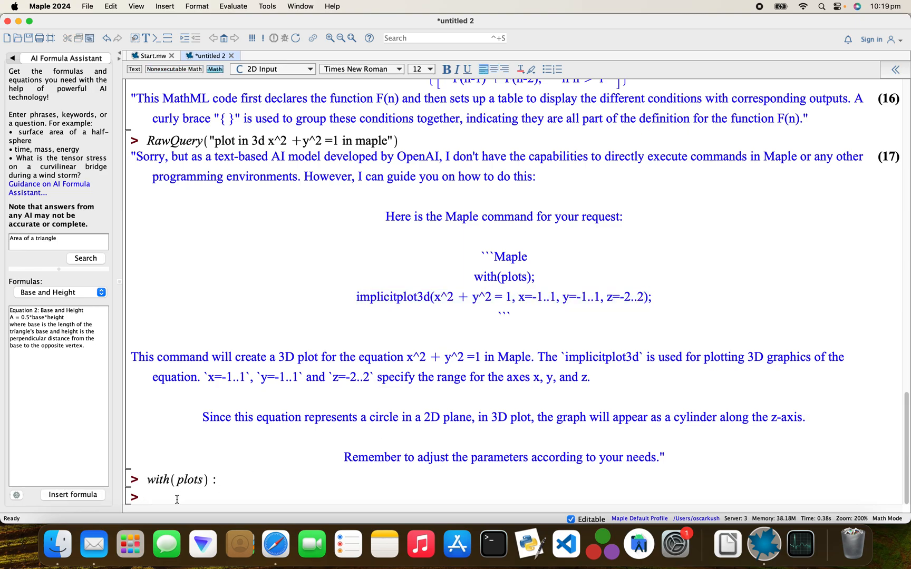
{"action": "type", "text": "\"implicitplot3d(x^2 + y^2 = 1, x=-1..1, y=-1..1, z=-2..2)\""}
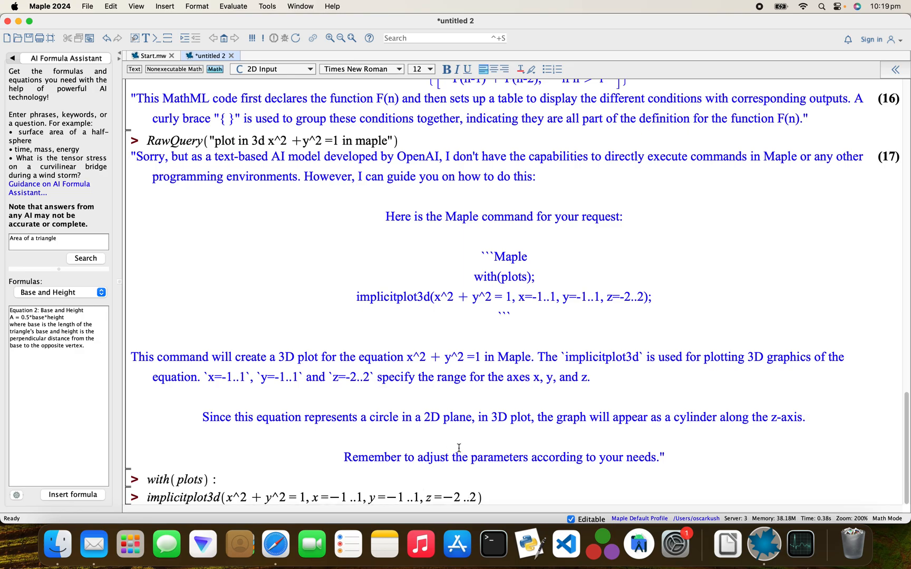
{"action": "mouse_move", "coordinate": [494, 446]}
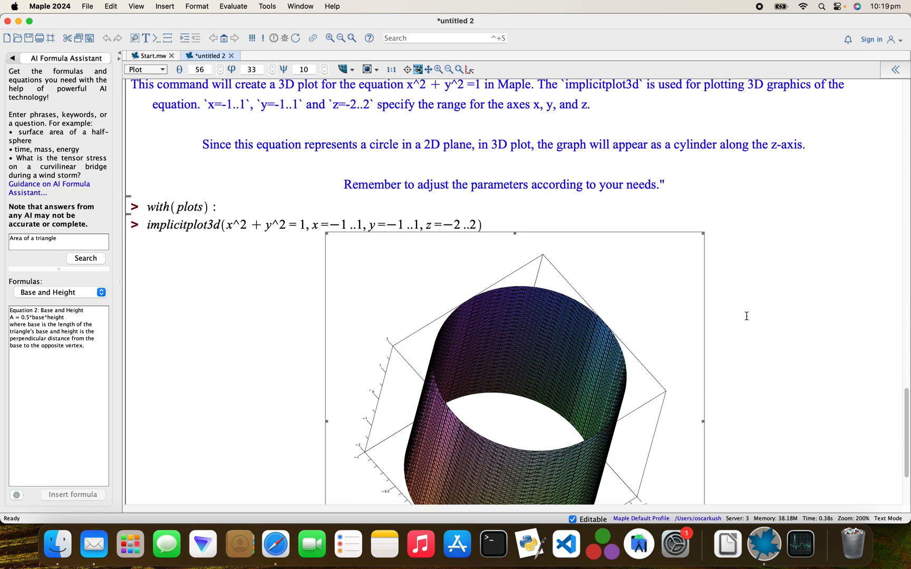
- Scroll past the cylinder plot to the copied implicitplot3d command below it
{"action": "scroll", "scroll_direction": "up", "scroll_amount": 3}
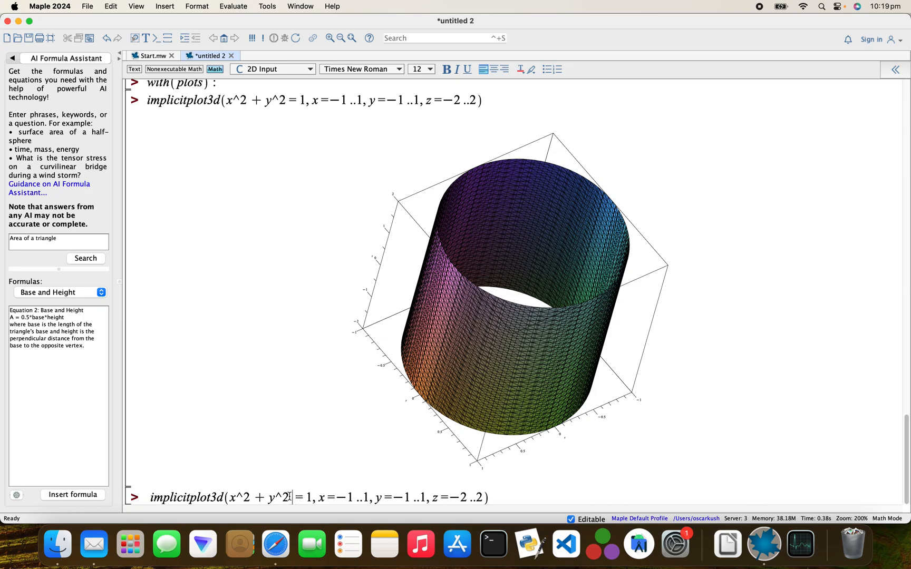
- Add + z^2 to the equation so implicitplot3d plots x^2 + y^2 + z^2 = 1 over -2..2
{"action": "type", "text": "+ z^2"}
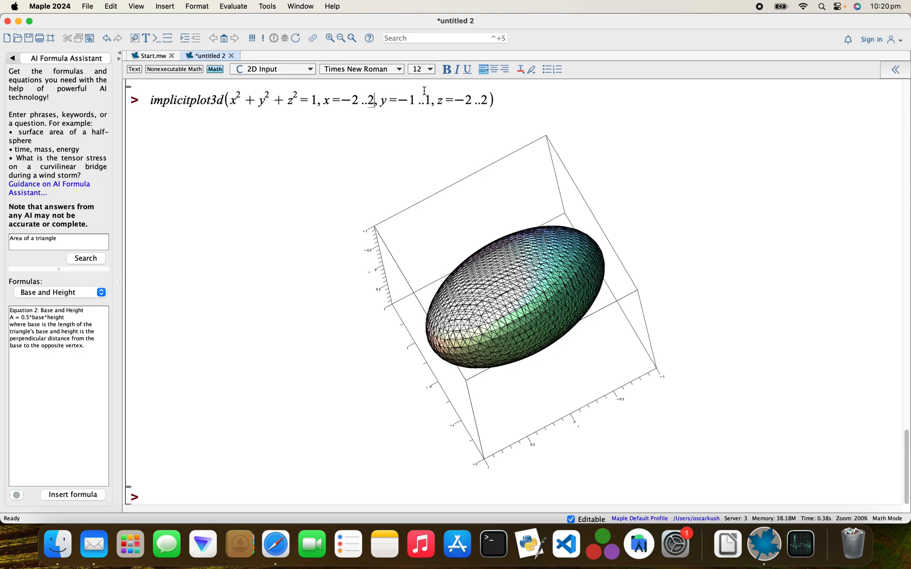
{"action": "mouse_move", "coordinate": [414, 100]}
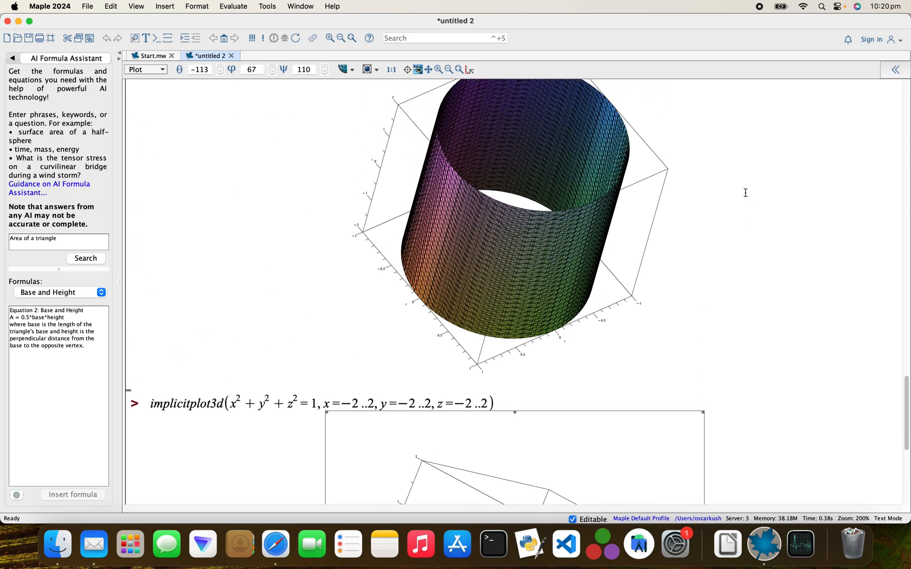
{"action": "scroll", "scroll_direction": "up", "scroll_amount": 3}
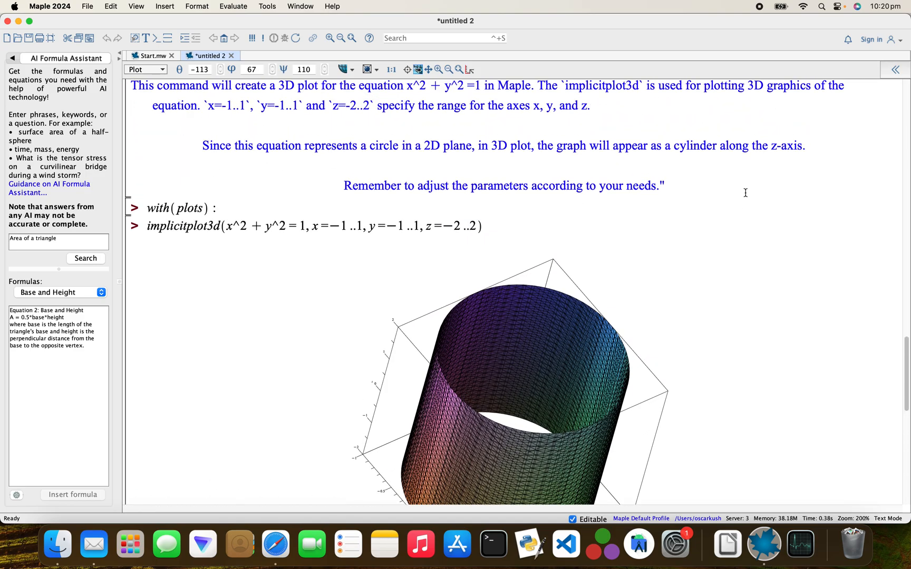
{"action": "scroll", "scroll_direction": "up", "scroll_amount": 3}
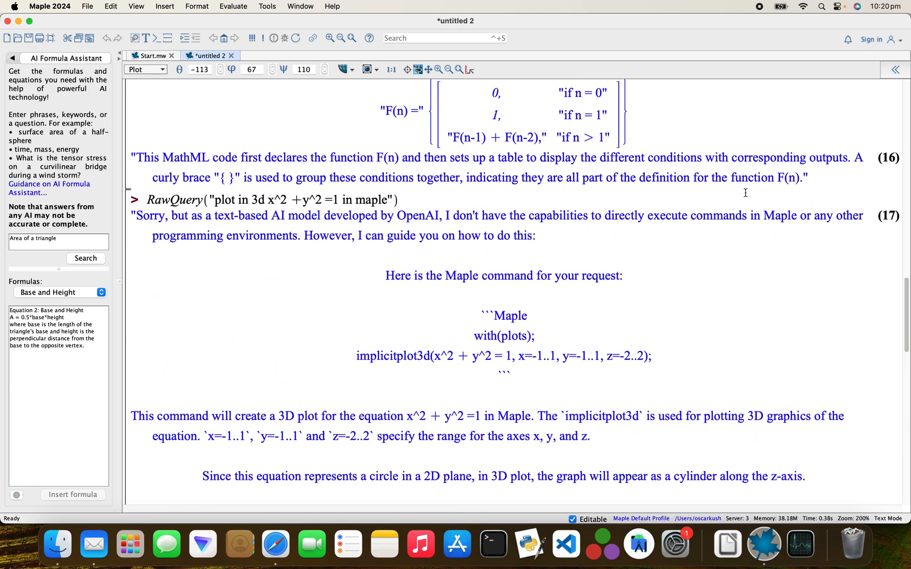
{"action": "scroll", "scroll_direction": "up", "scroll_amount": 3}
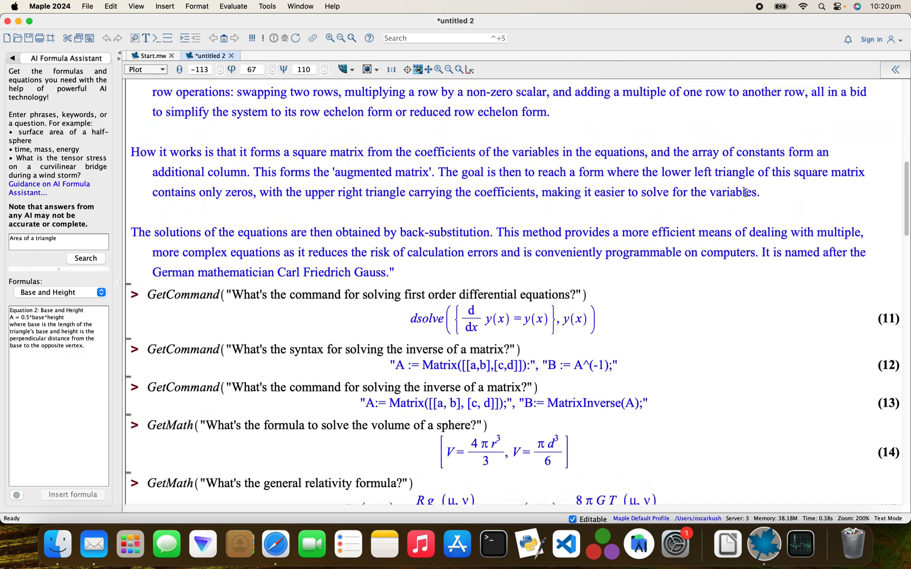
{"action": "scroll", "scroll_direction": "up", "scroll_amount": 3}
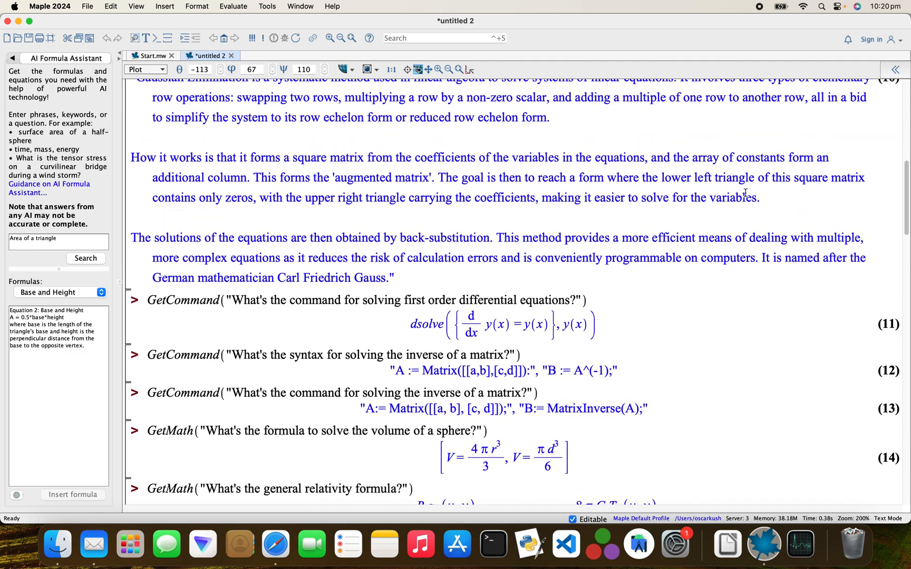
{"action": "scroll", "scroll_direction": "up", "scroll_amount": 3}
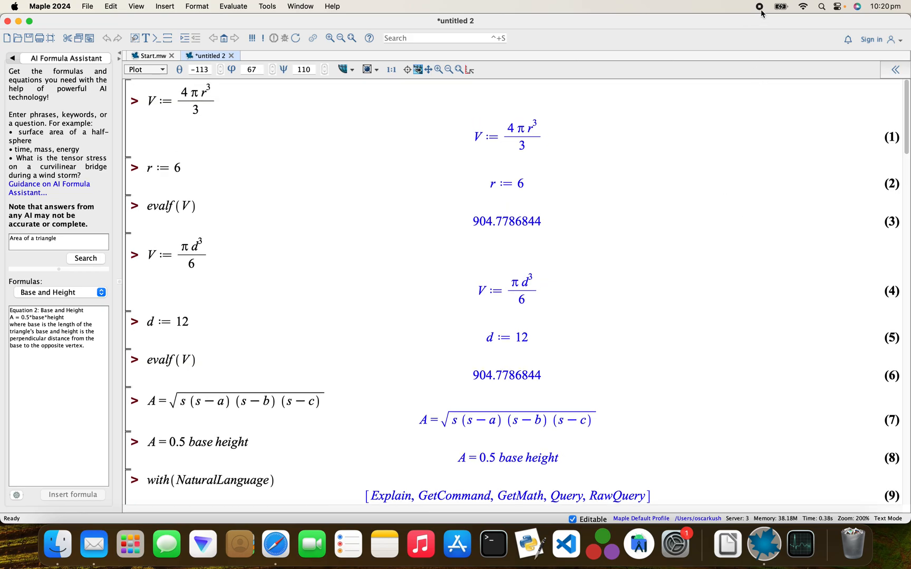